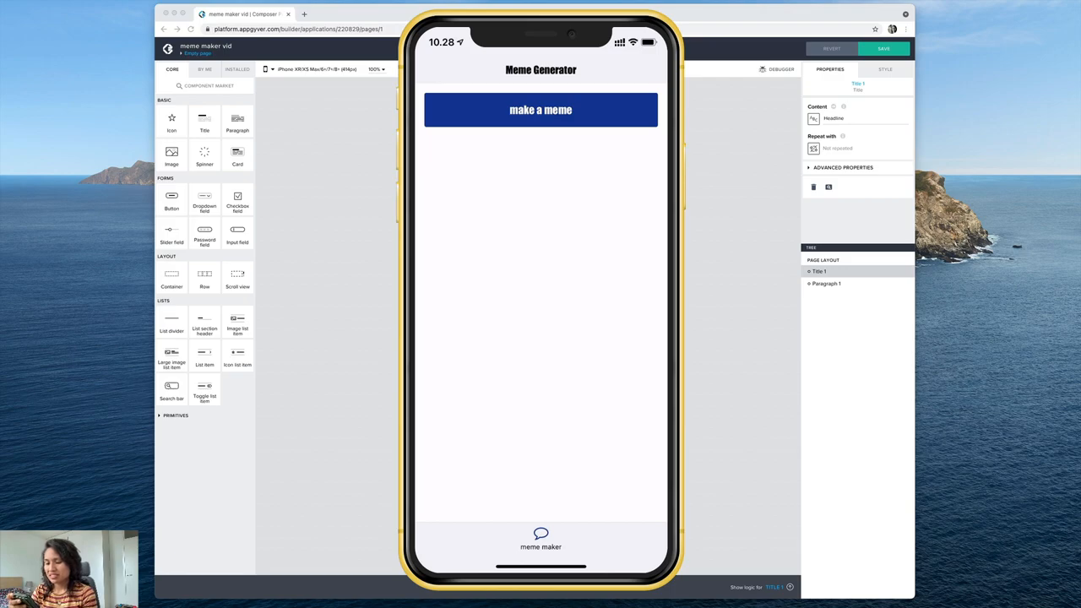
- Choose 'Select photo from gallery' from the action sheet and pick a photo to load
left_click(541, 109)
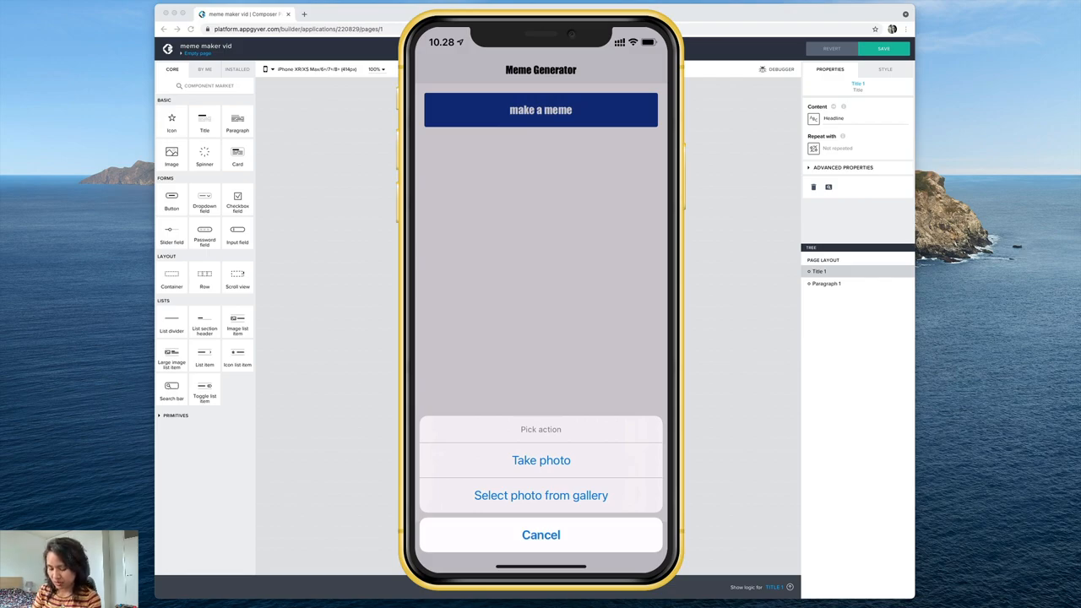
left_click(540, 534)
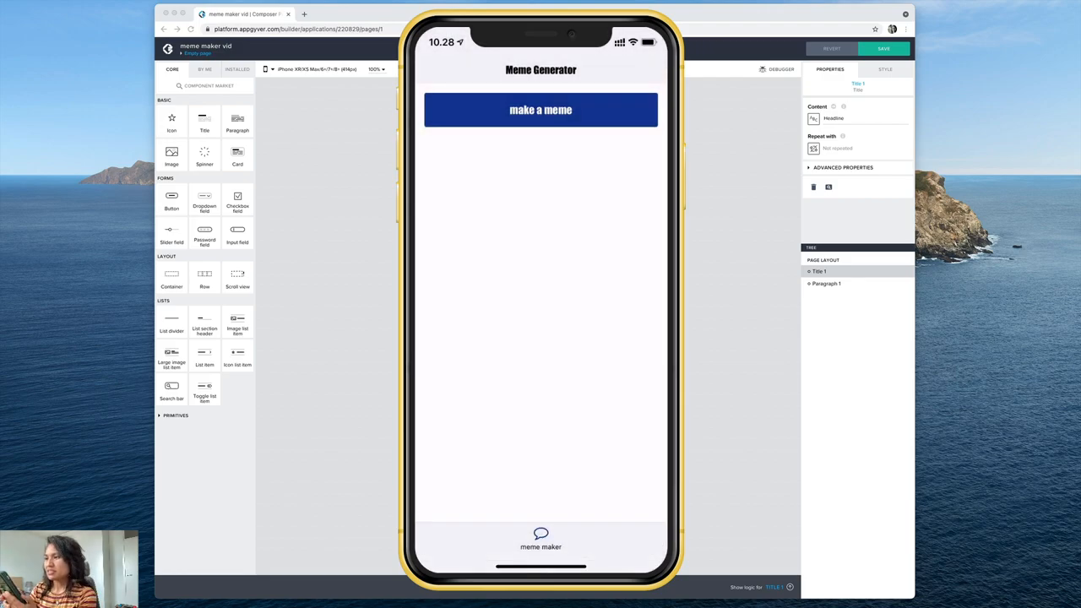
left_click(541, 110)
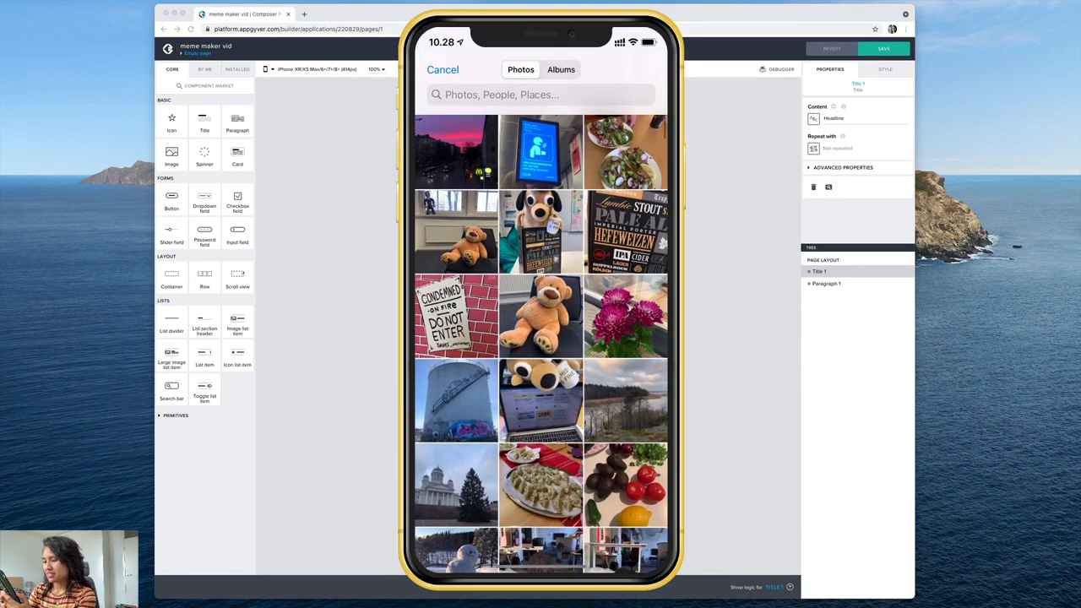
scroll("down", 3)
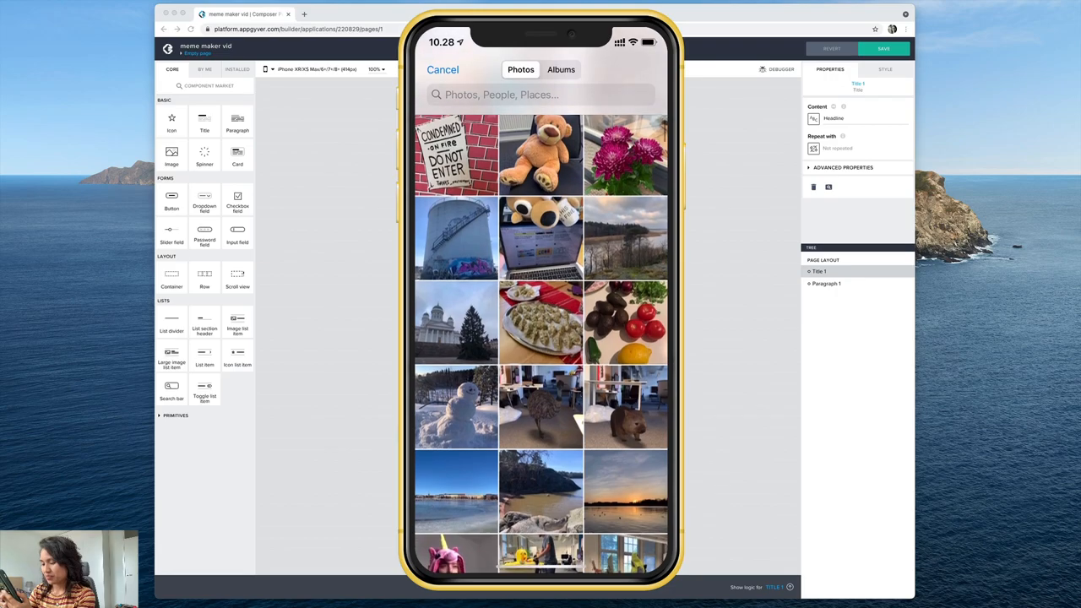
scroll("down", 3)
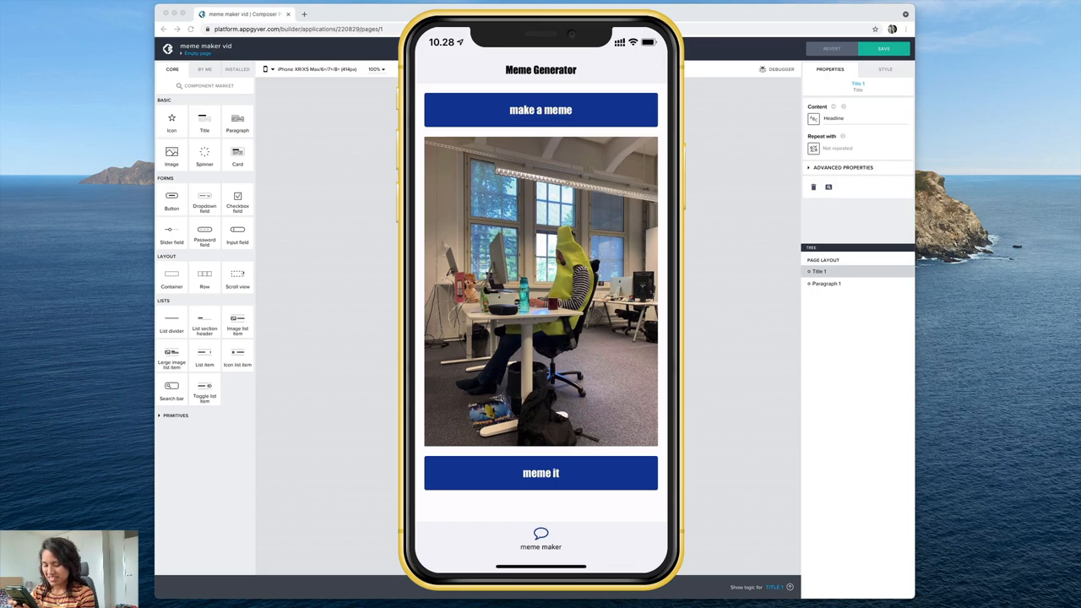
- Go to the meme page and enter the top caption WORKING AT A TECH on the photo
left_click(541, 109)
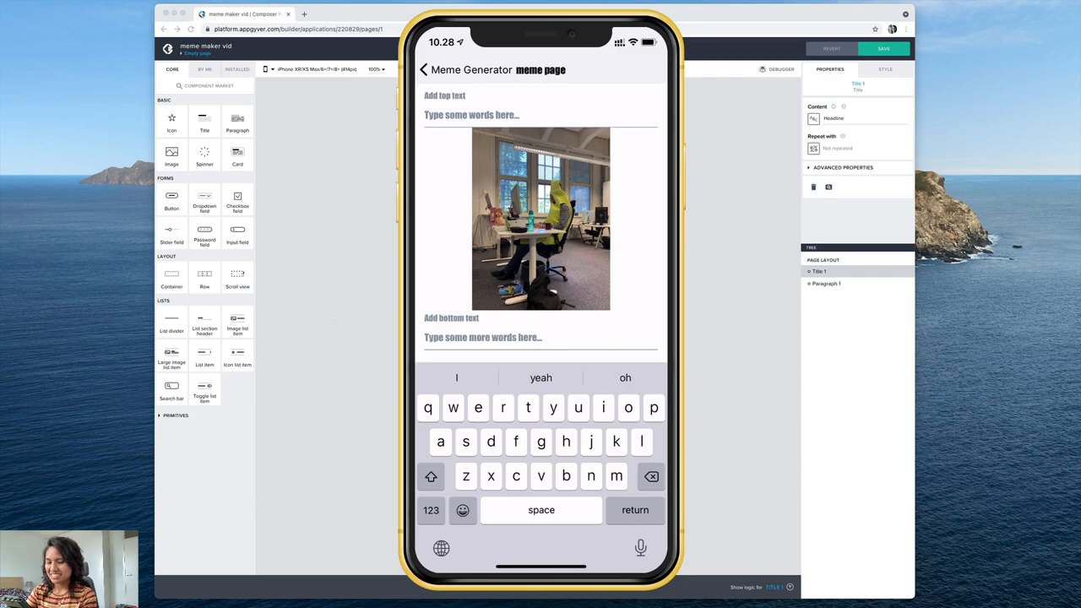
left_click(431, 477)
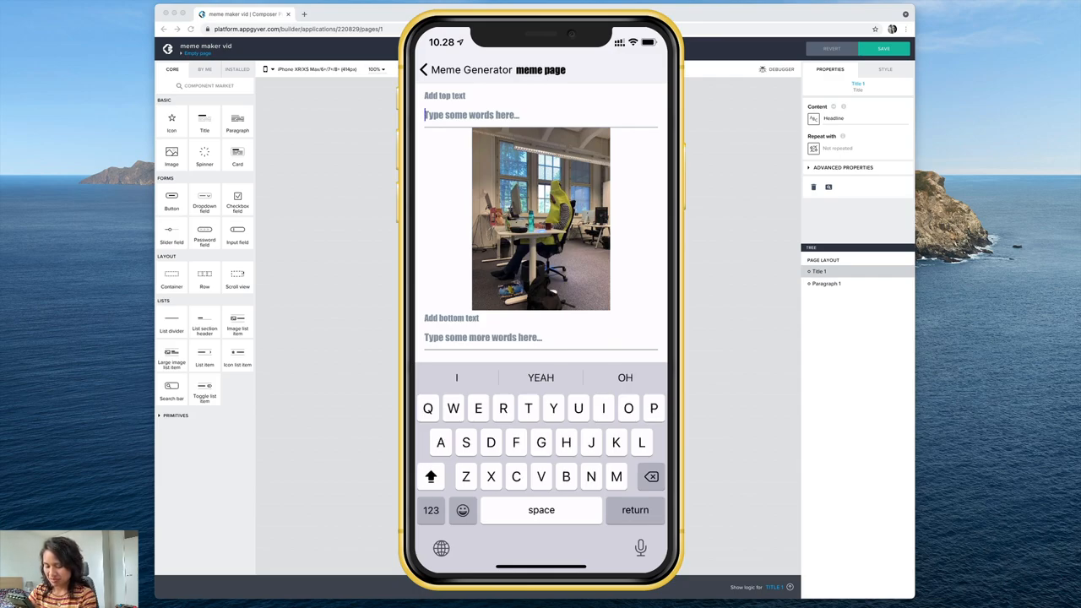
type("WORKING")
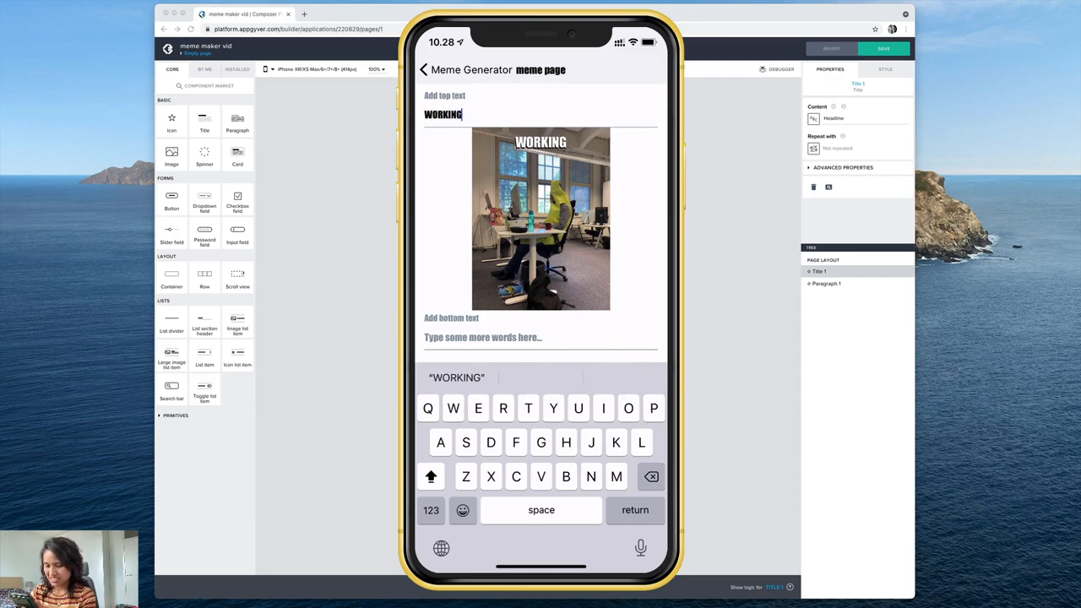
type("AT A TECH")
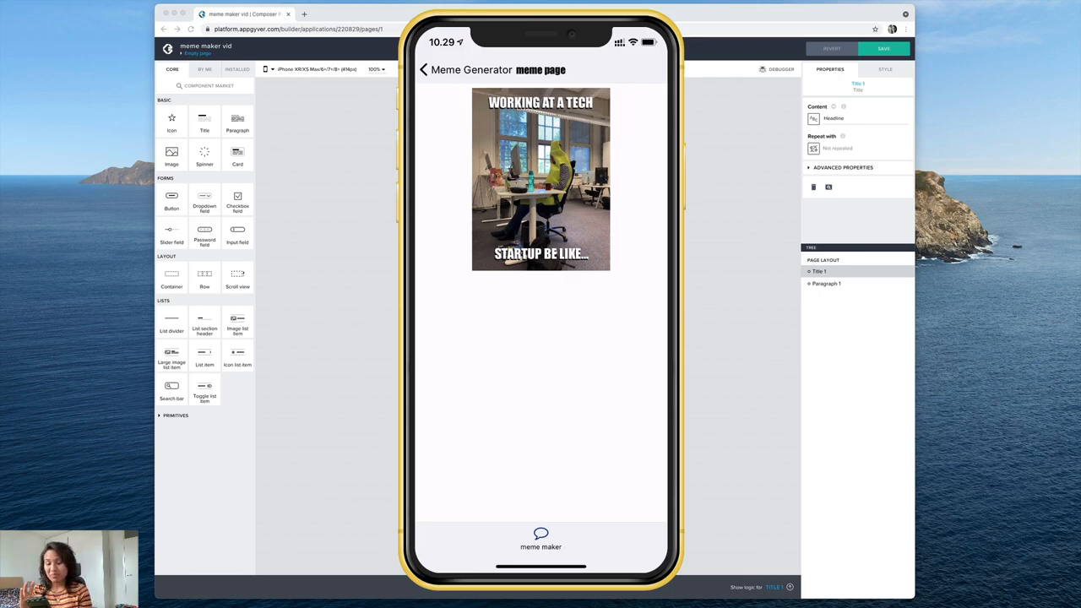
- Start a new meme and capture a camera photo of the mug
left_click(424, 69)
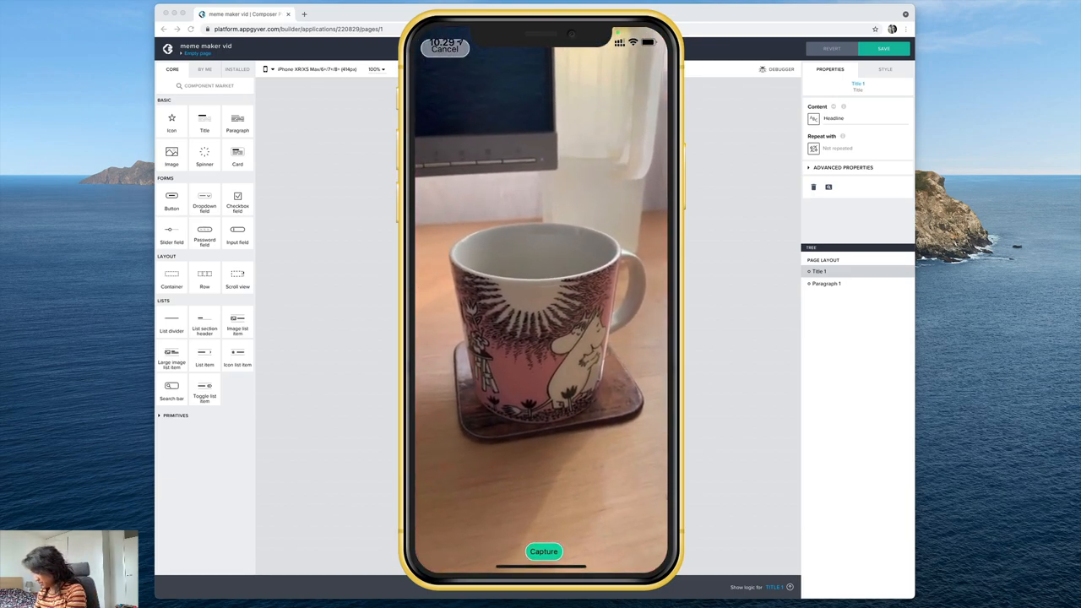
left_click(544, 551)
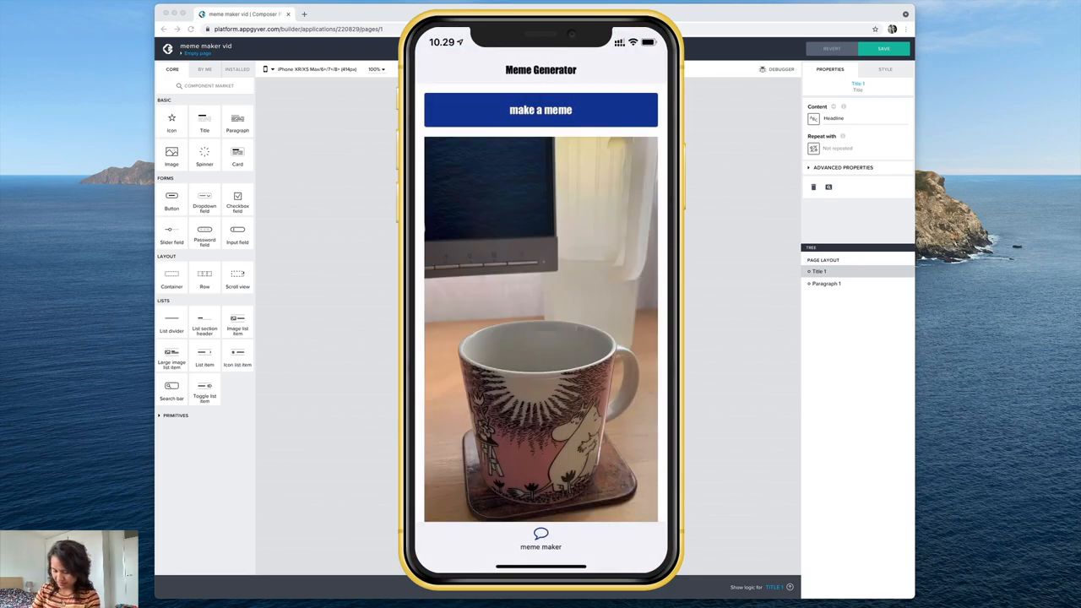
left_click(541, 108)
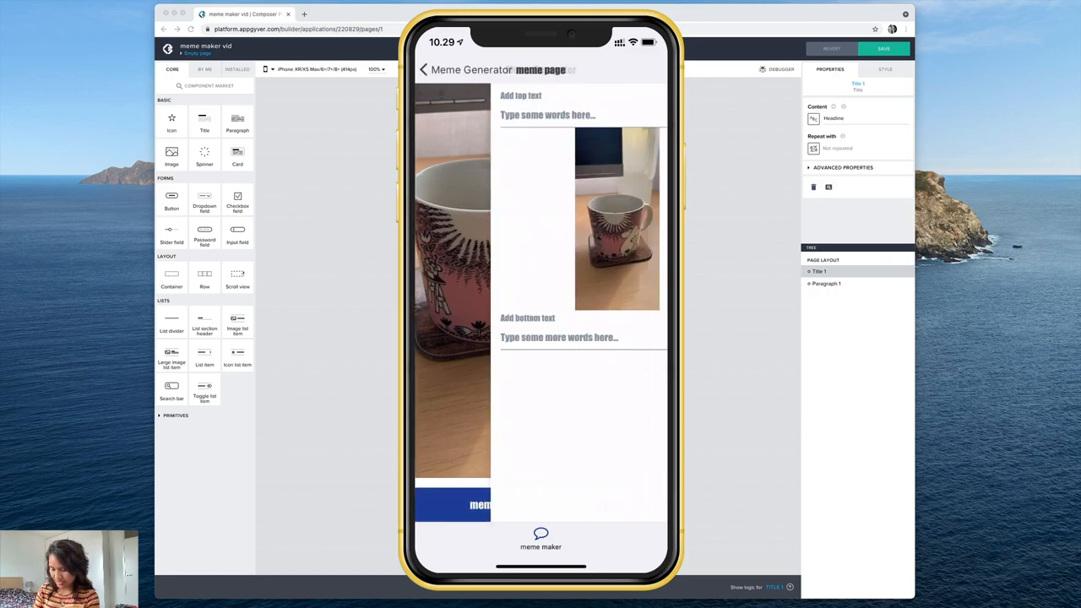
- Enter the top caption NEED A HUG? on the mug photo
left_click(547, 115)
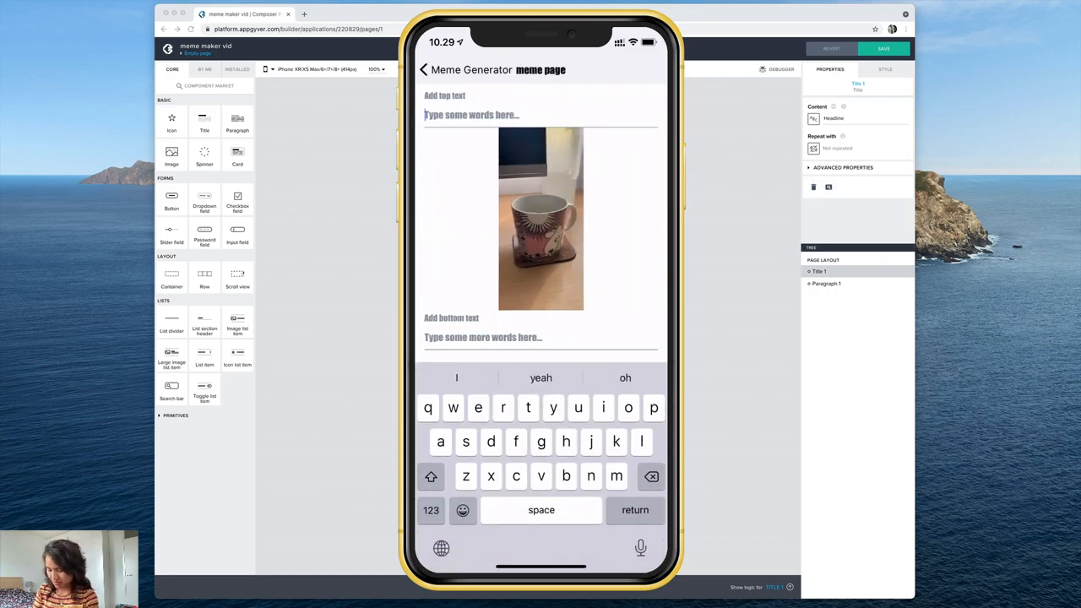
type("NEED")
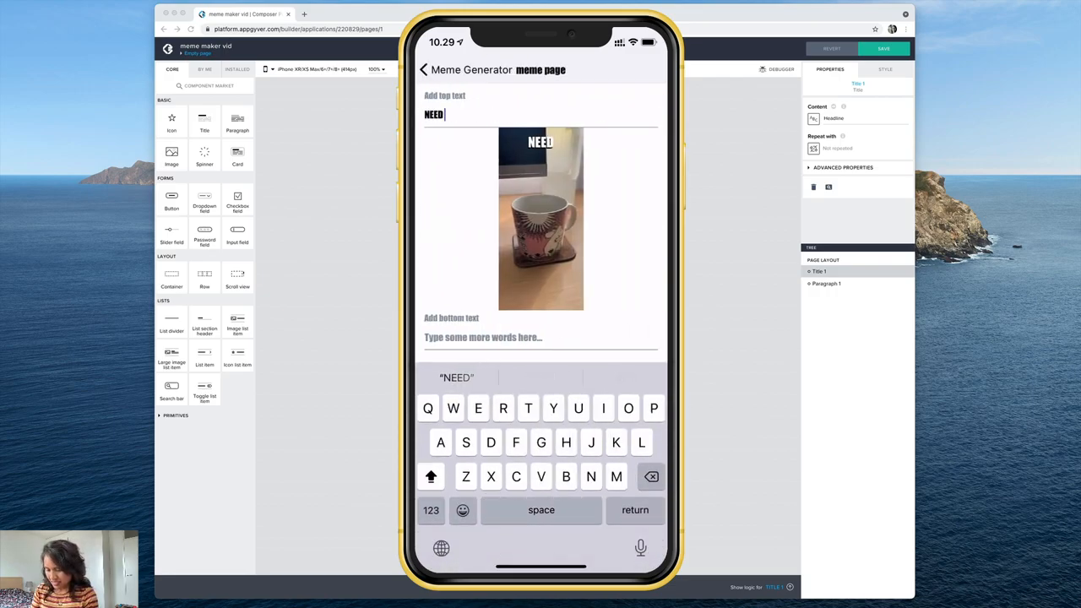
type("A HUG")
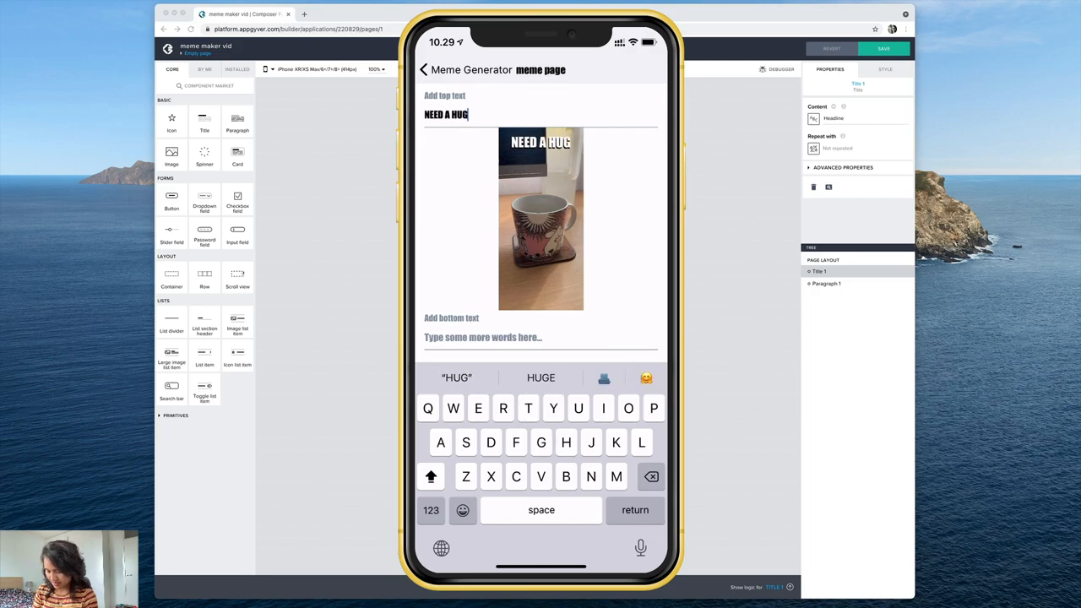
type("?")
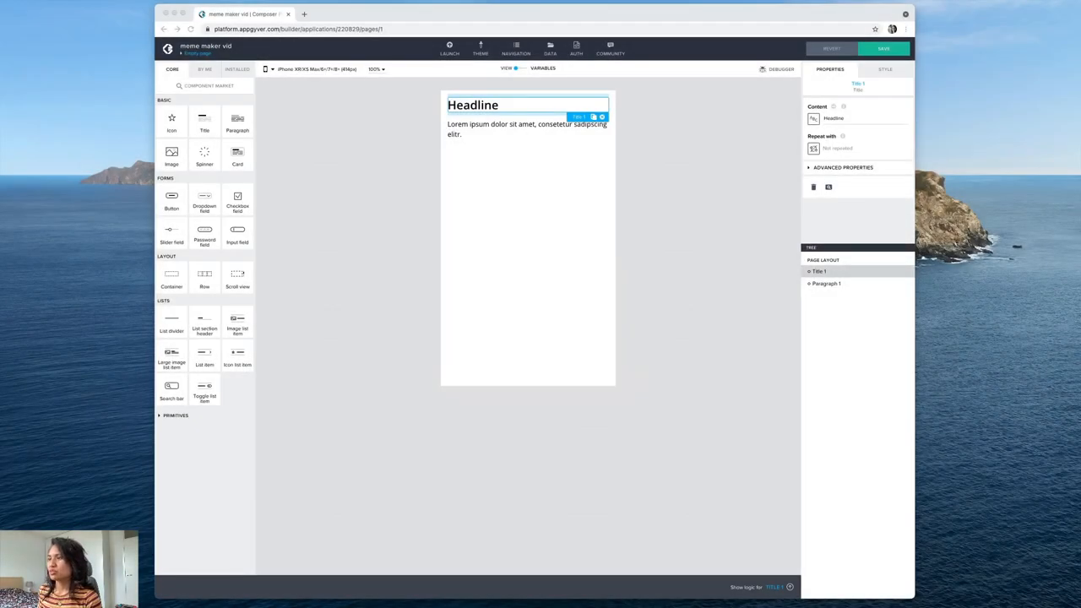
mouse_move(605, 169)
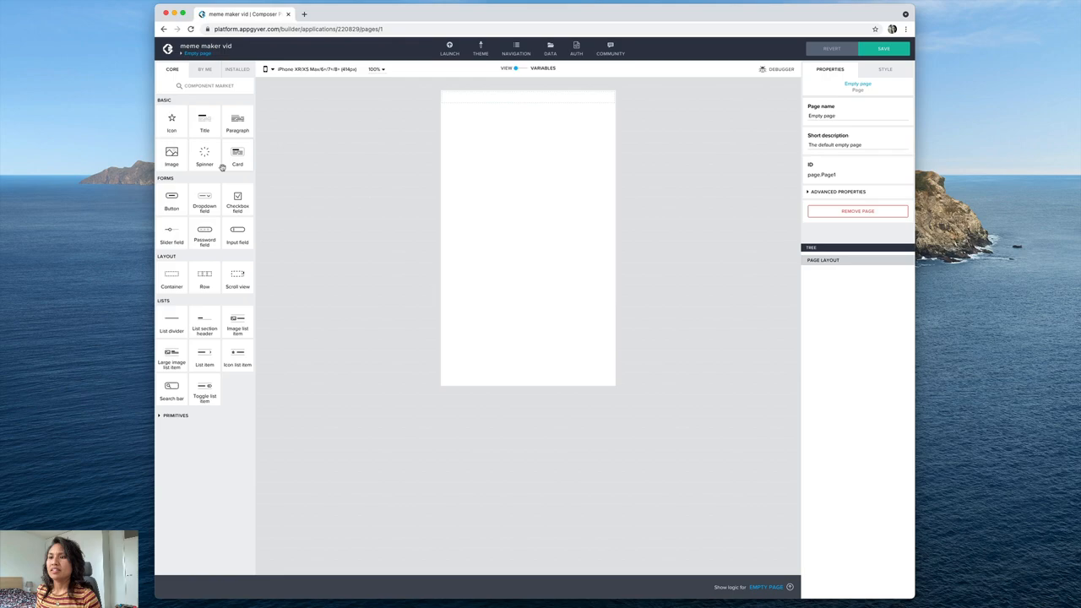
- Add a Button to the empty page and relabel it 'make a meme'
left_click_drag(172, 196, 527, 108)
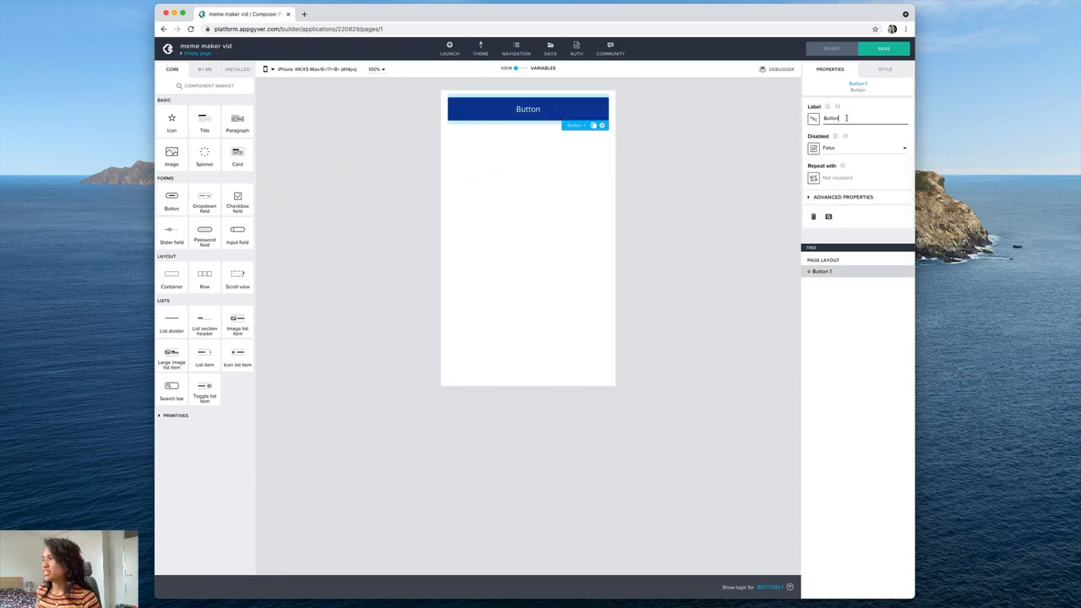
triple_click(858, 119)
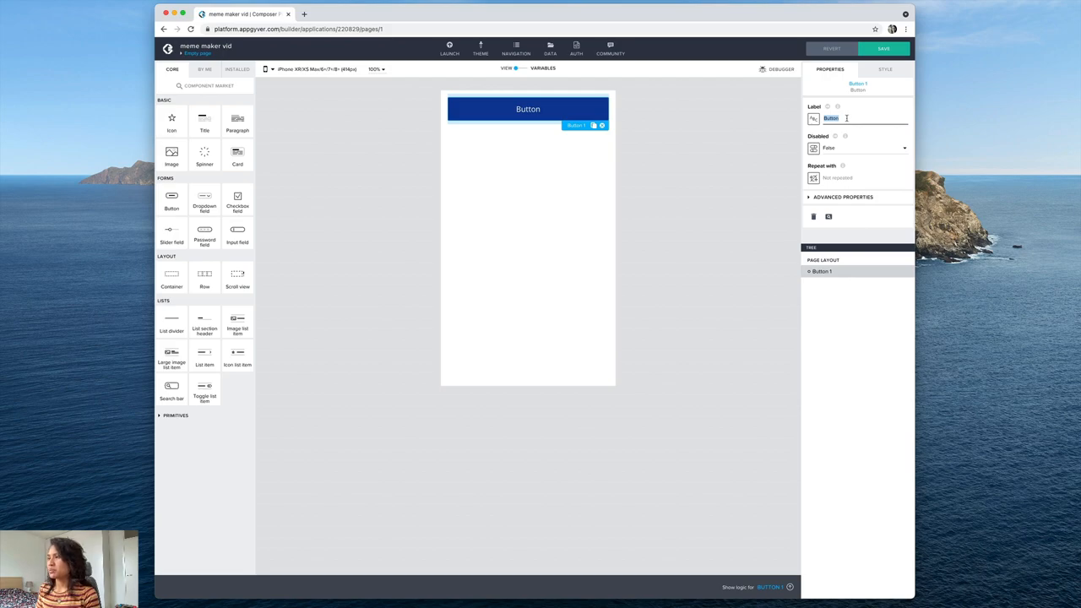
type("make a meme")
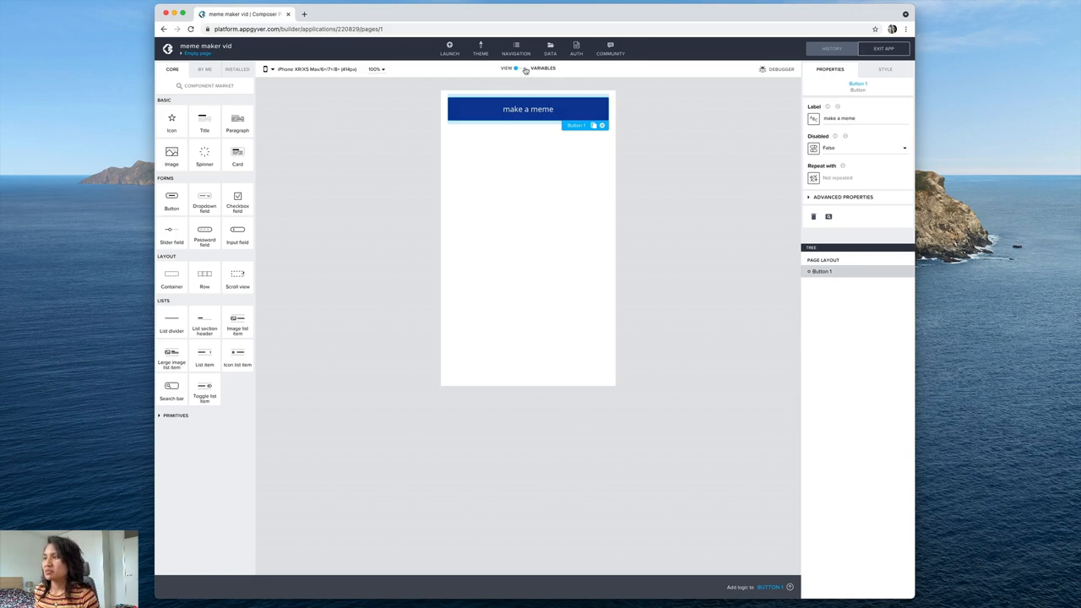
- Create app variable image_from_camera with value type Local filesystem path
left_click(542, 68)
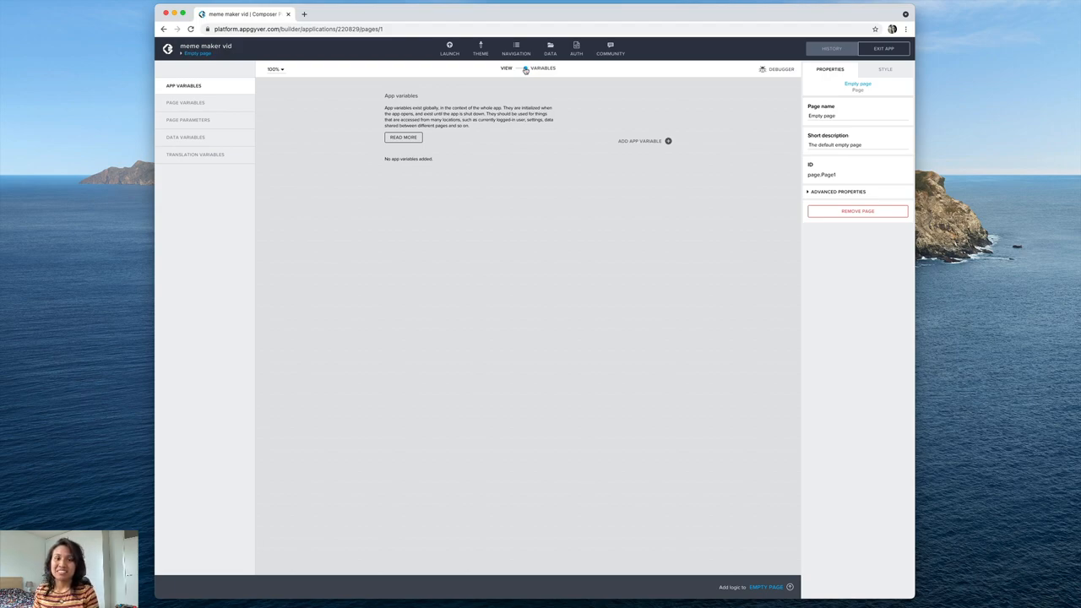
mouse_move(629, 155)
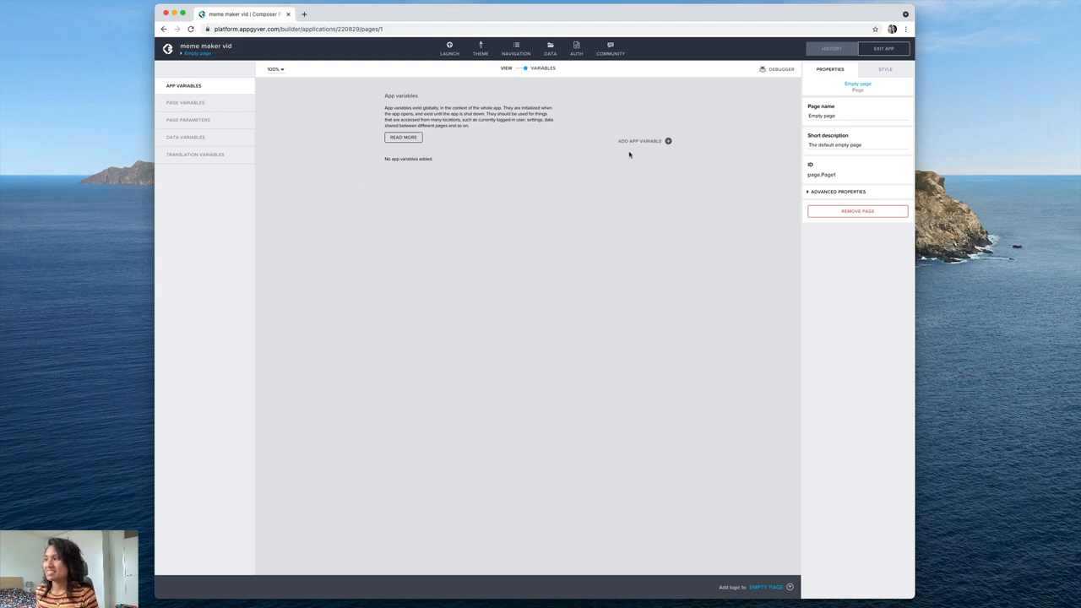
left_click(638, 140)
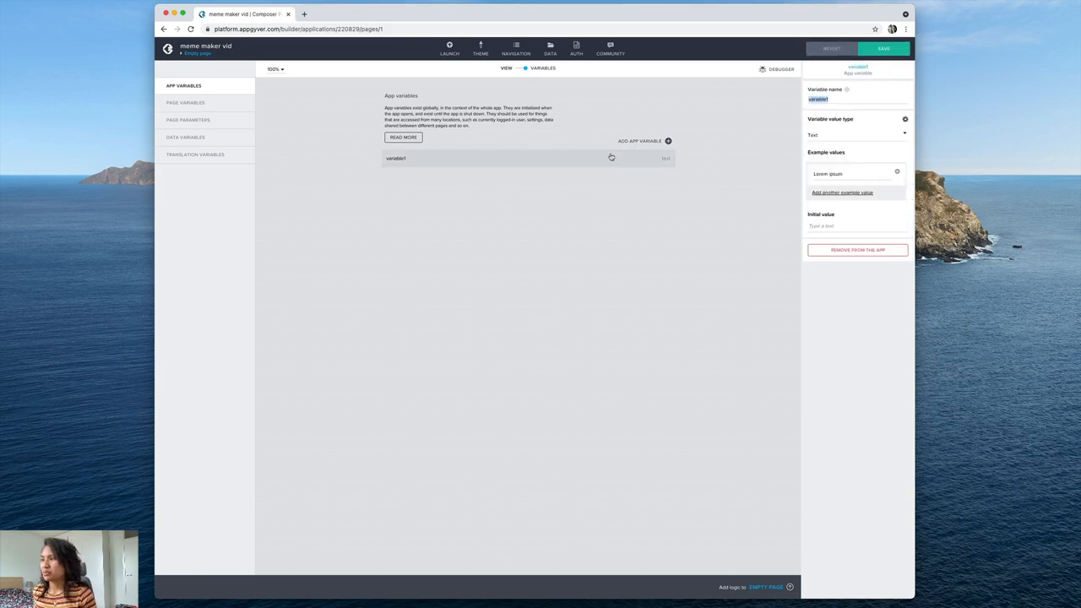
left_click(853, 99)
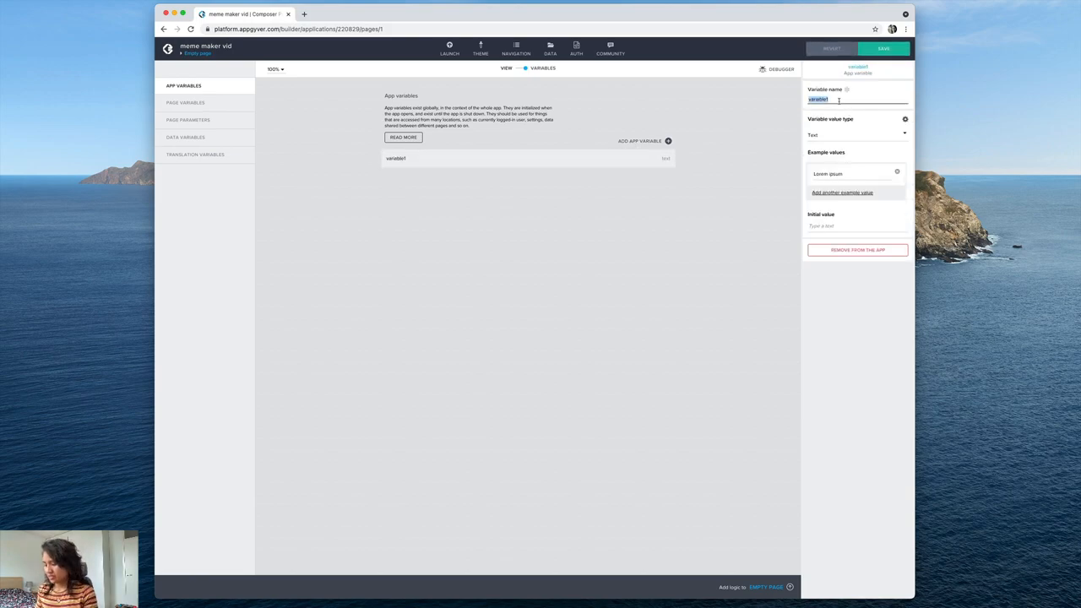
type("imag")
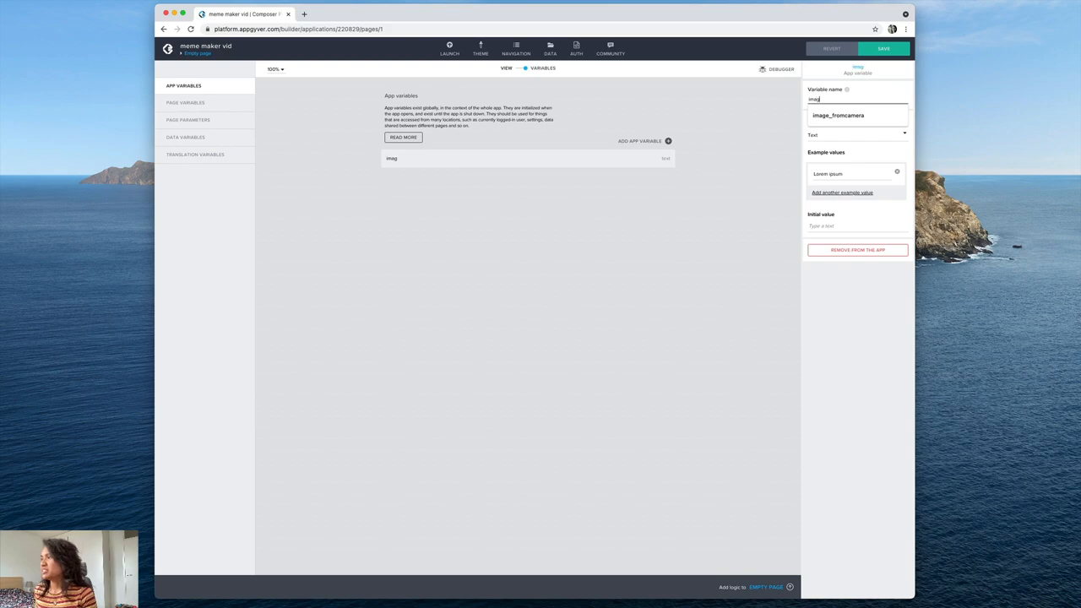
left_click(838, 115)
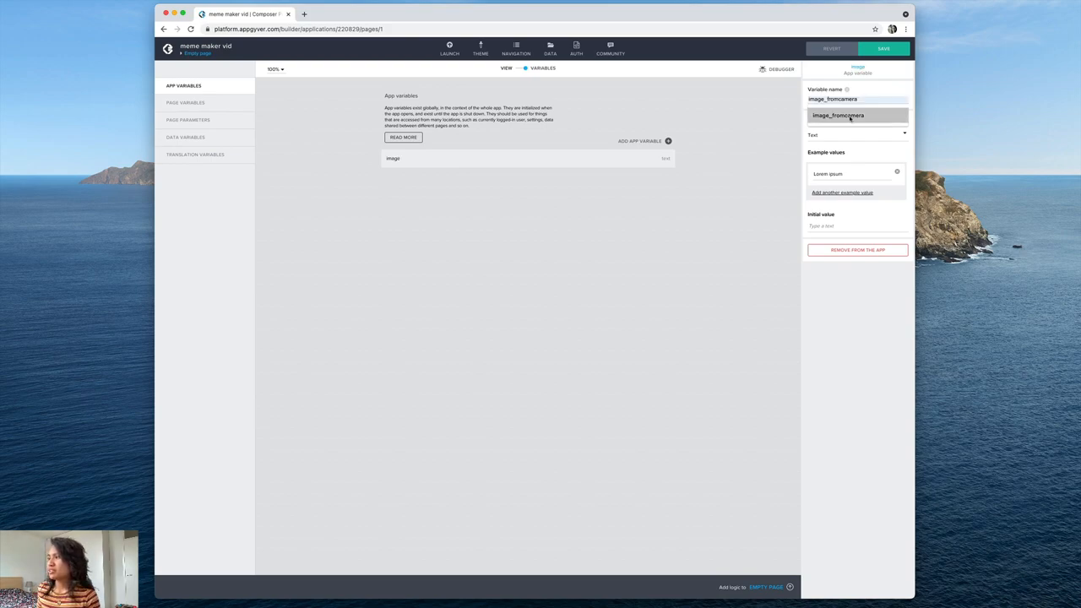
left_click(859, 98)
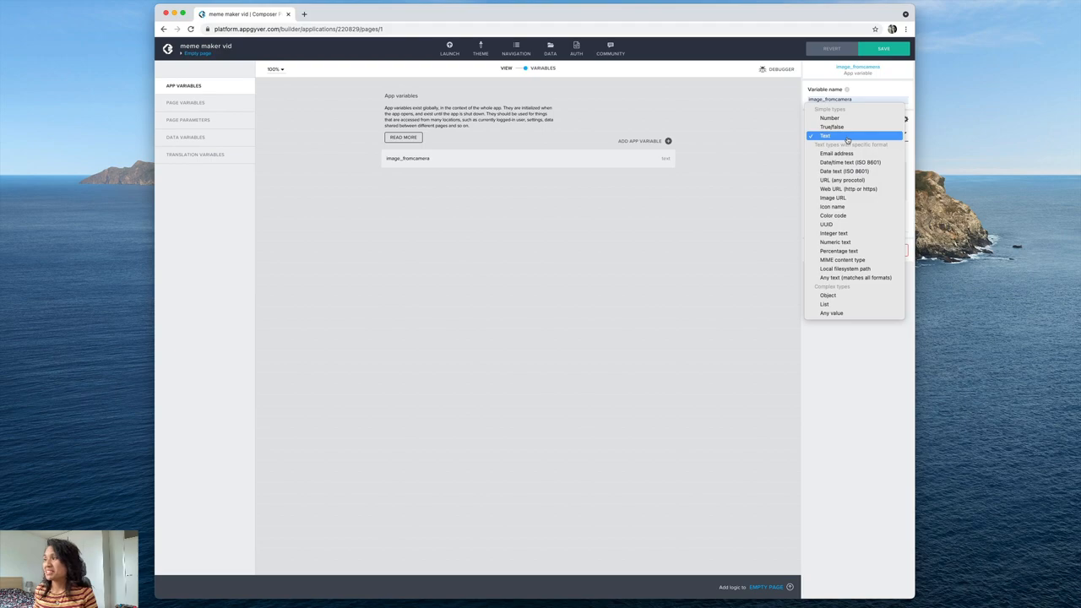
mouse_move(841, 260)
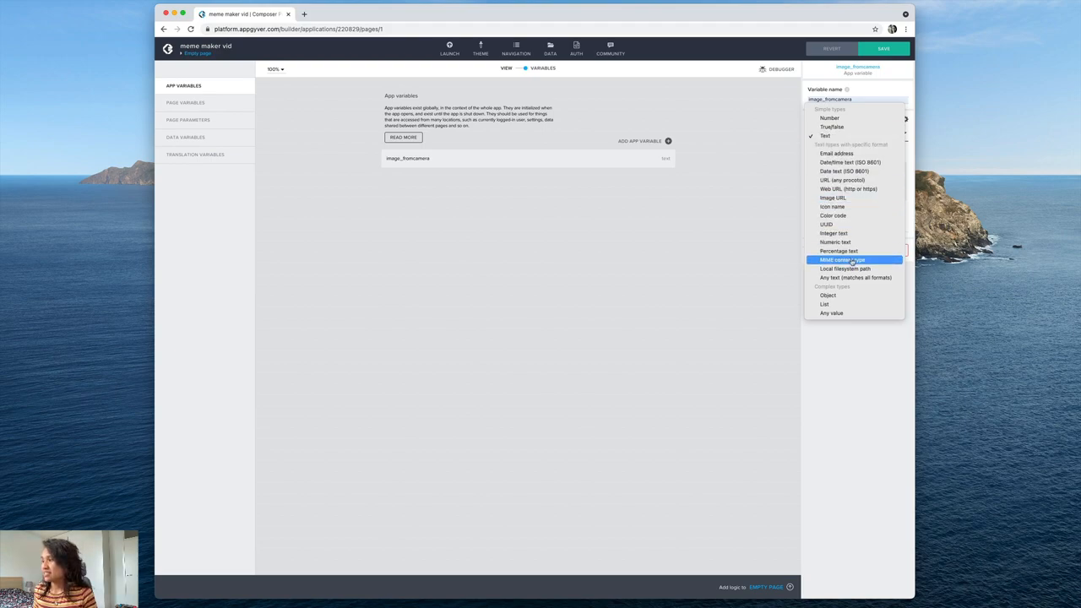
mouse_move(845, 268)
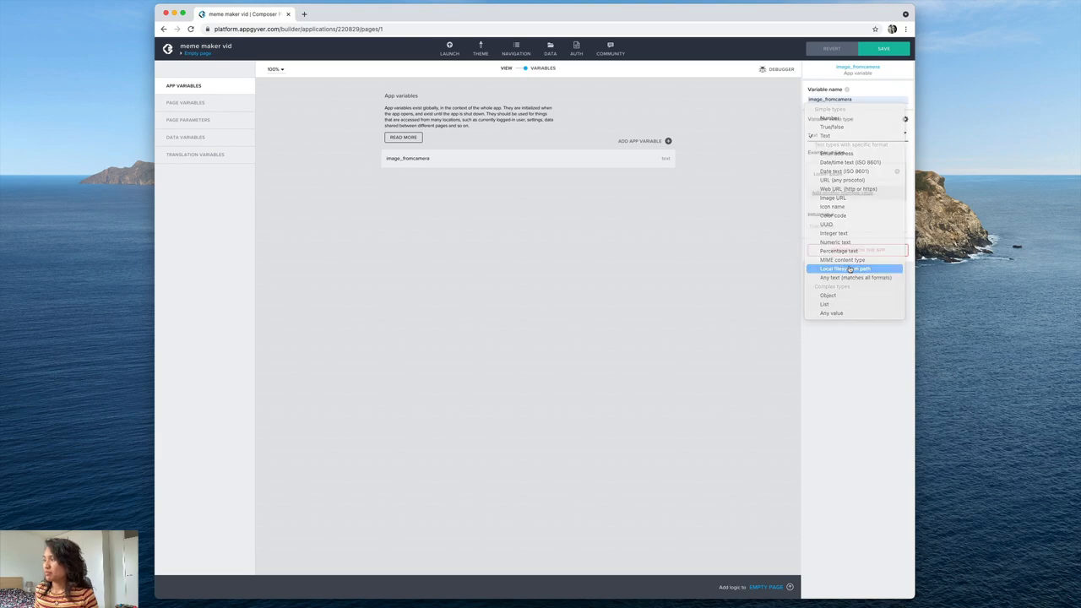
left_click(835, 268)
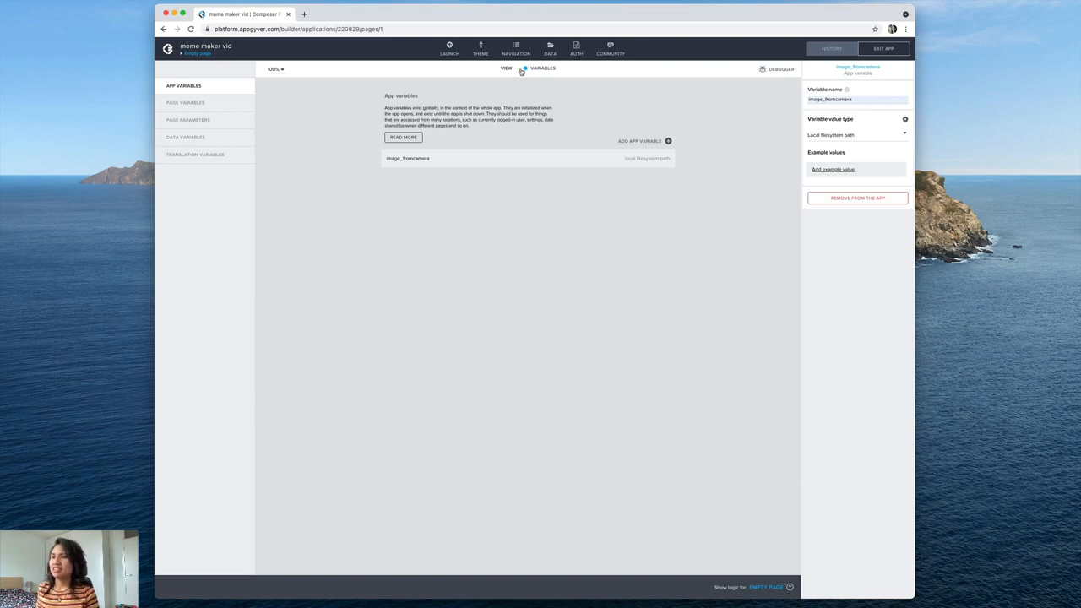
- Select the make a meme button in View and show its logic canvas
left_click(507, 67)
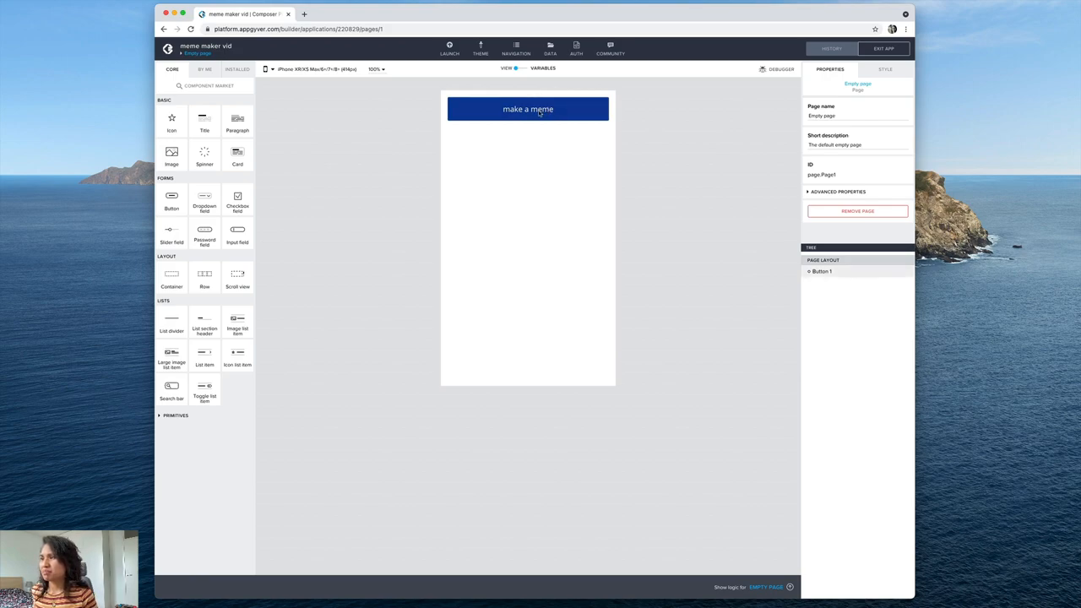
left_click(527, 108)
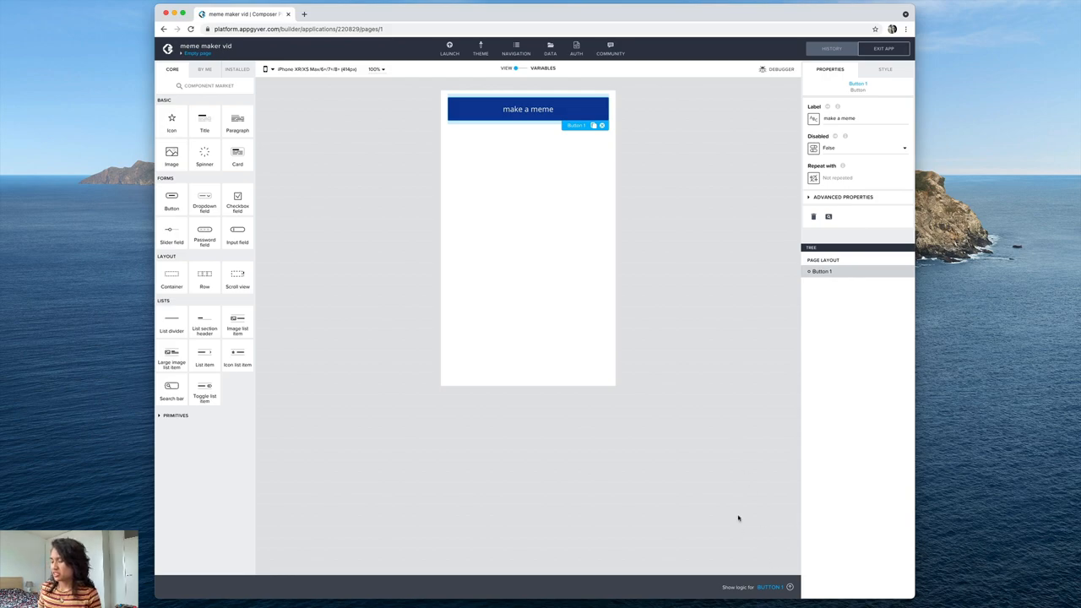
left_click(769, 588)
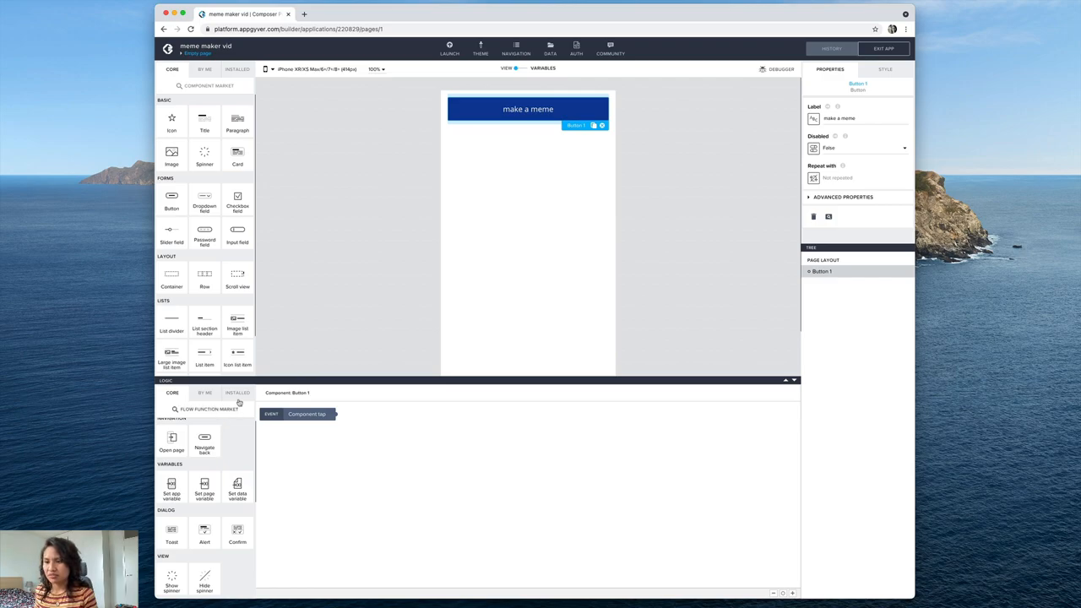
- Add the installed Action sheet flow function and wire Component tap into it
left_click(237, 392)
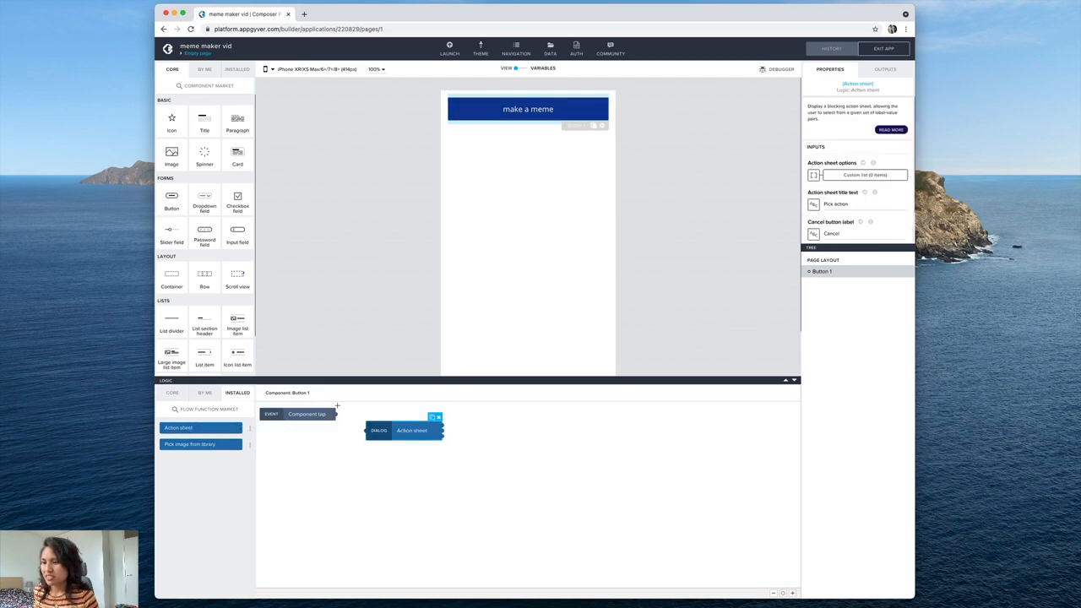
left_click_drag(336, 414, 365, 430)
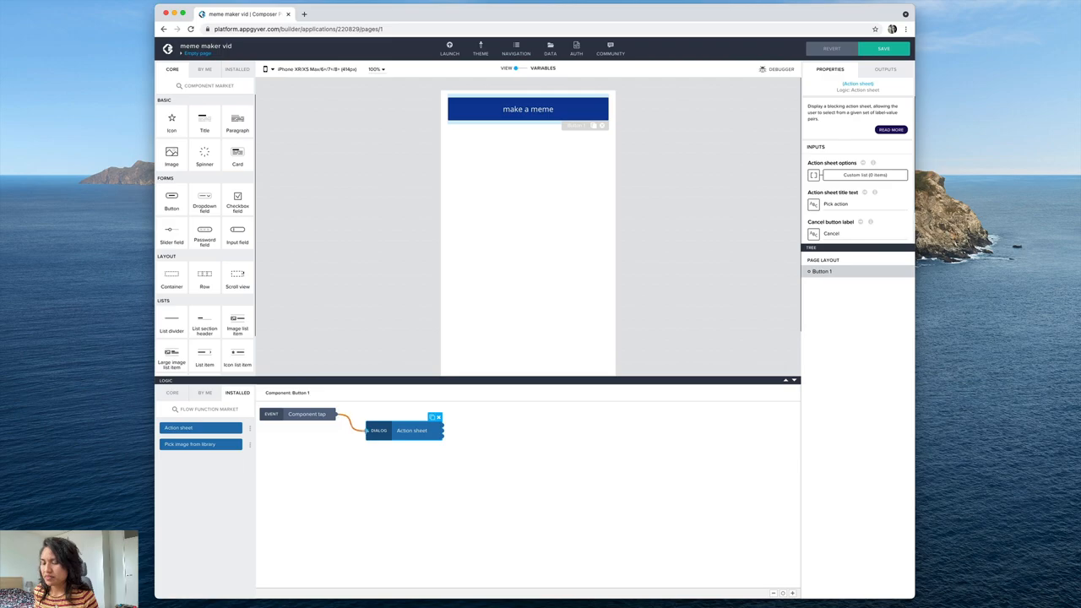
left_click(172, 392)
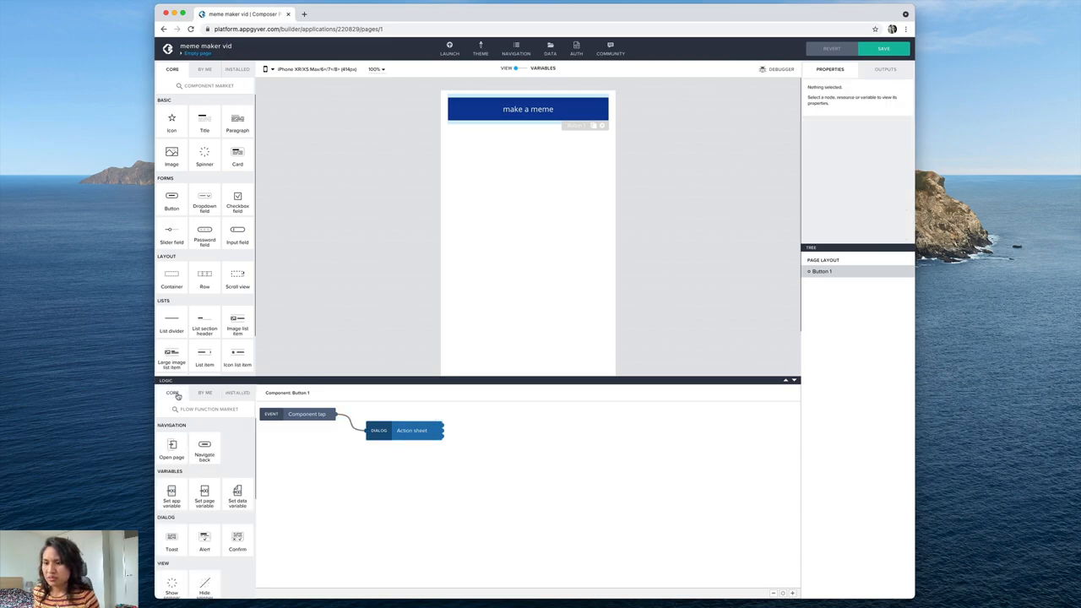
- Place Take photo and Pick image from library nodes beside the action sheet
scroll("down", 3)
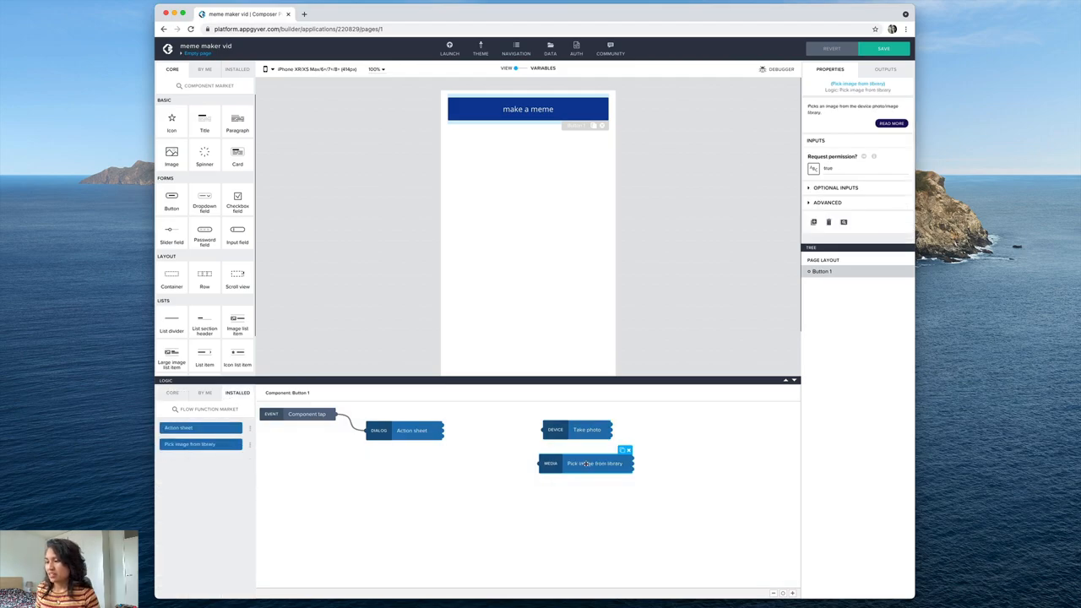
left_click(588, 429)
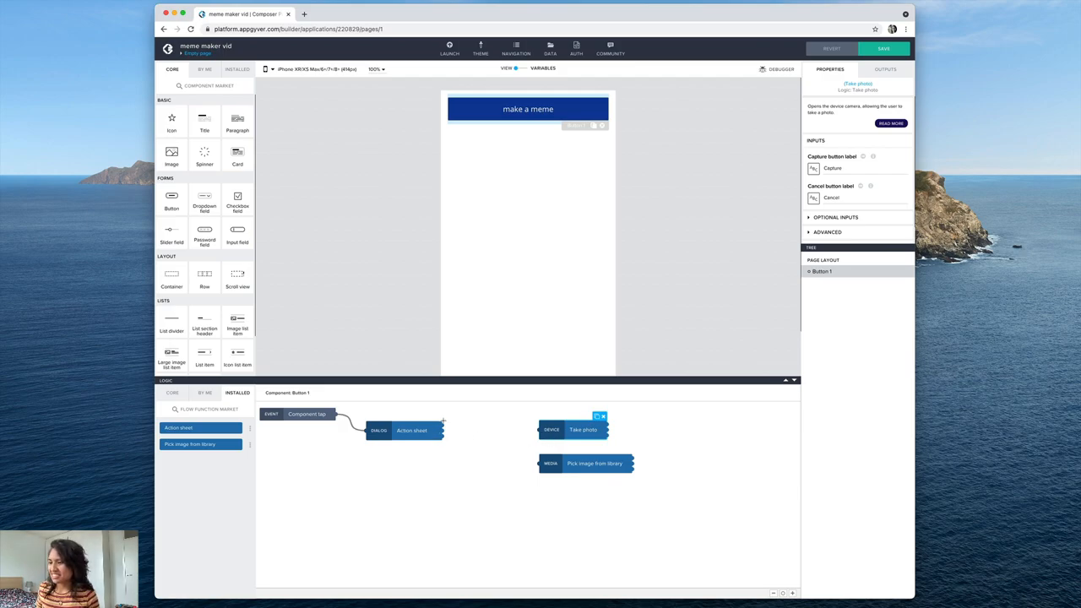
mouse_move(571, 439)
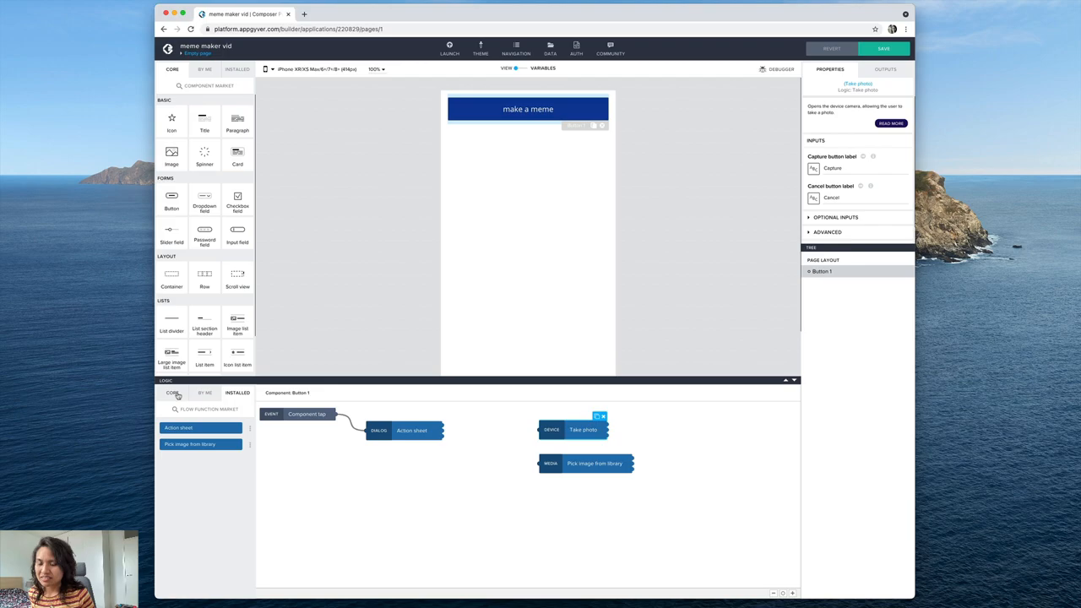
- Add a Core If condition node between the action sheet and photo steps and start binding its Condition
left_click(172, 392)
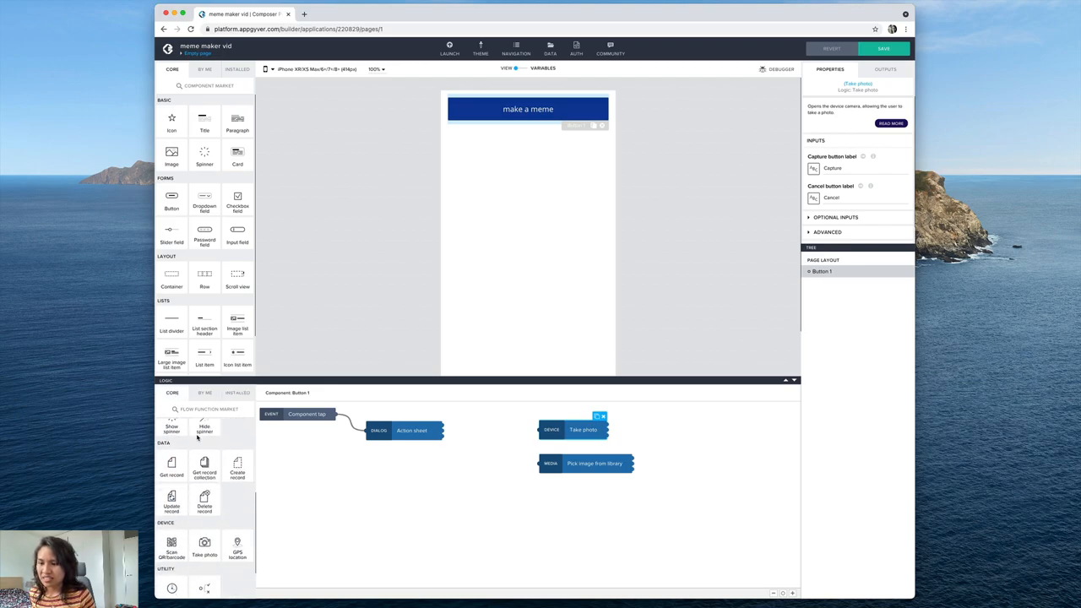
scroll("down", 3)
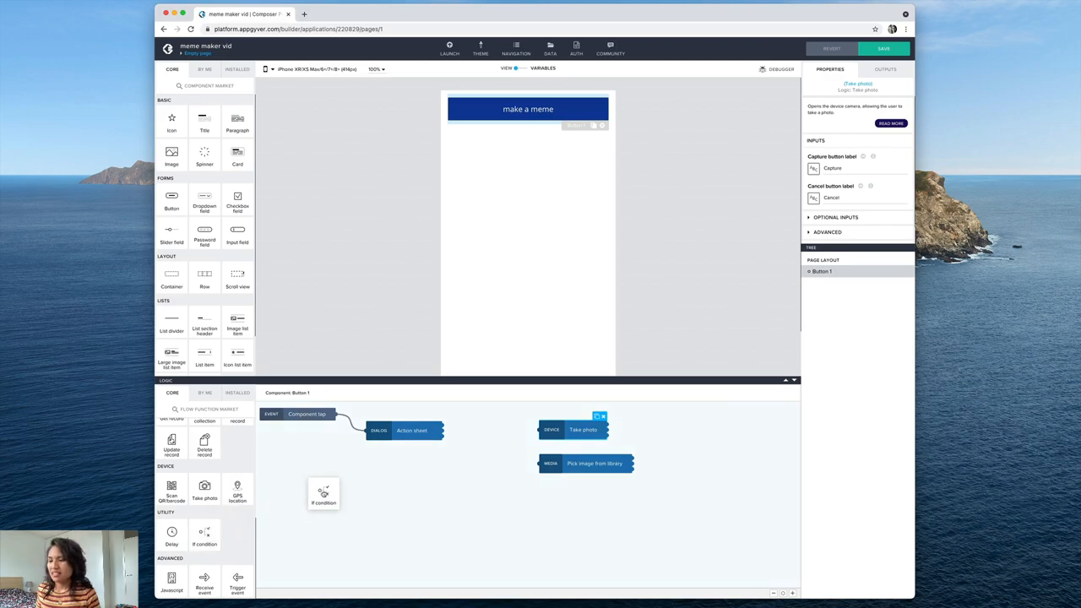
left_click_drag(324, 494, 485, 437)
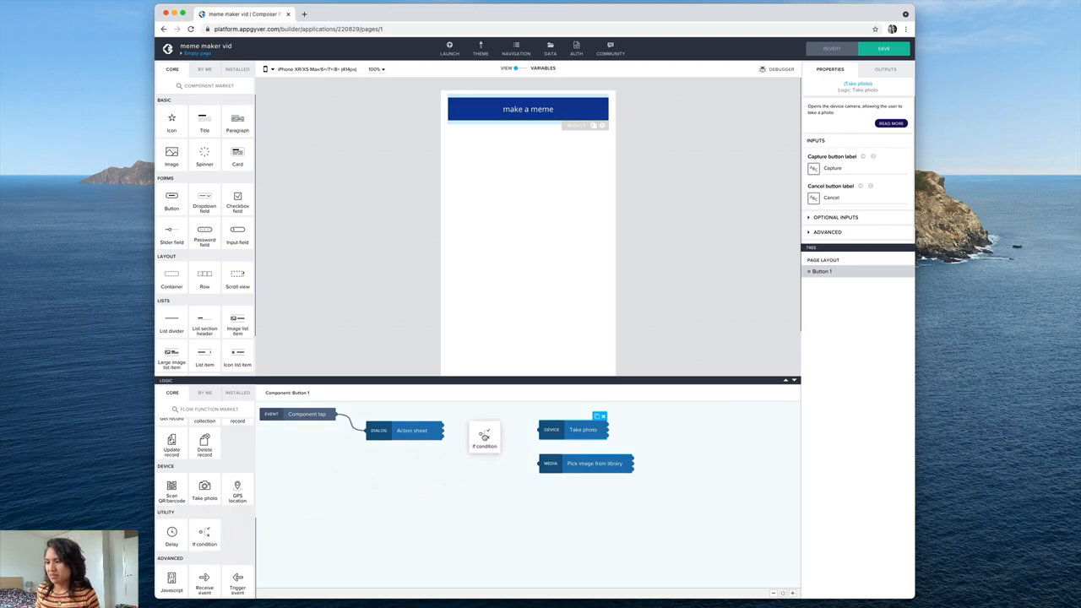
left_click(484, 440)
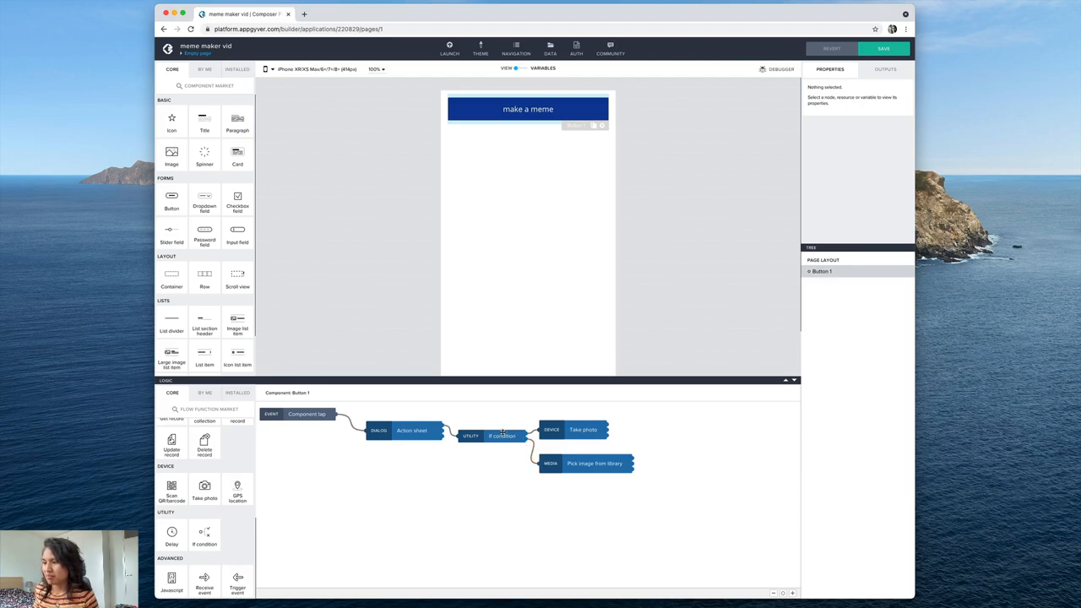
left_click(502, 436)
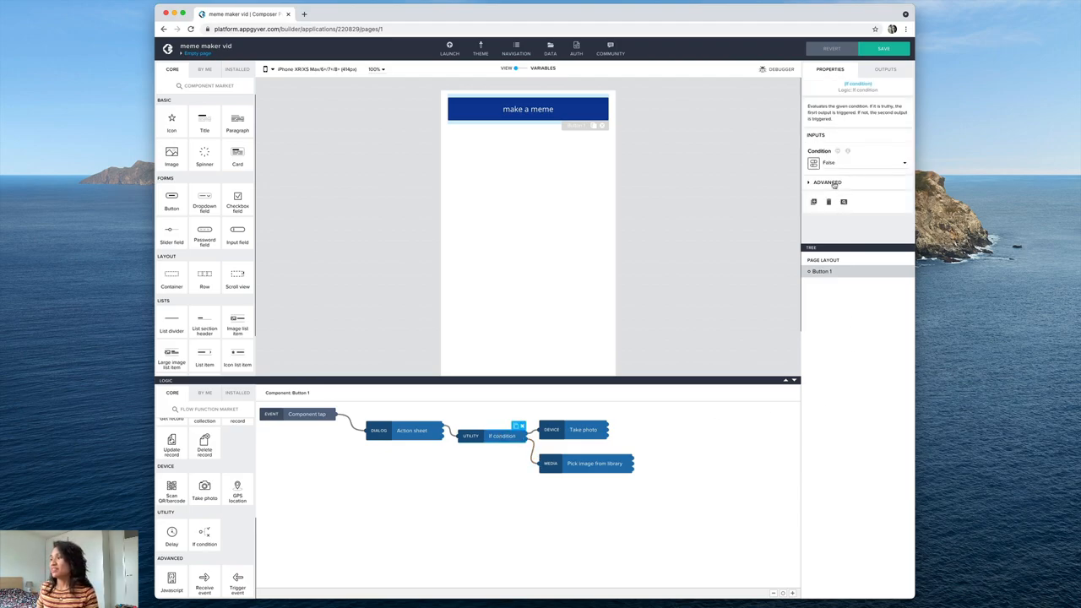
left_click(858, 162)
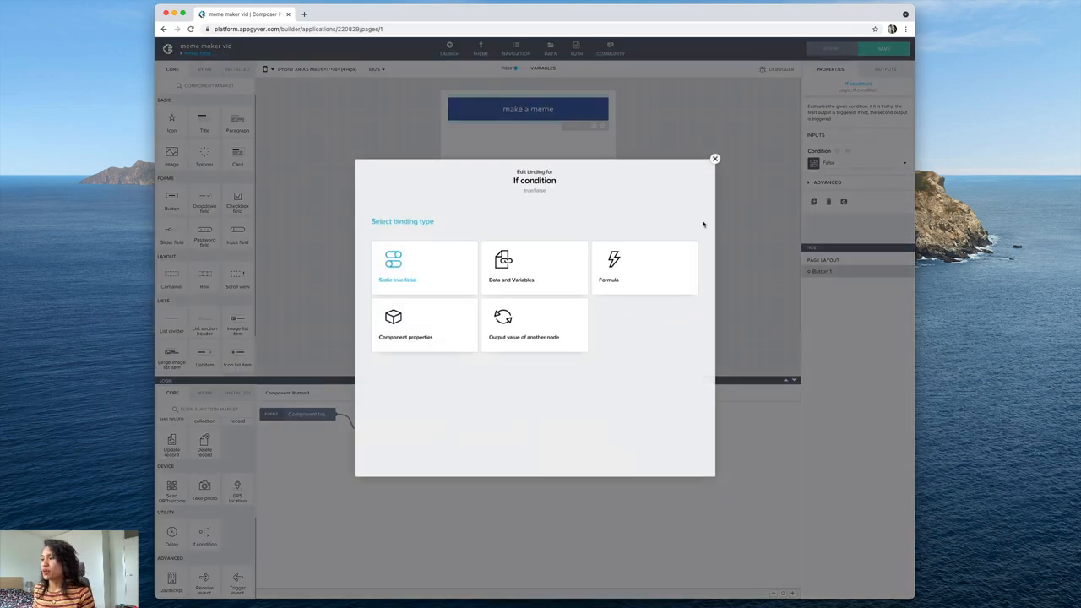
- Set the condition formula outputs["Action sheet"].pickedAction.value == "camera" and save it
left_click(613, 267)
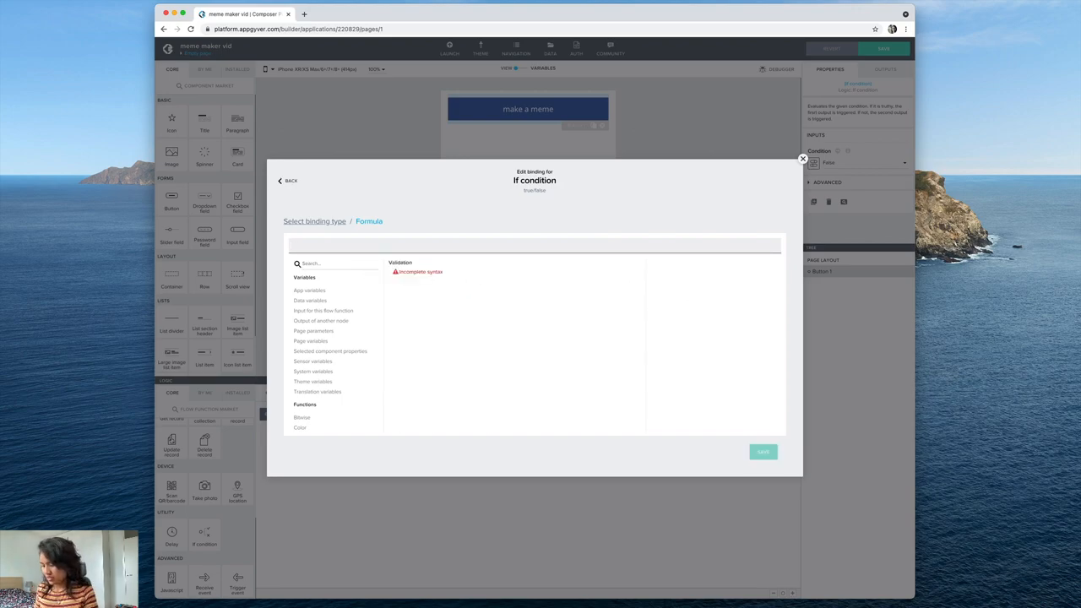
type("outputs")
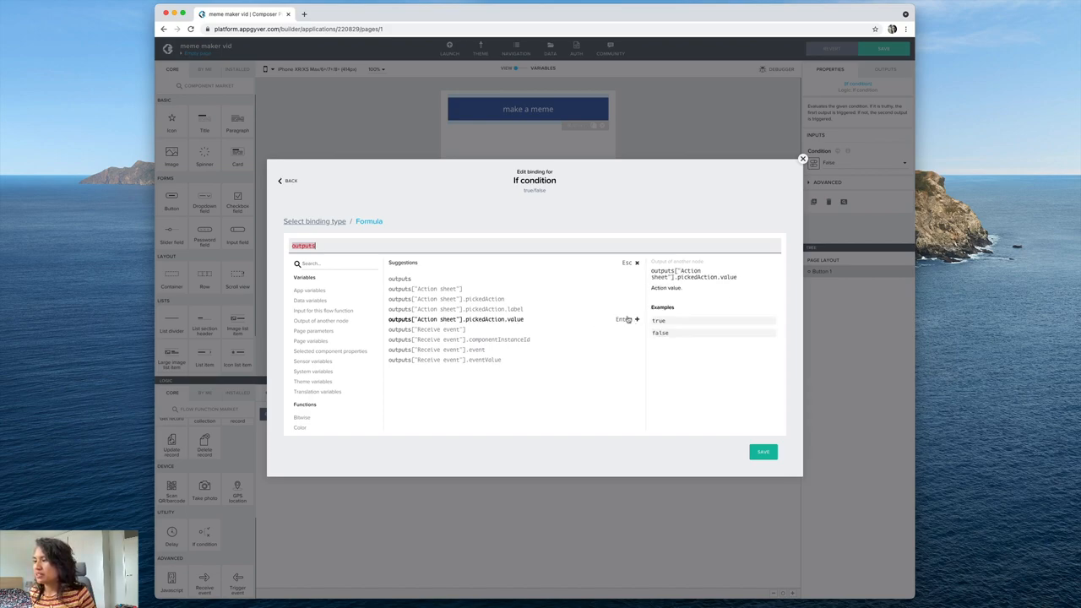
left_click(456, 319)
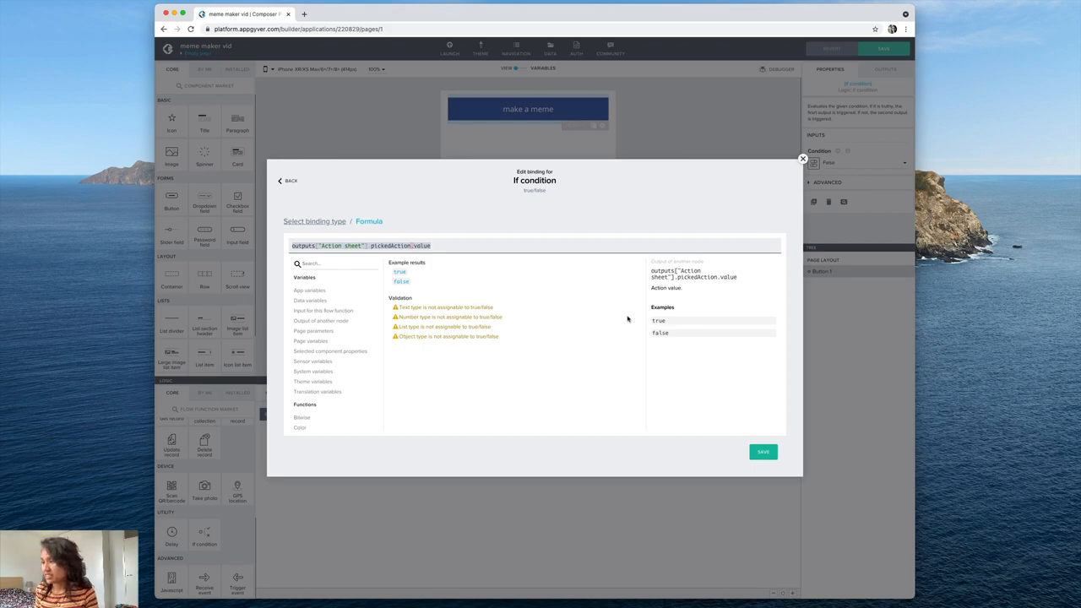
type("==")
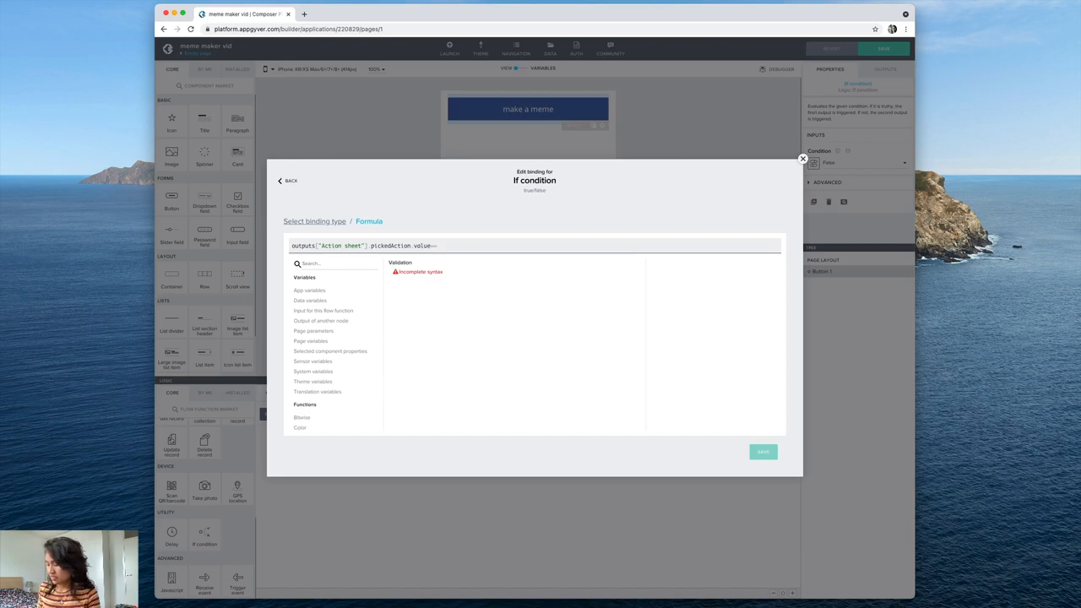
type("\"camera")
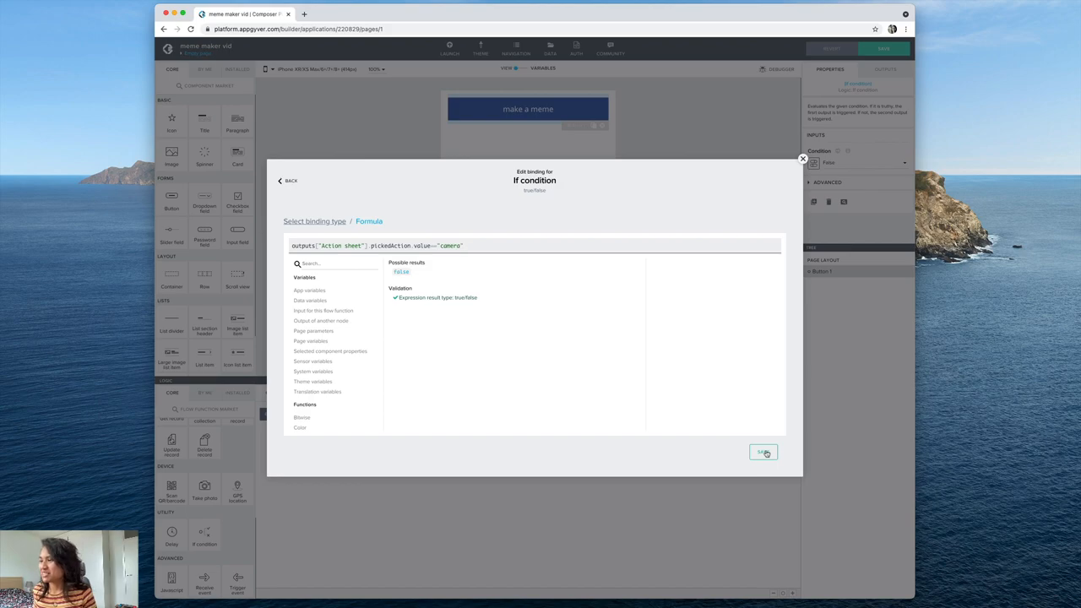
left_click(763, 452)
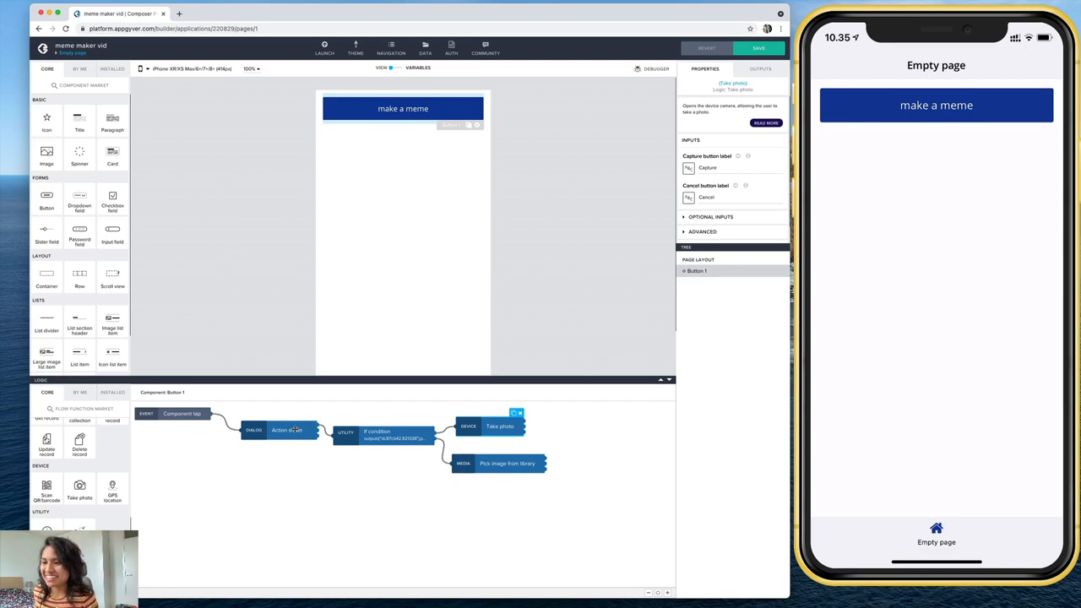
- Show the Action sheet node's properties: options, Pick action title and Cancel label
left_click(287, 429)
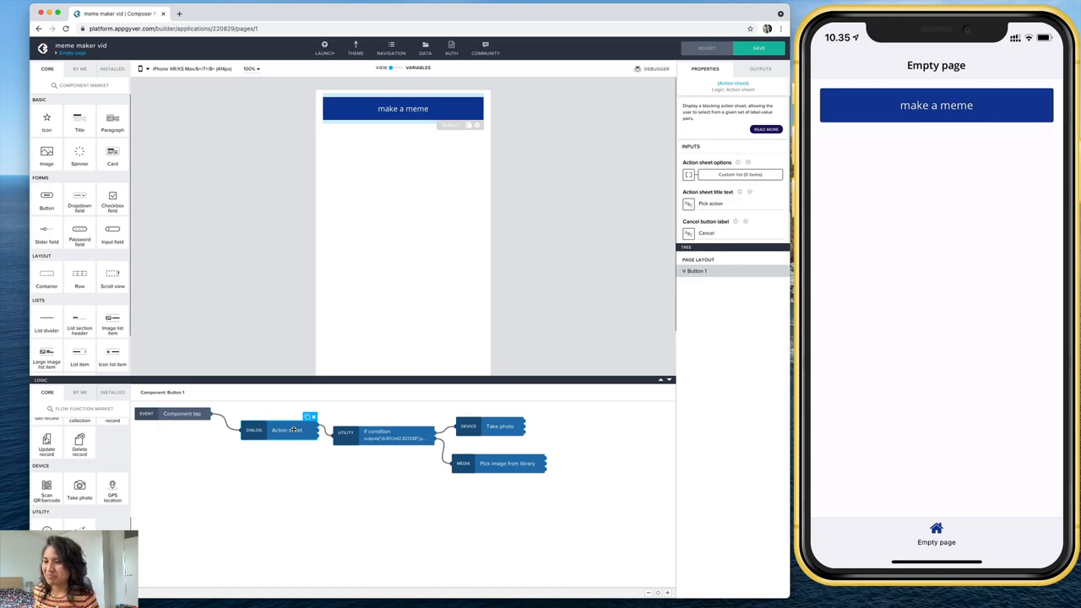
mouse_move(548, 341)
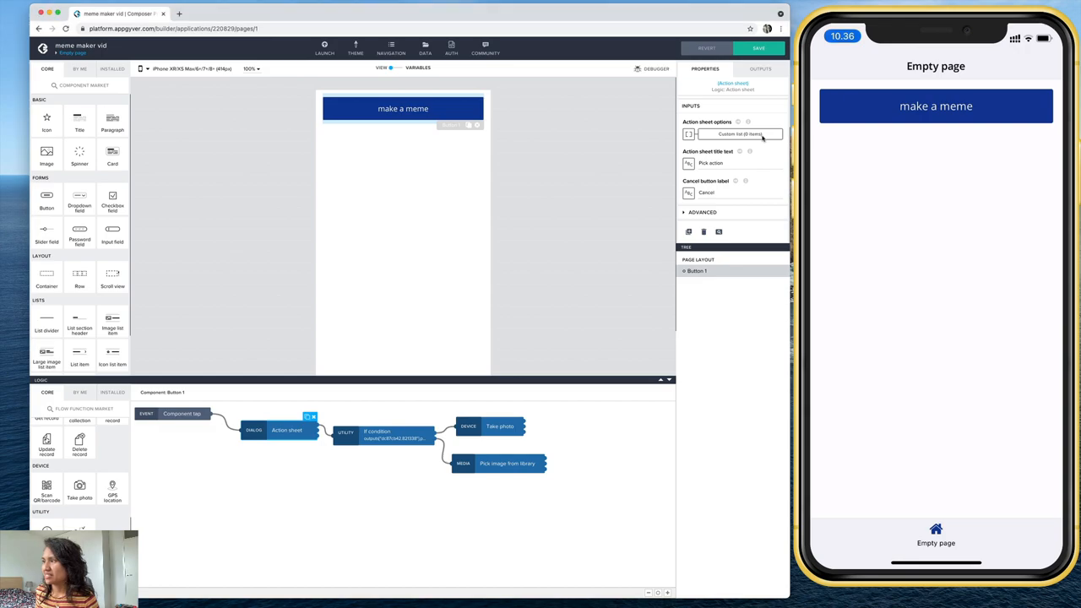
mouse_move(689, 135)
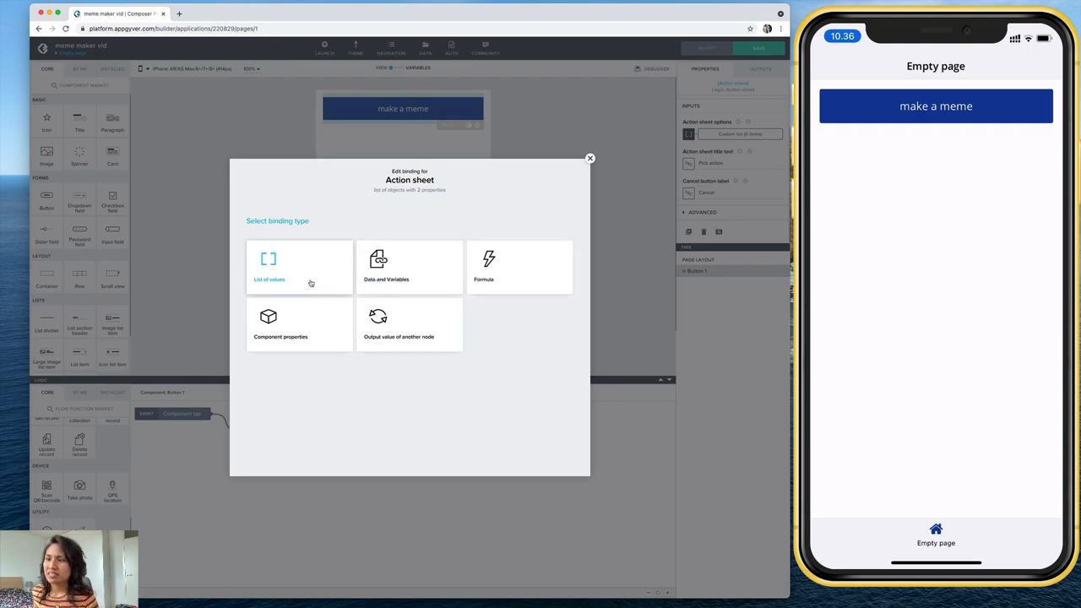
- Bind the options to a list of values and add 'Take photo' with value camera
left_click(269, 267)
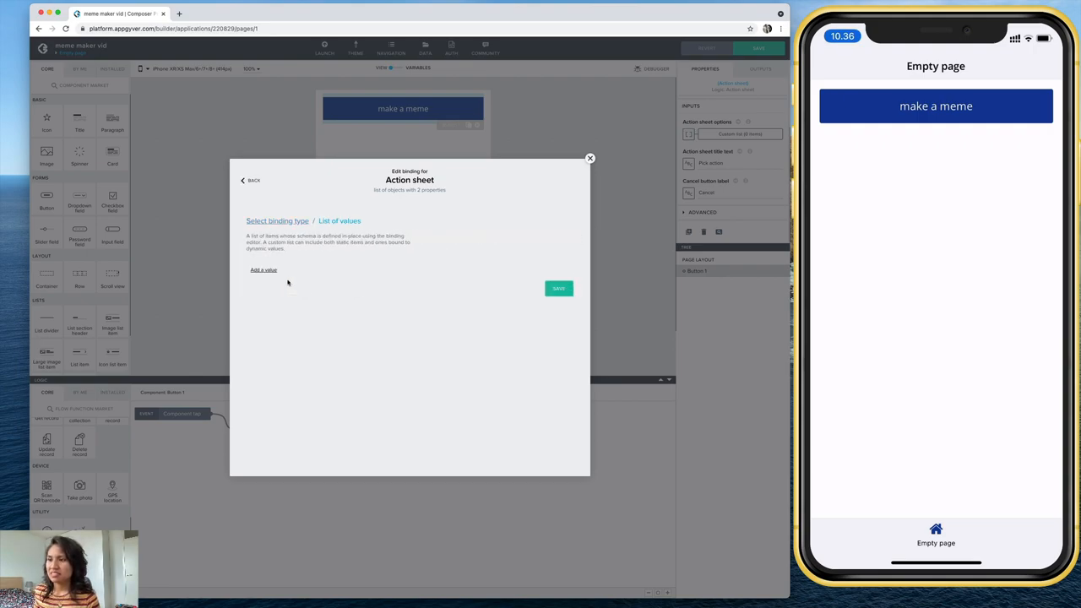
left_click(263, 270)
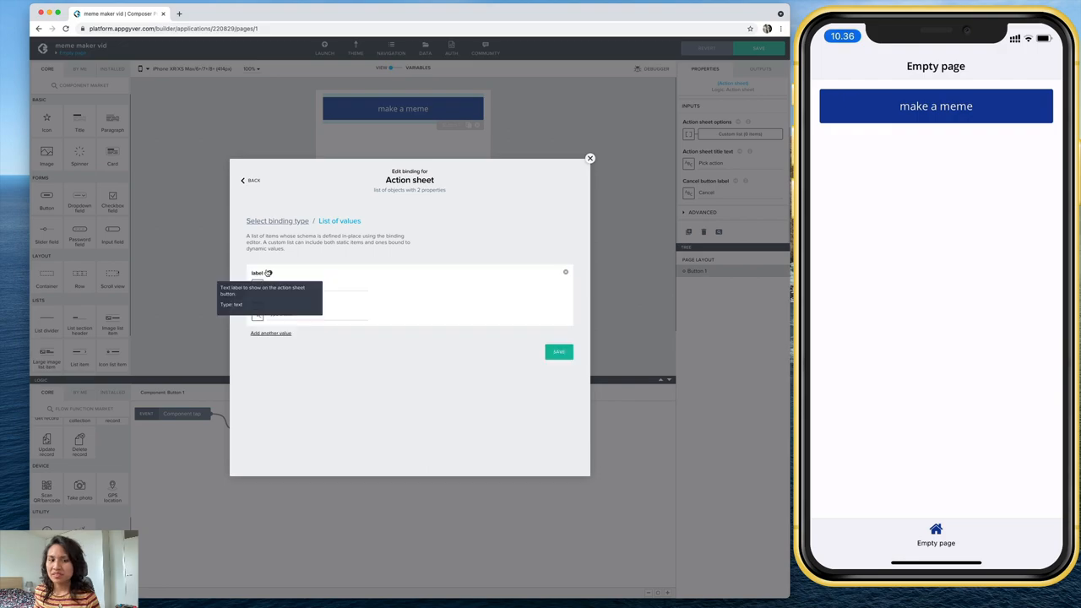
left_click(318, 284)
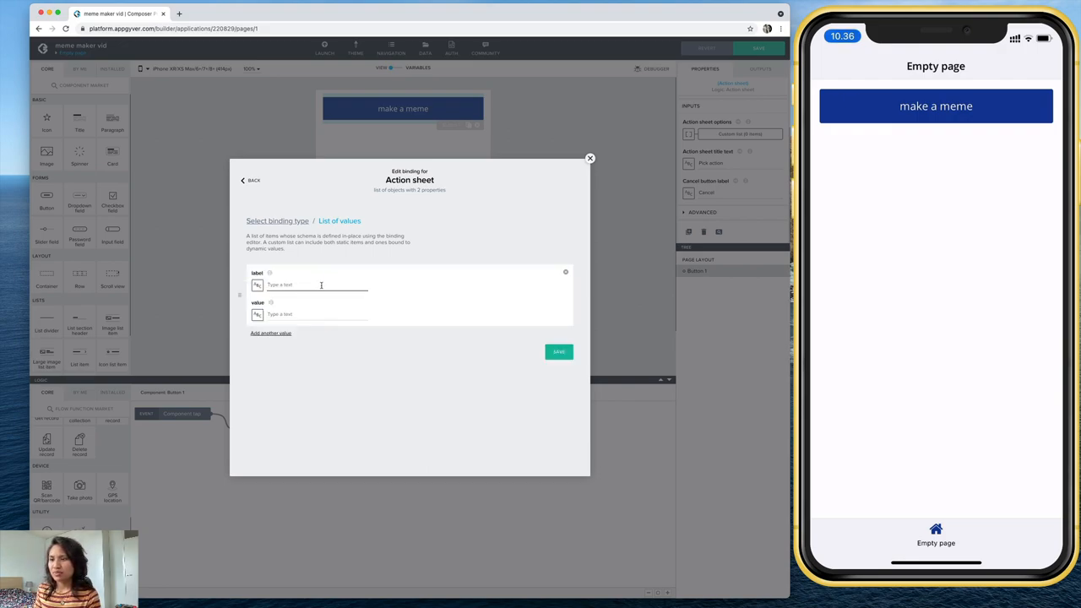
type("Take")
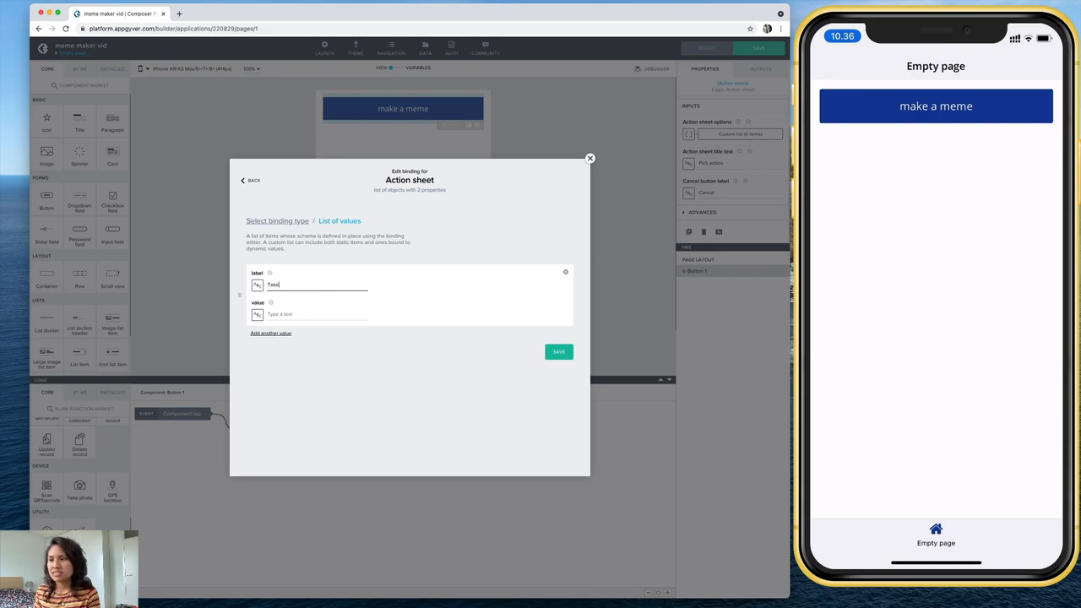
type("photo")
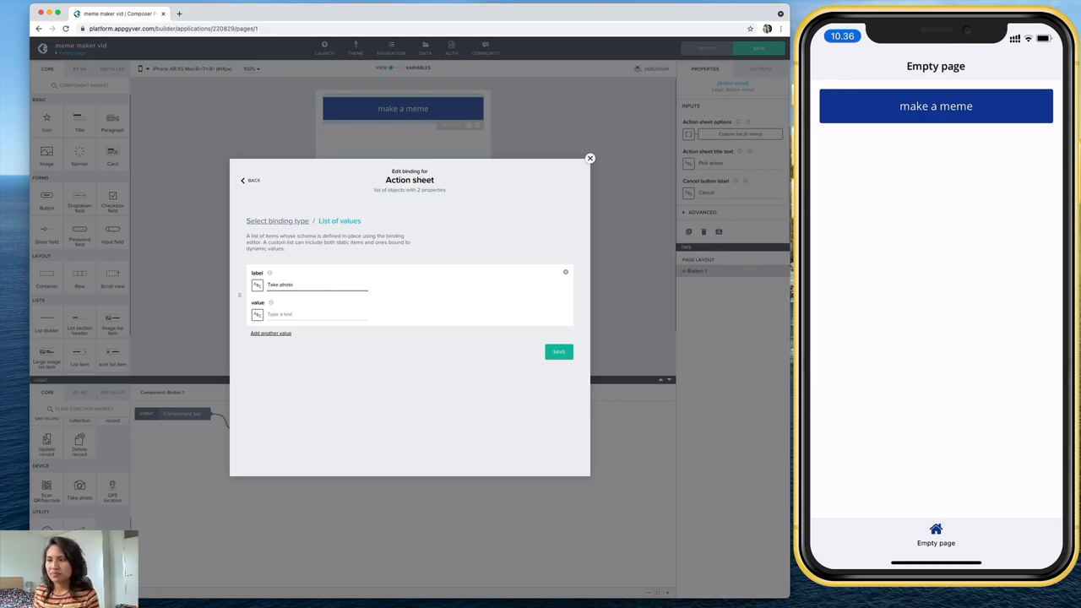
left_click(317, 312)
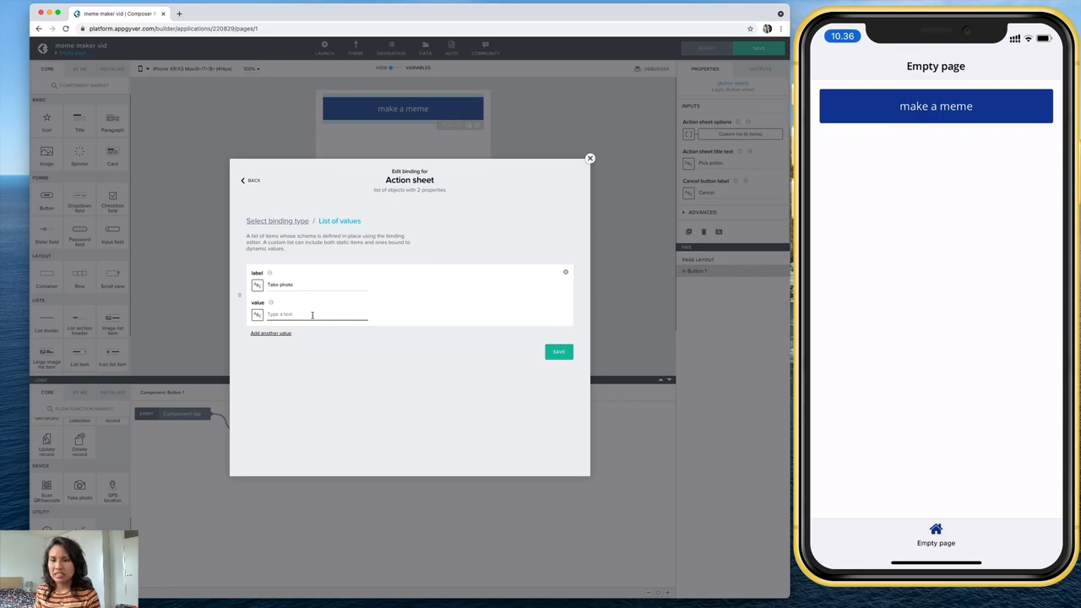
type("camera")
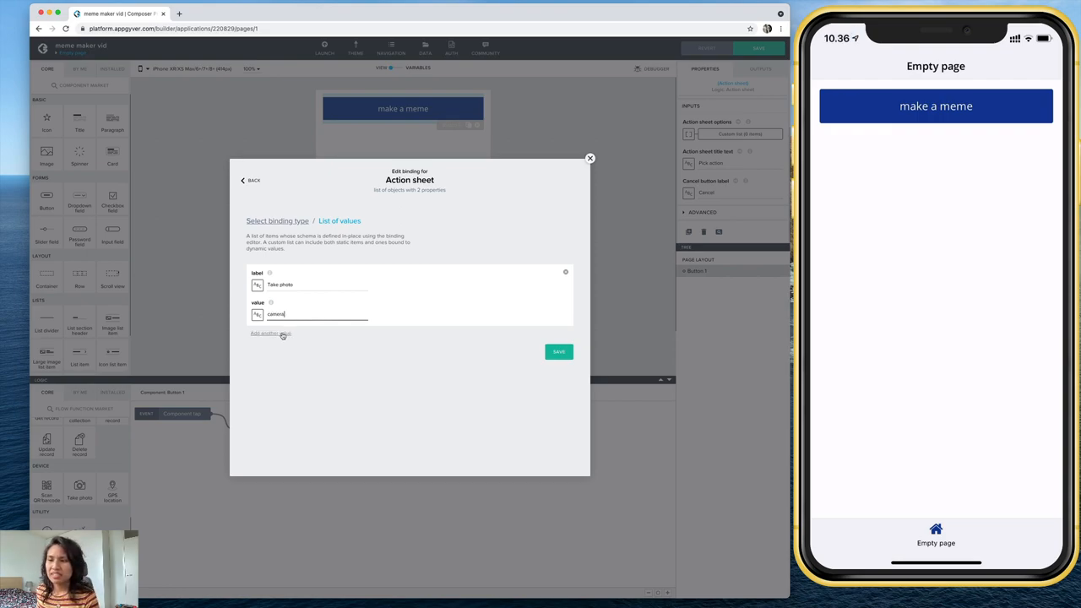
- Add 'Select photo from gallery' with value gallery and save the options list
left_click(271, 333)
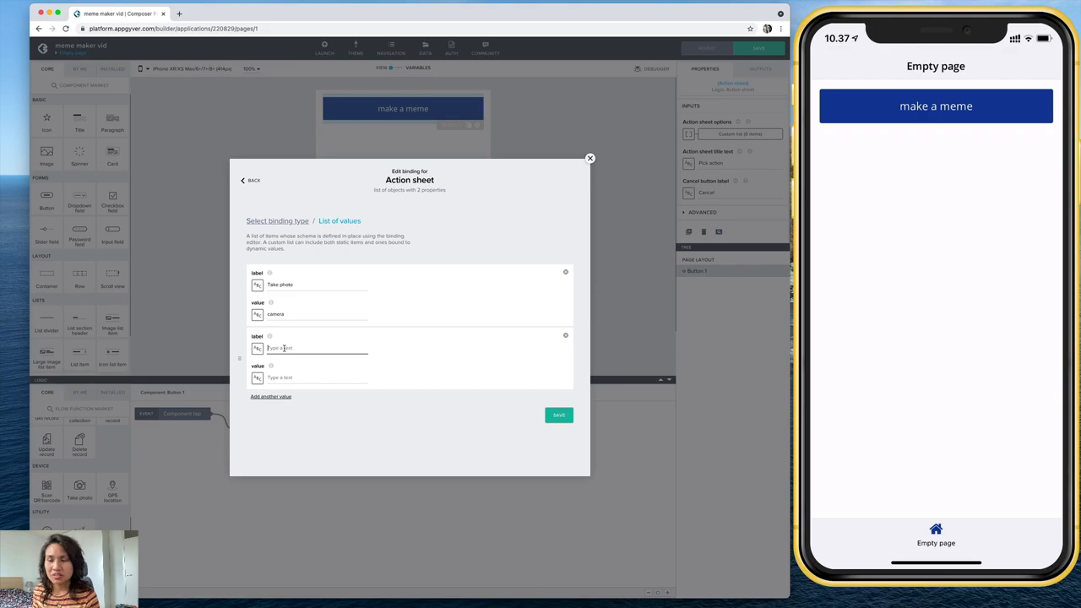
type("Select f")
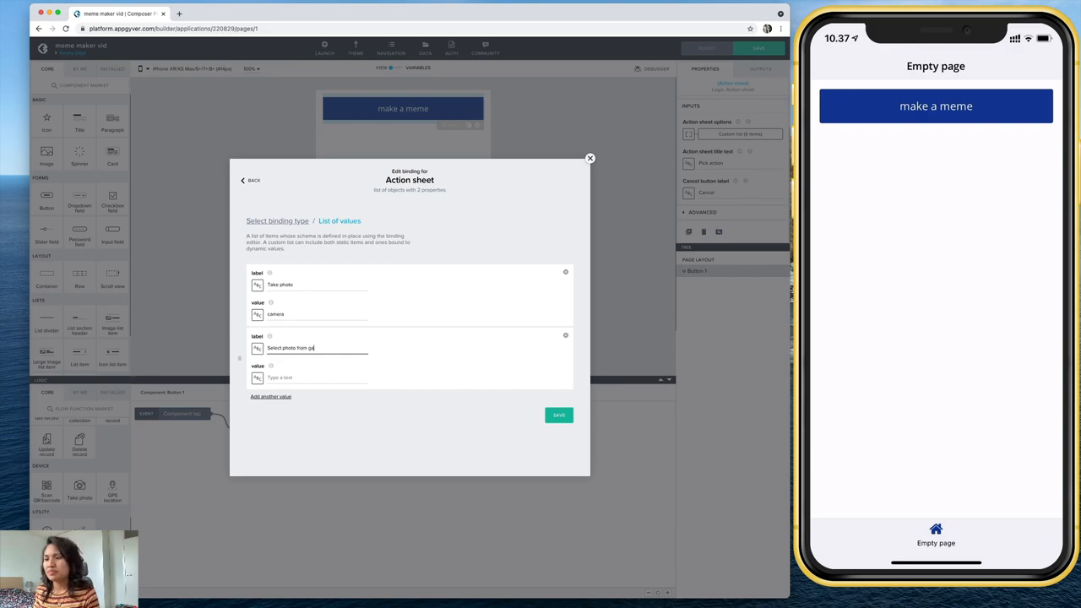
type("llery")
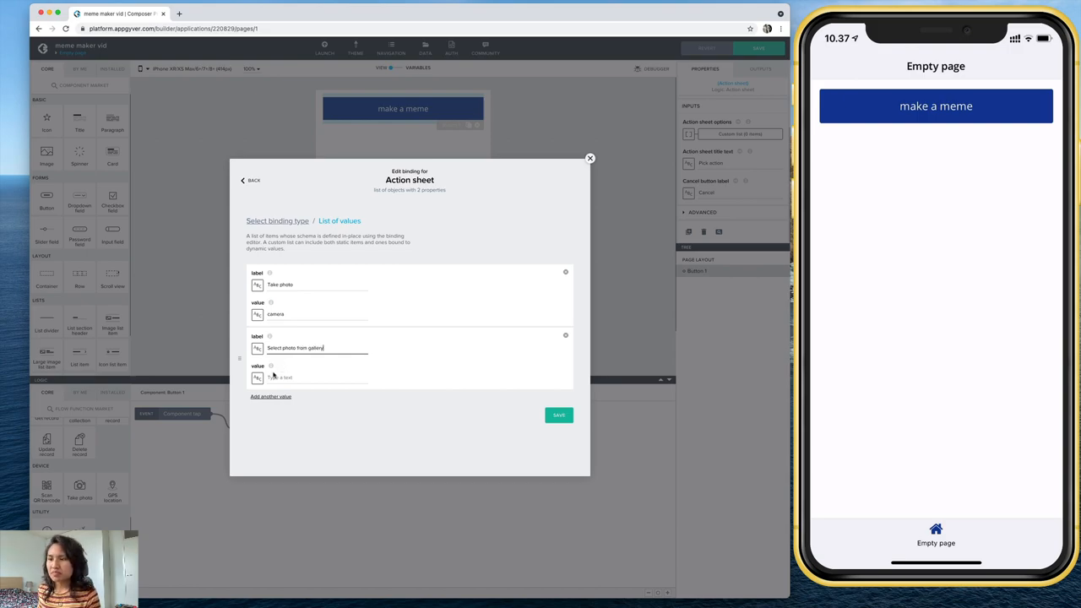
type("gallery")
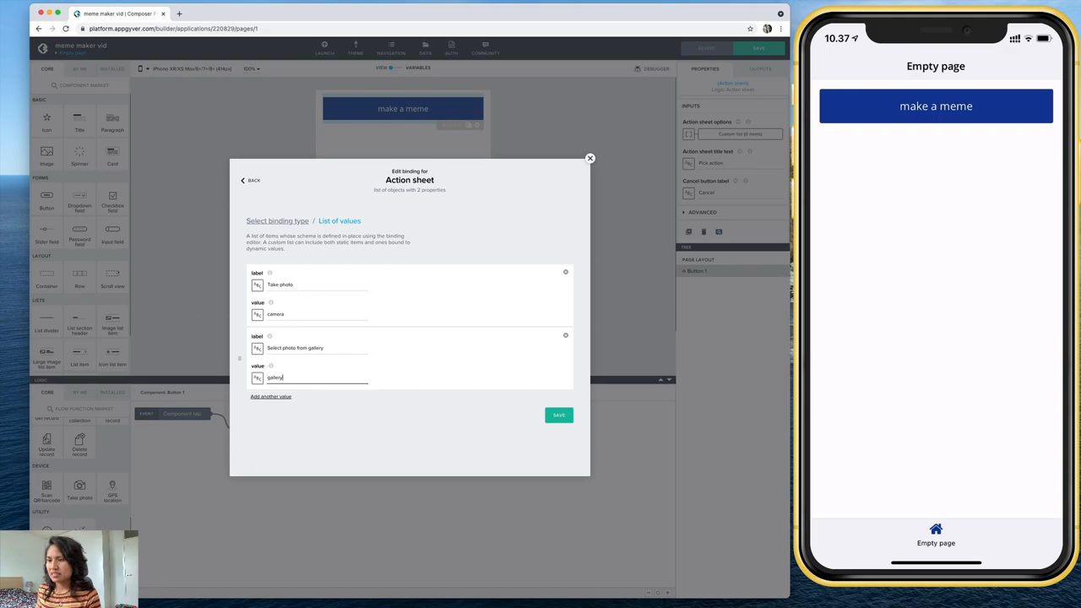
mouse_move(544, 422)
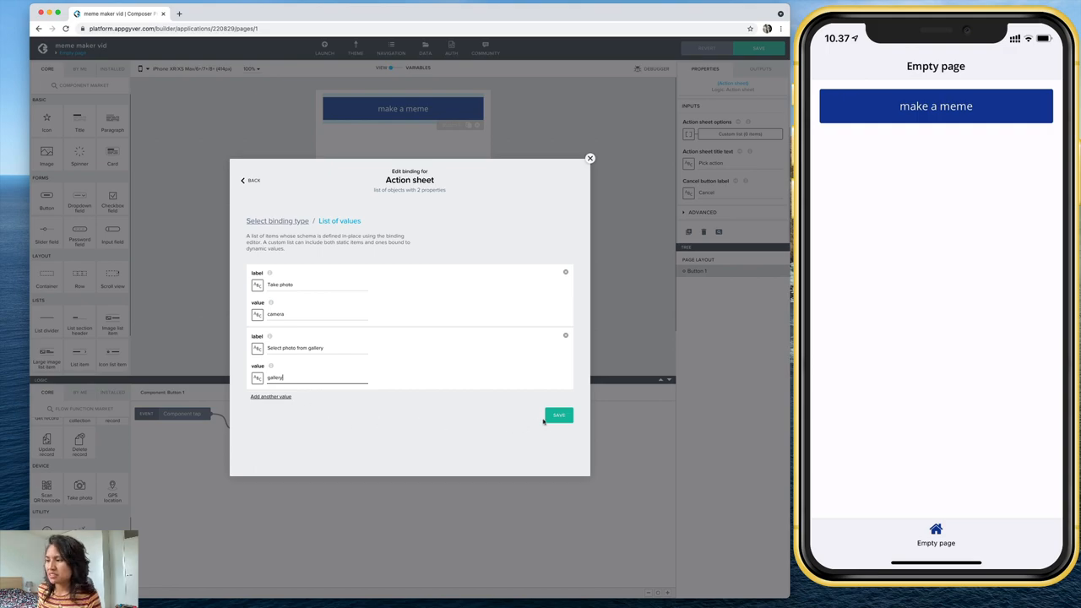
left_click(558, 415)
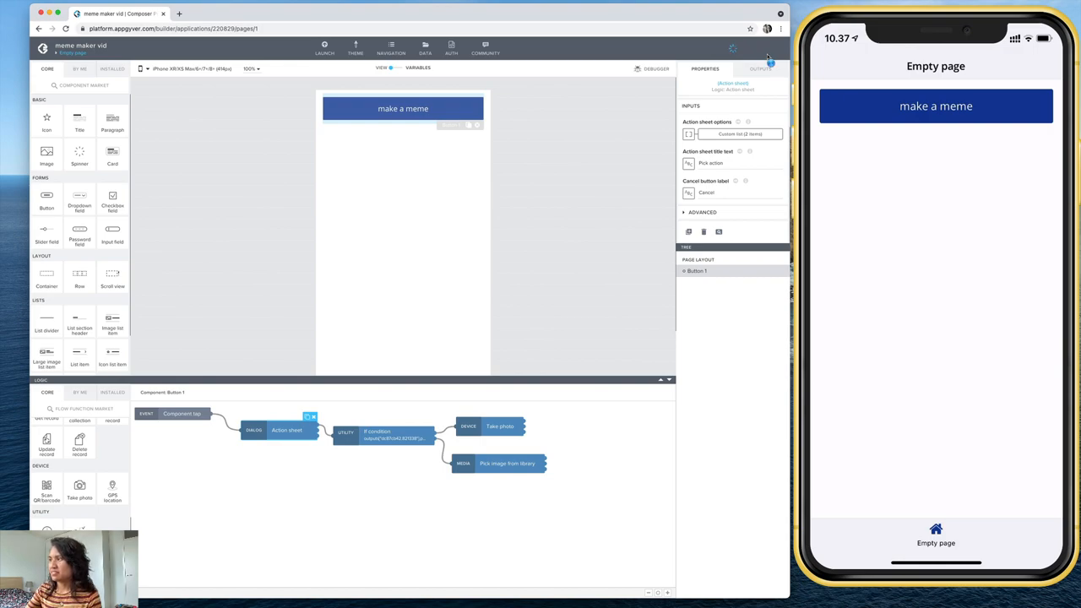
- Save the app, tap make a meme in the preview to see the Pick action sheet, then cancel it
left_click(761, 47)
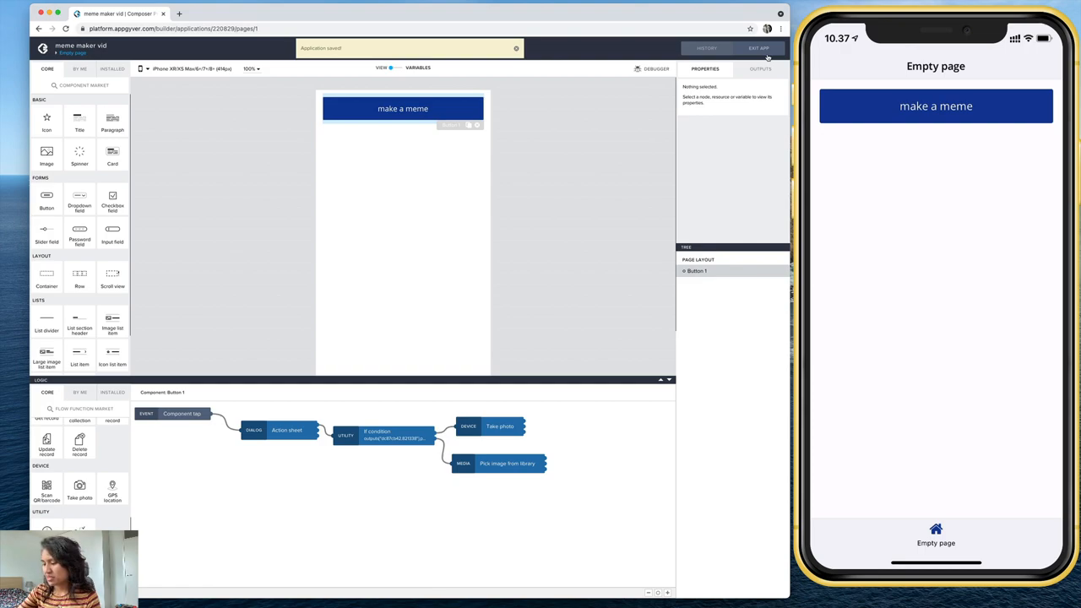
left_click(936, 104)
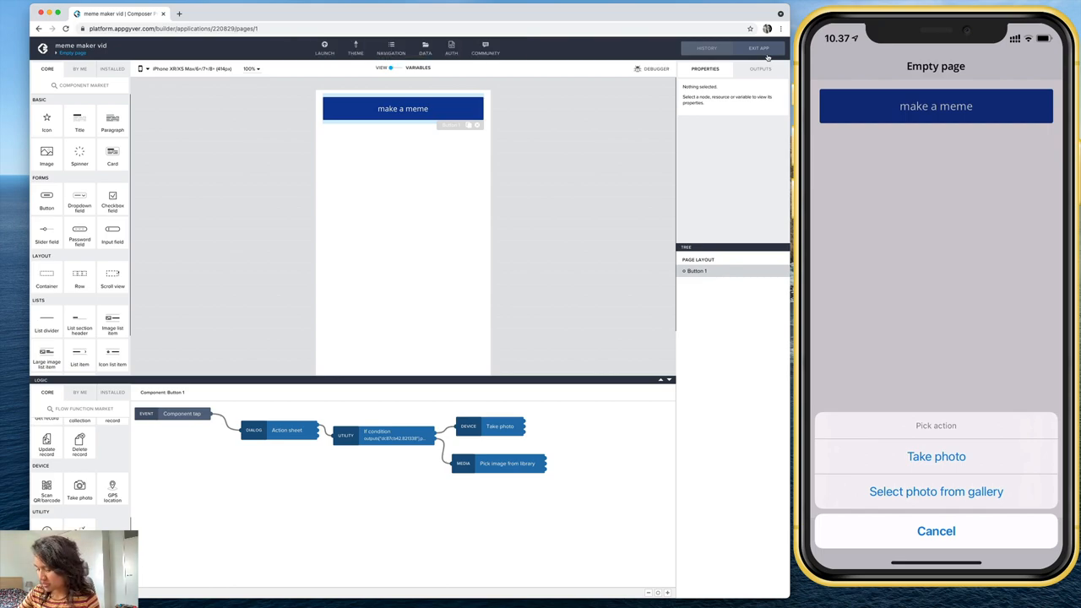
left_click(936, 457)
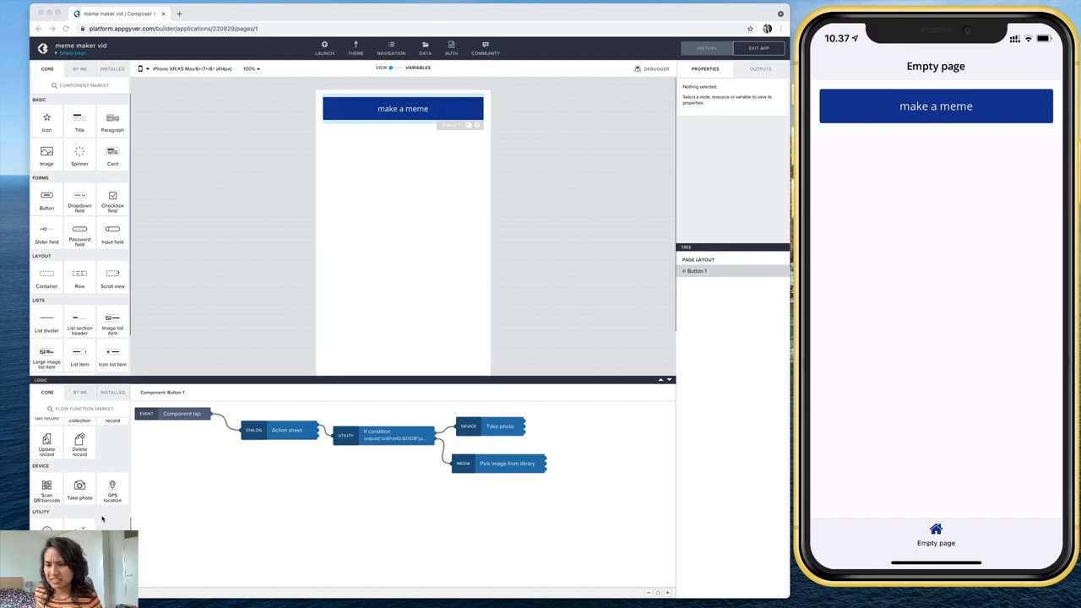
scroll("down", 3)
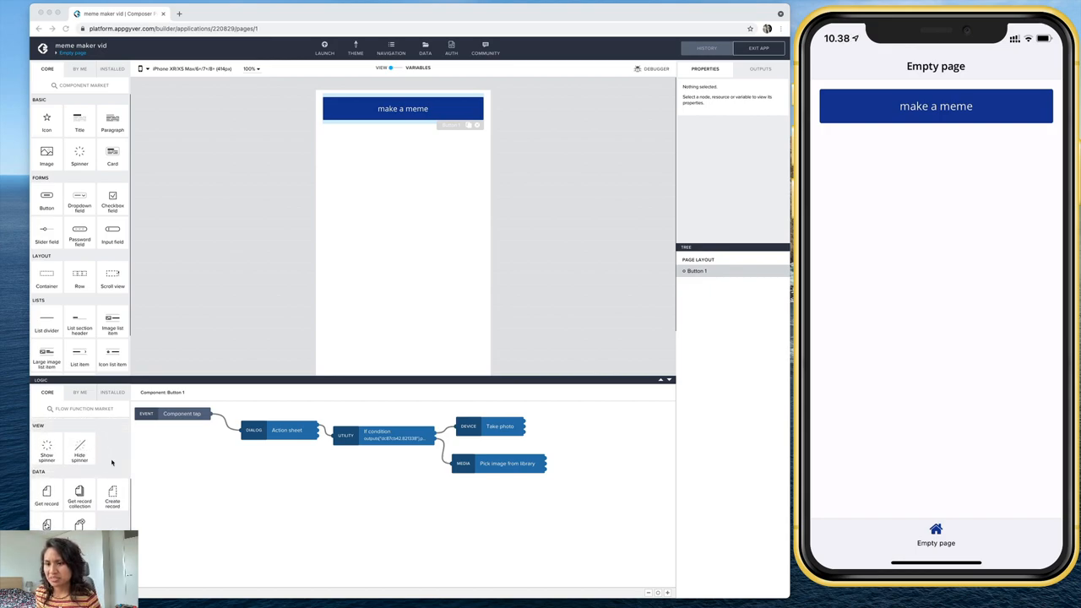
scroll("down", 3)
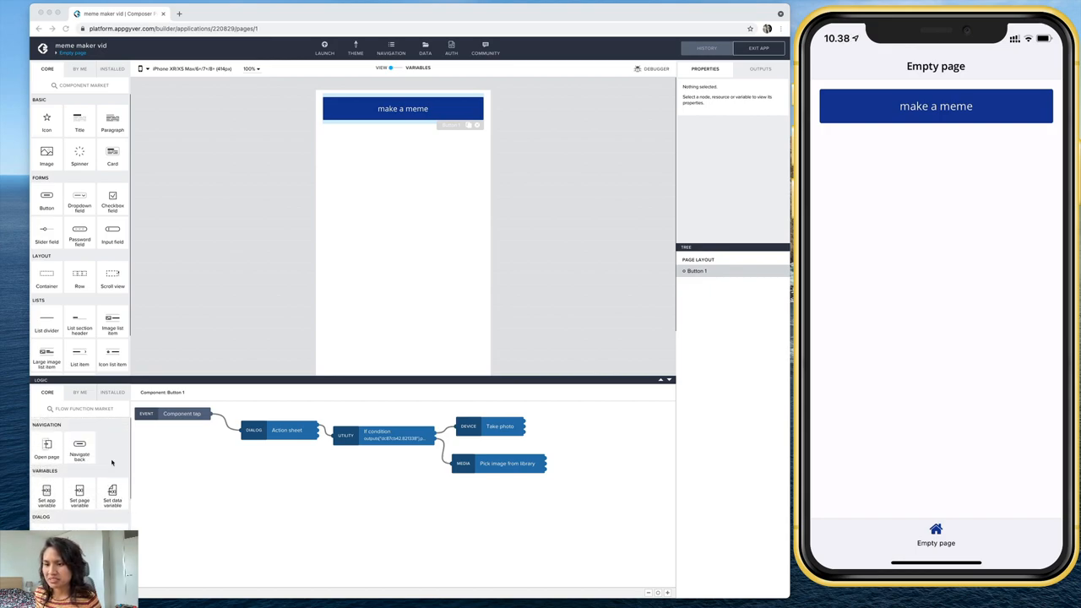
mouse_move(172, 514)
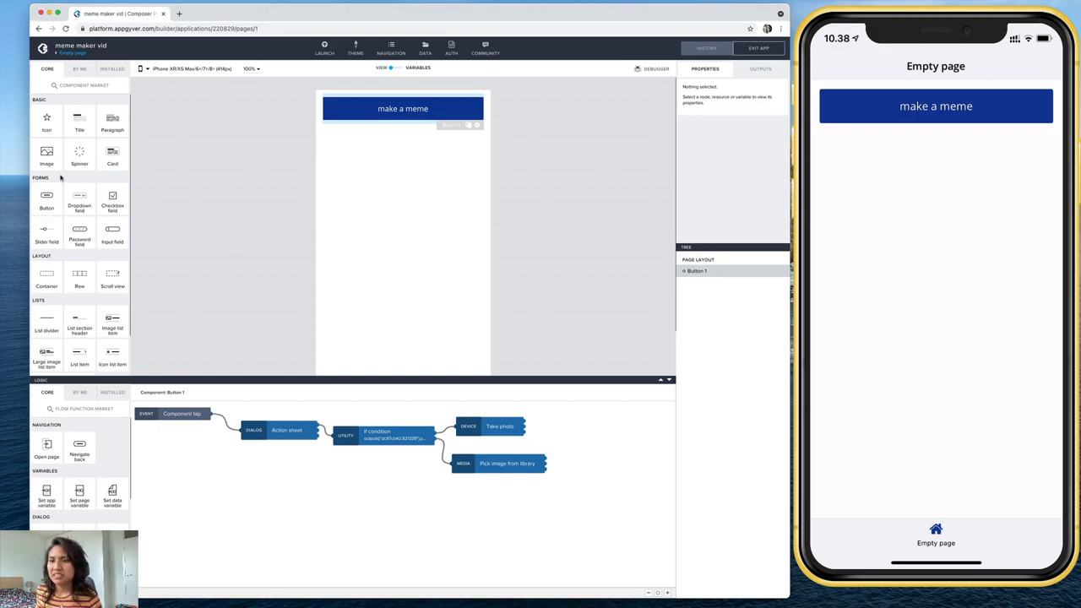
- Drag an Image component from the Basic library onto the canvas below the make a meme button
left_click_drag(47, 155, 253, 156)
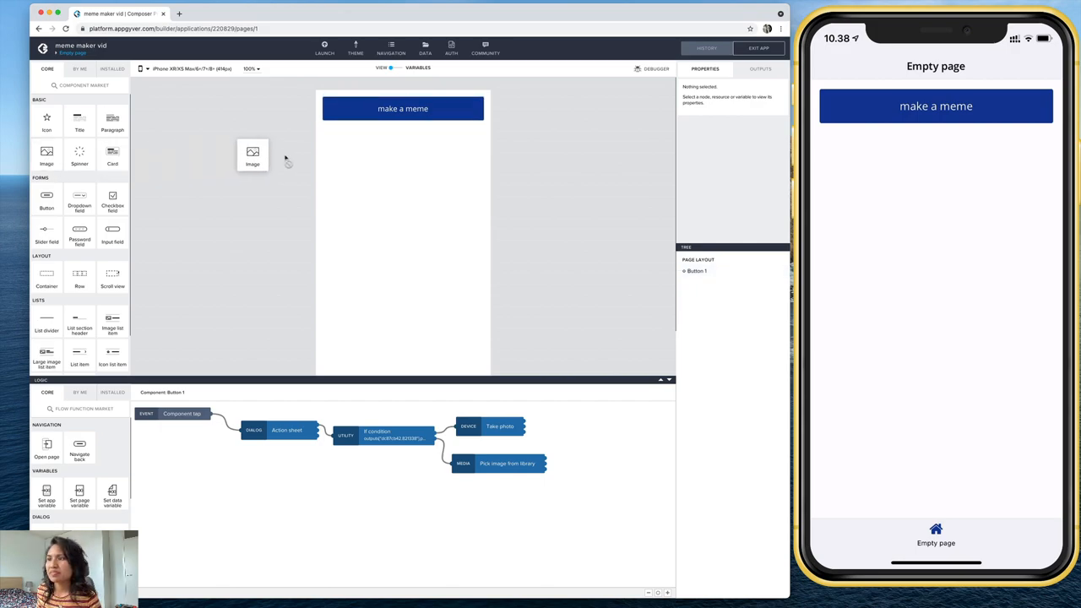
left_click_drag(254, 155, 402, 186)
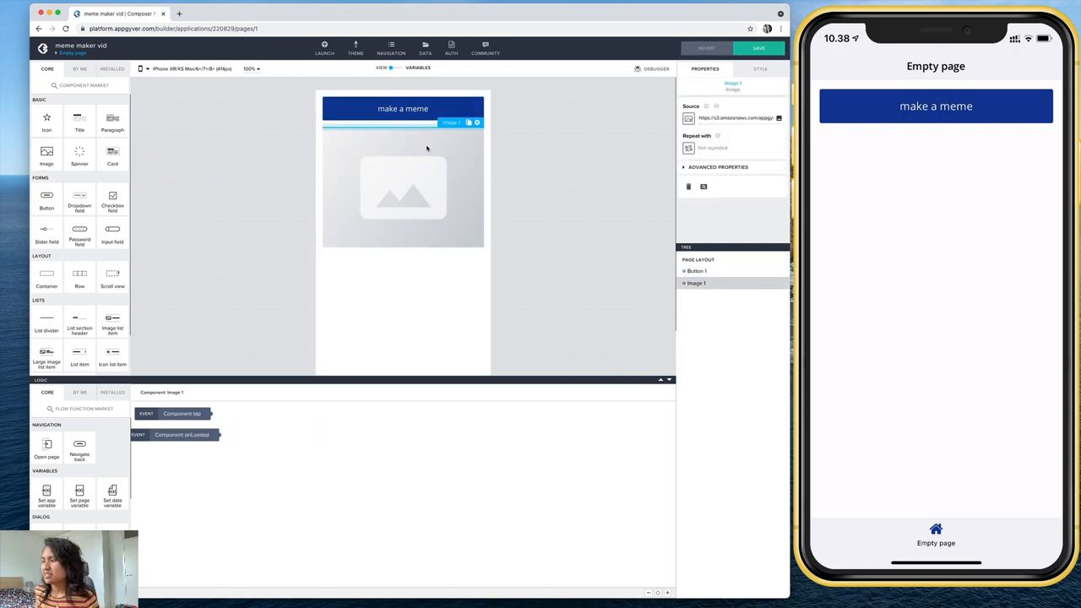
left_click(402, 188)
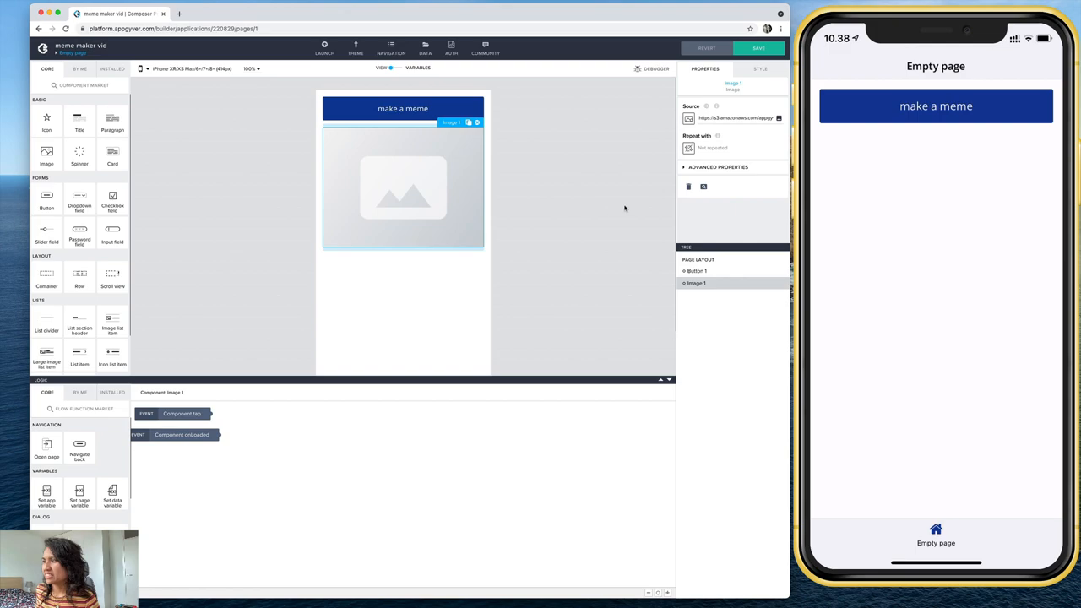
mouse_move(459, 196)
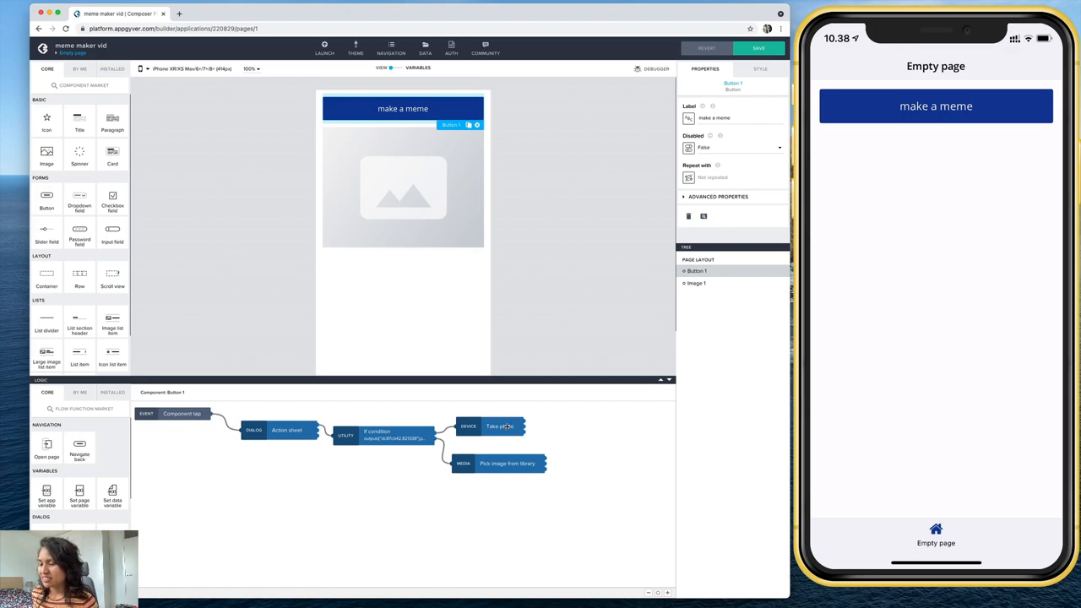
- Add a Set app variable step after Take photo targeting image_fromcamera and start setting its value
left_click(500, 426)
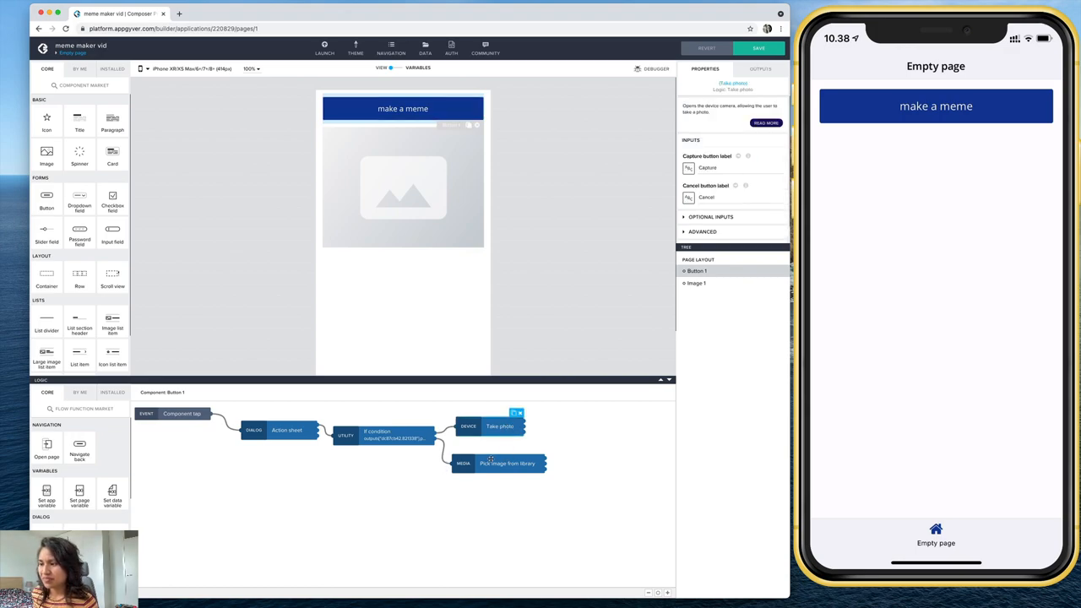
scroll("down", 3)
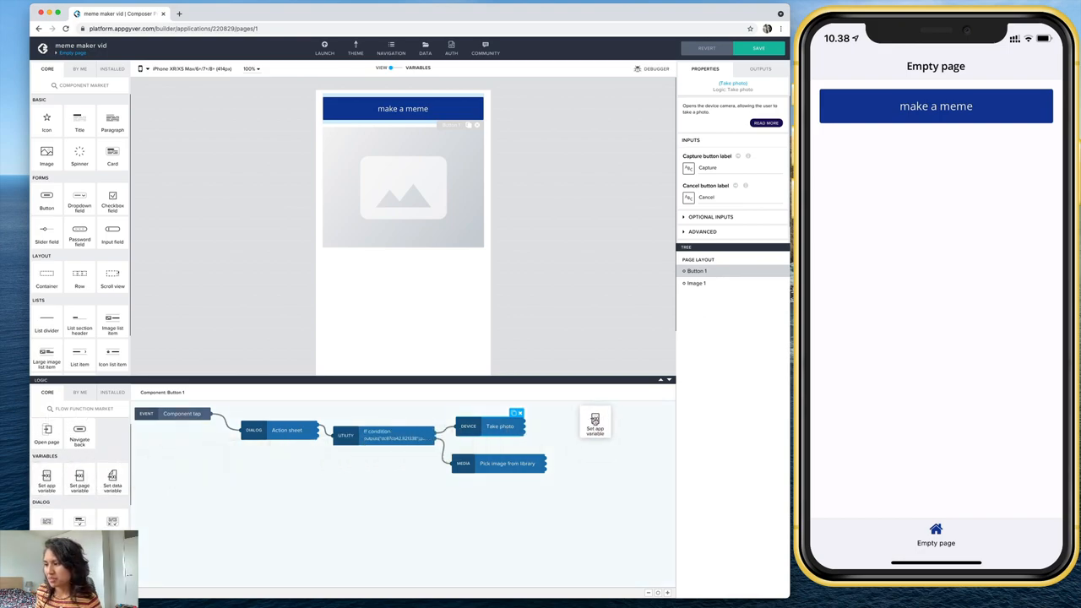
left_click(595, 421)
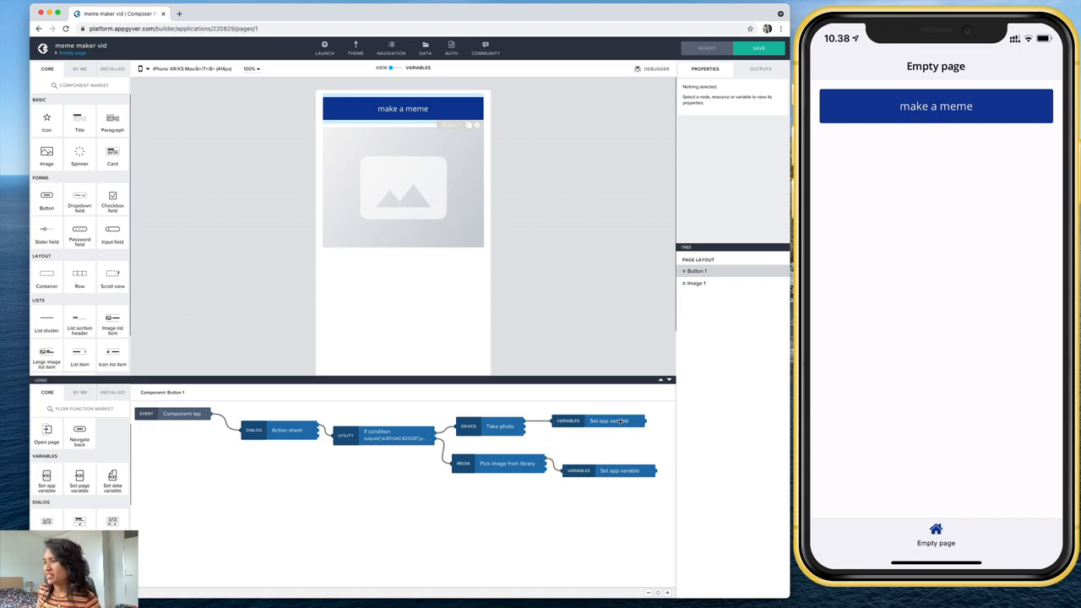
left_click(611, 423)
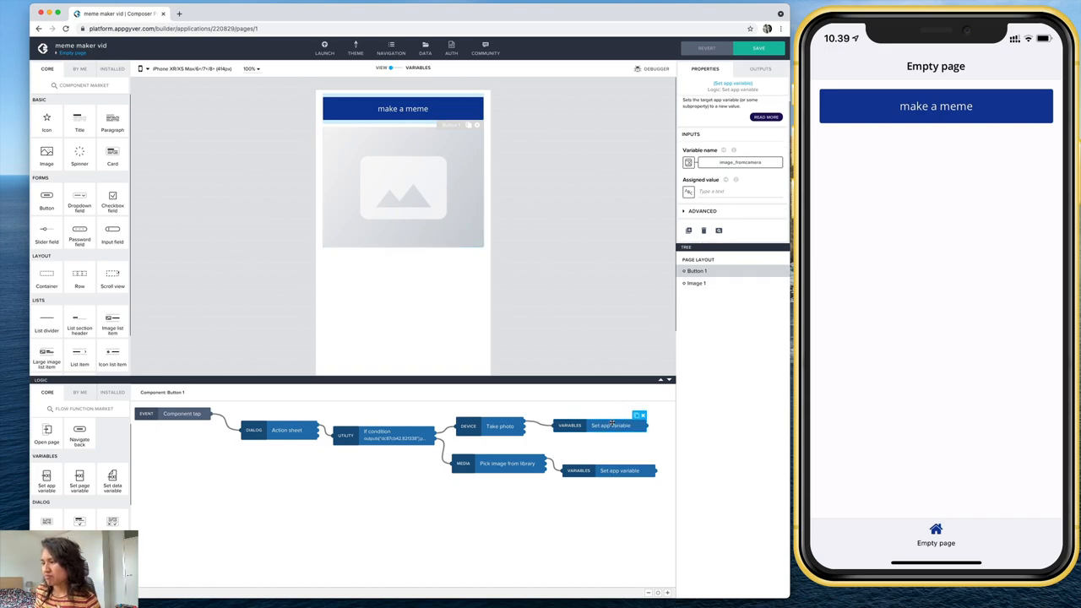
mouse_move(727, 171)
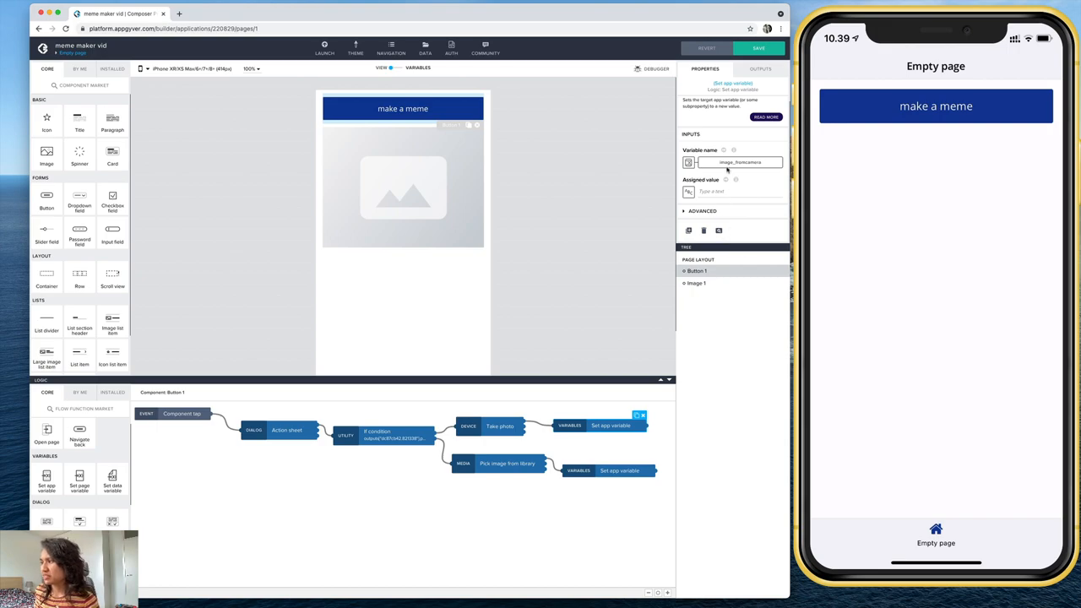
mouse_move(688, 162)
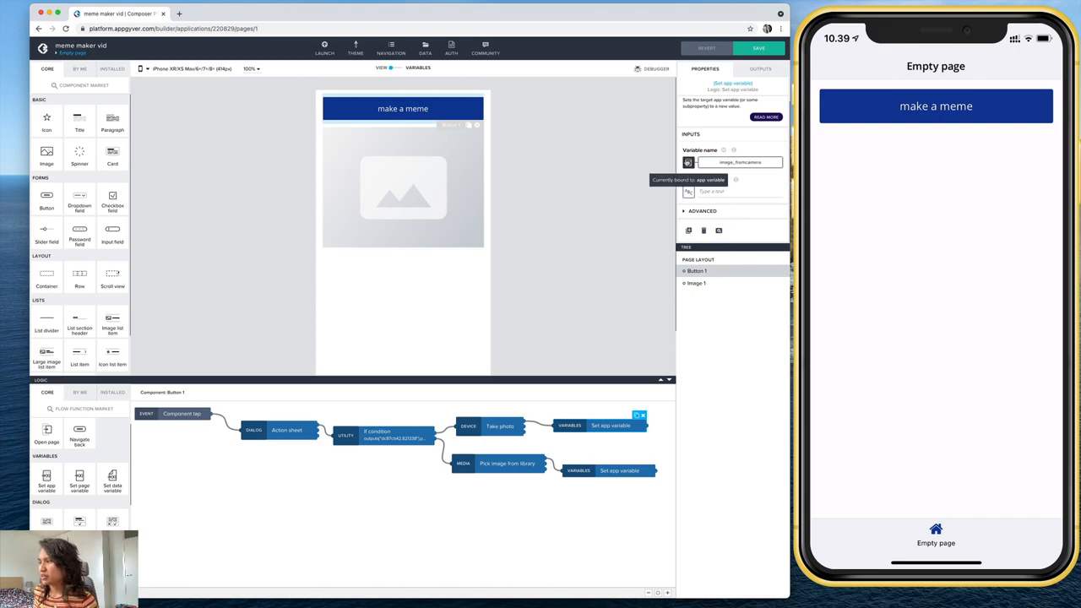
left_click(689, 192)
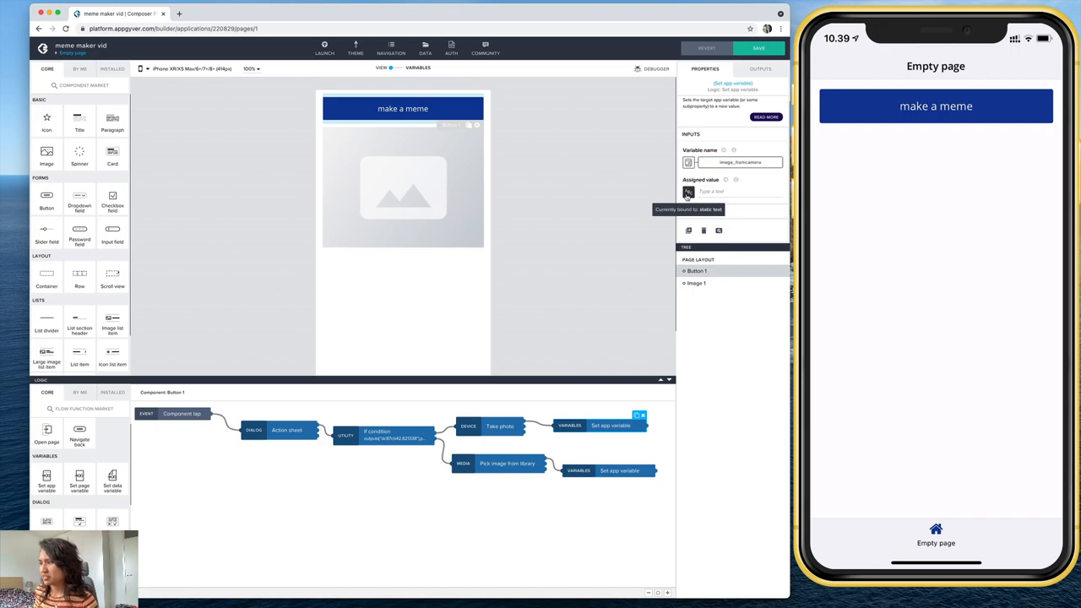
- Bind the camera branch's assigned value to Take photos' Photo file path and save it
left_click(689, 193)
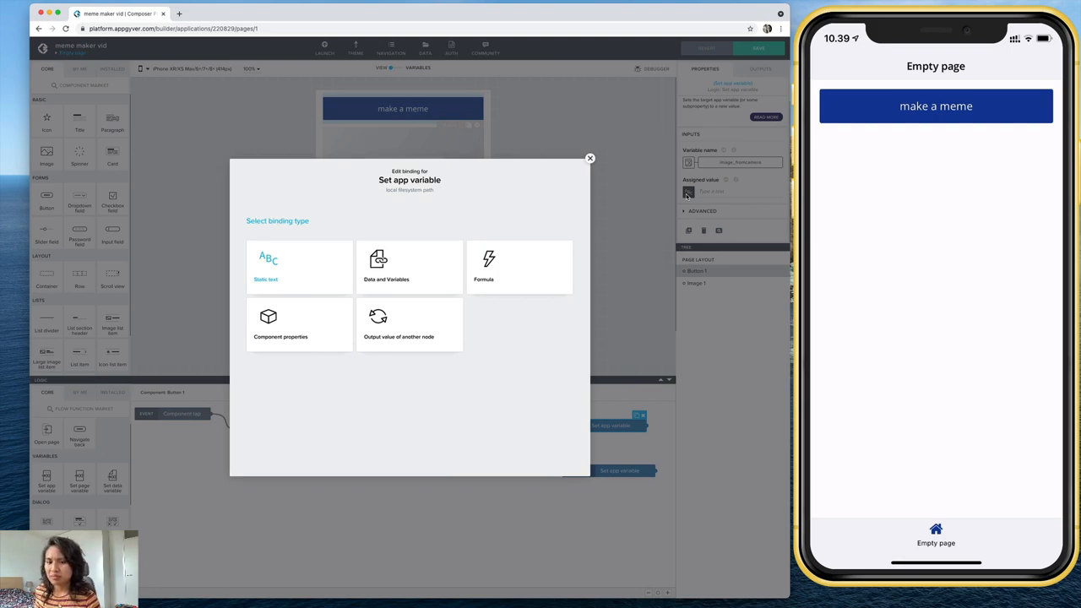
mouse_move(465, 313)
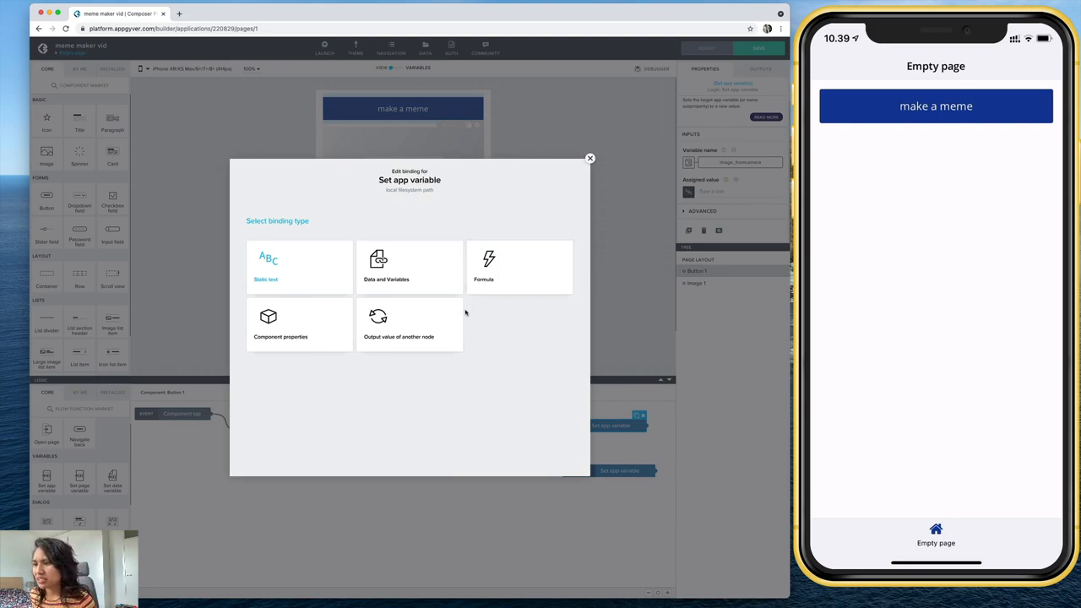
left_click(399, 324)
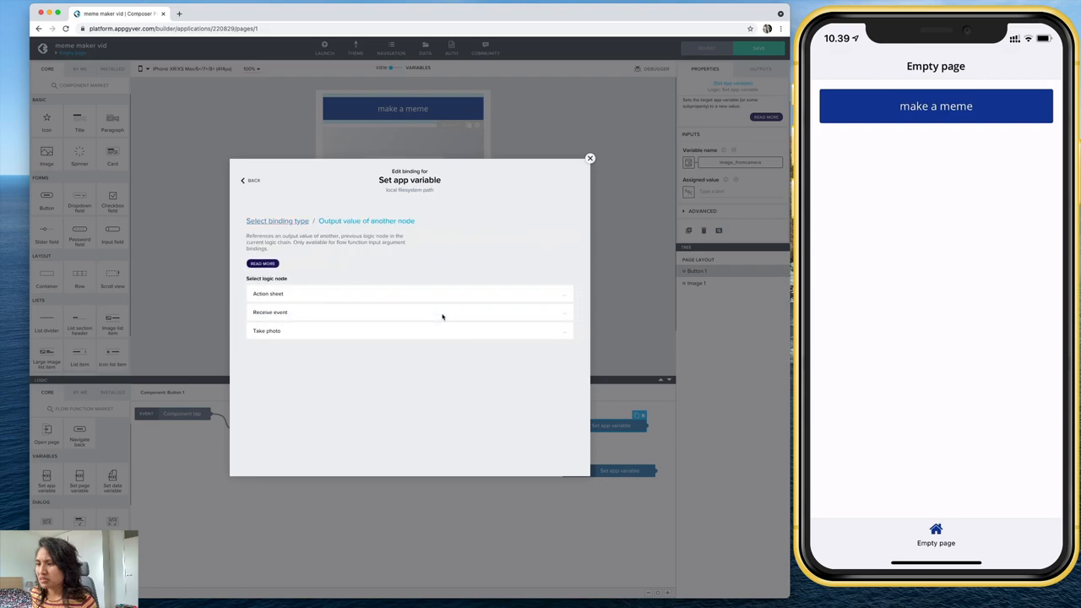
left_click(267, 330)
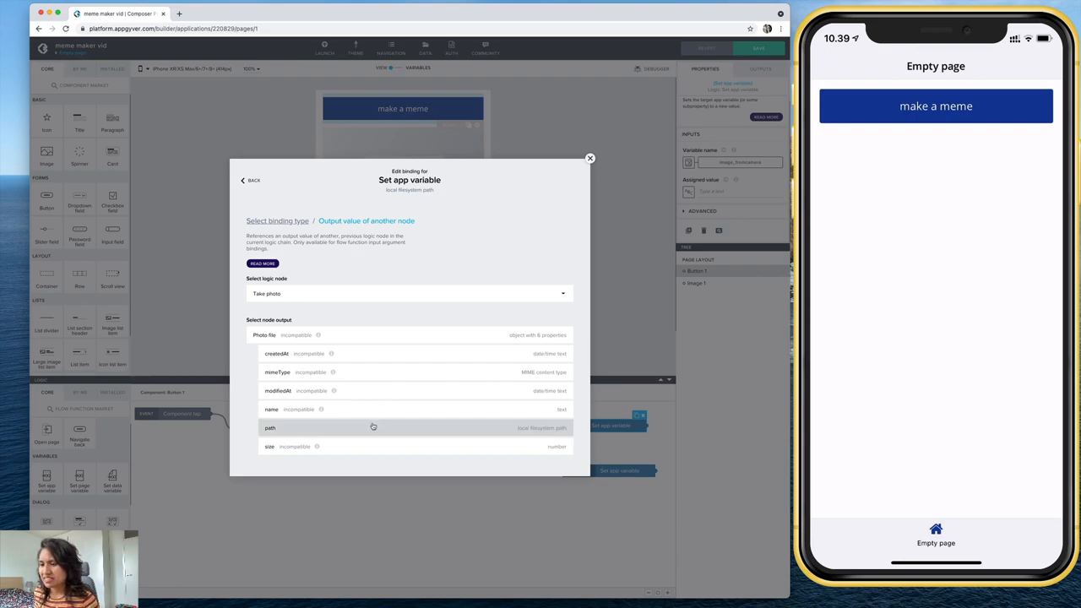
left_click(270, 428)
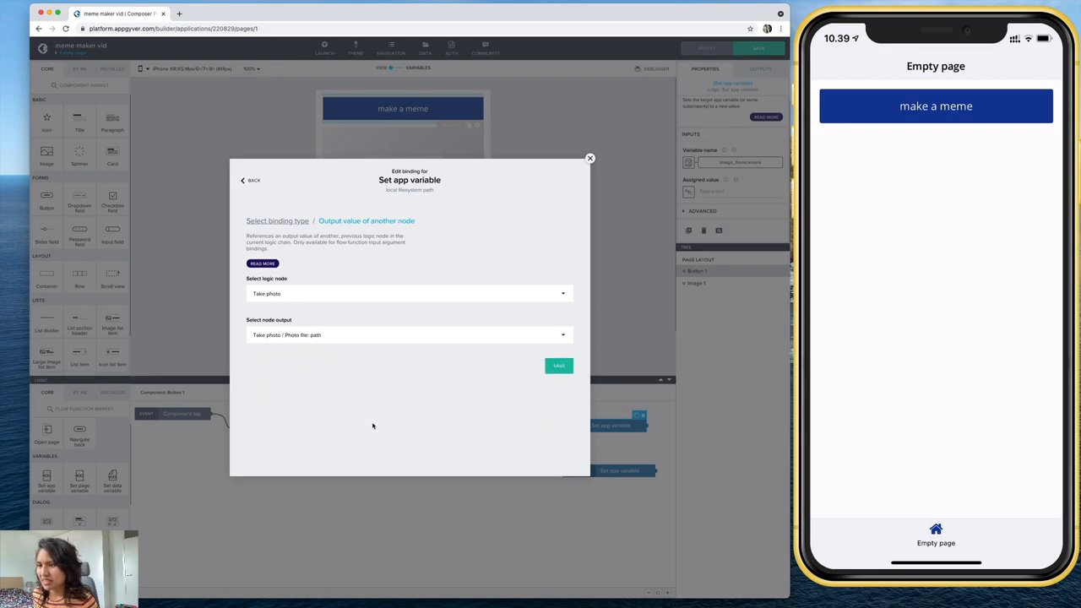
left_click(557, 365)
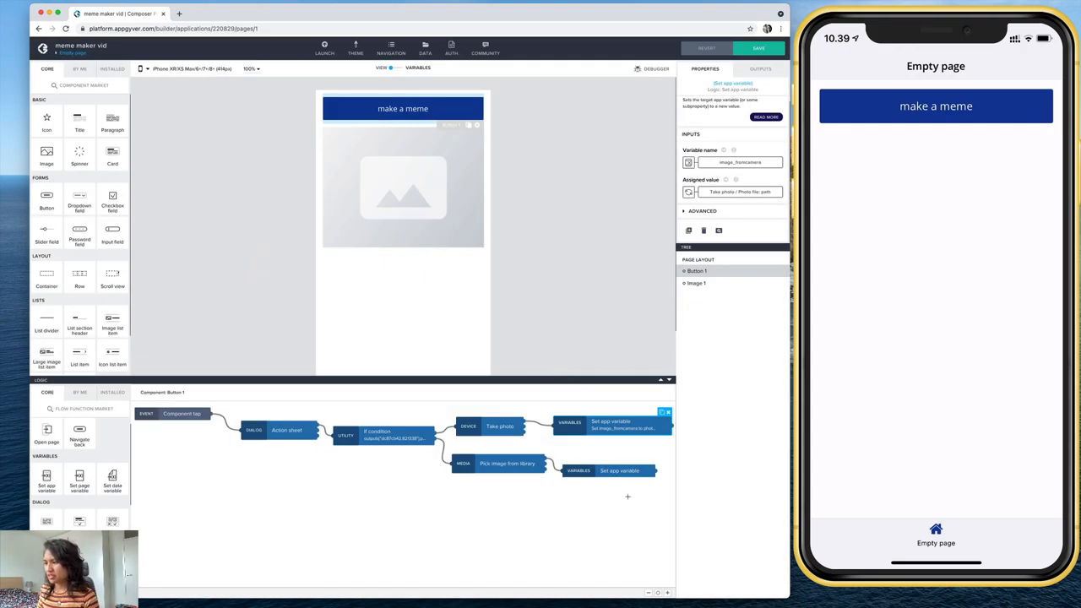
left_click(618, 470)
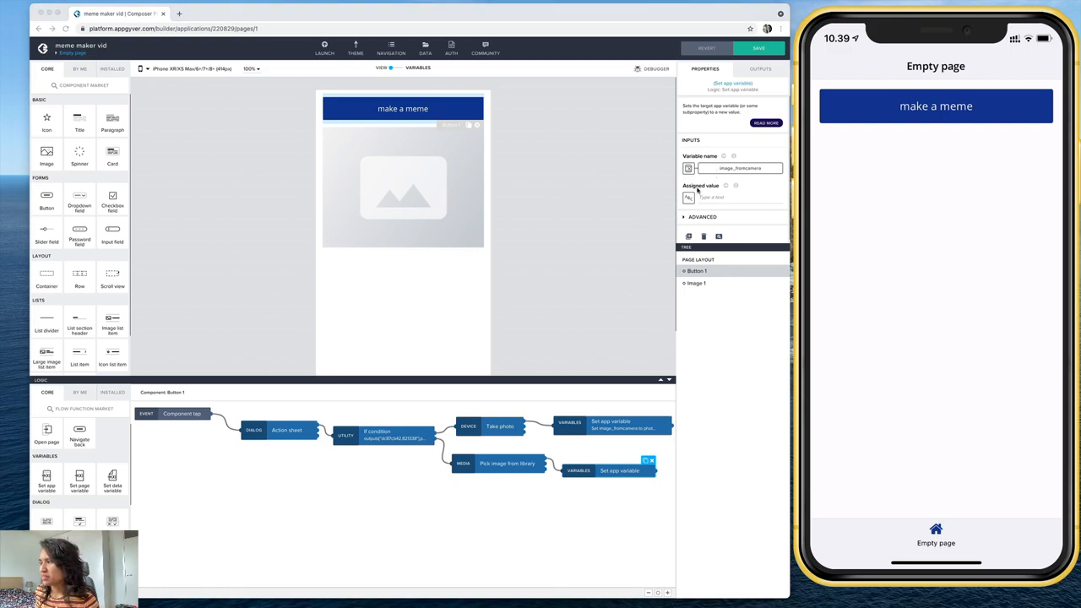
mouse_move(689, 198)
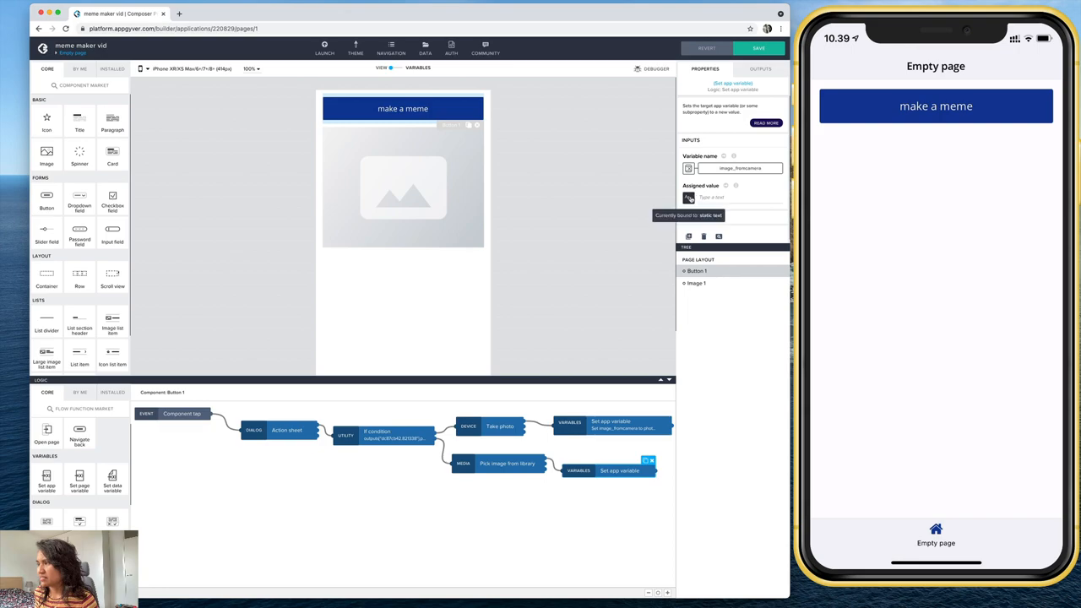
- Bind the gallery branch's assigned value to the picked Image file path and save it
left_click(713, 196)
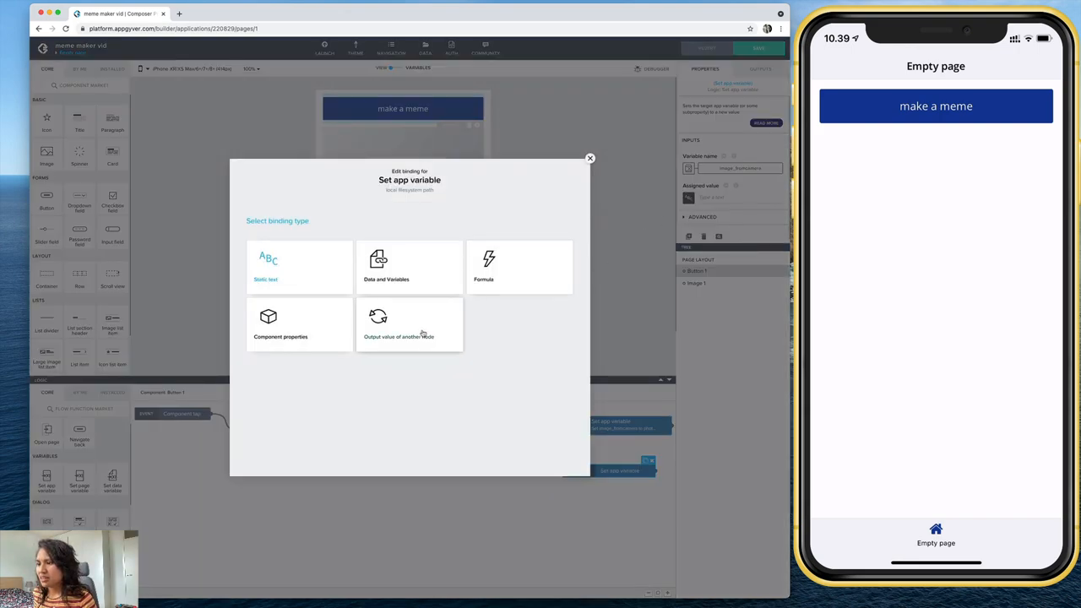
left_click(398, 325)
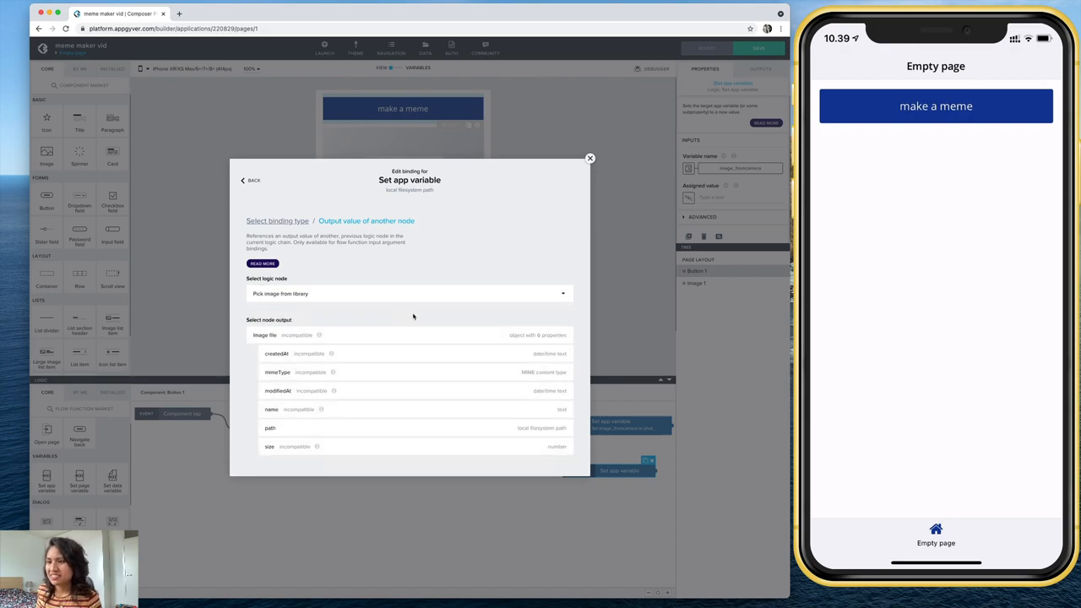
left_click(270, 429)
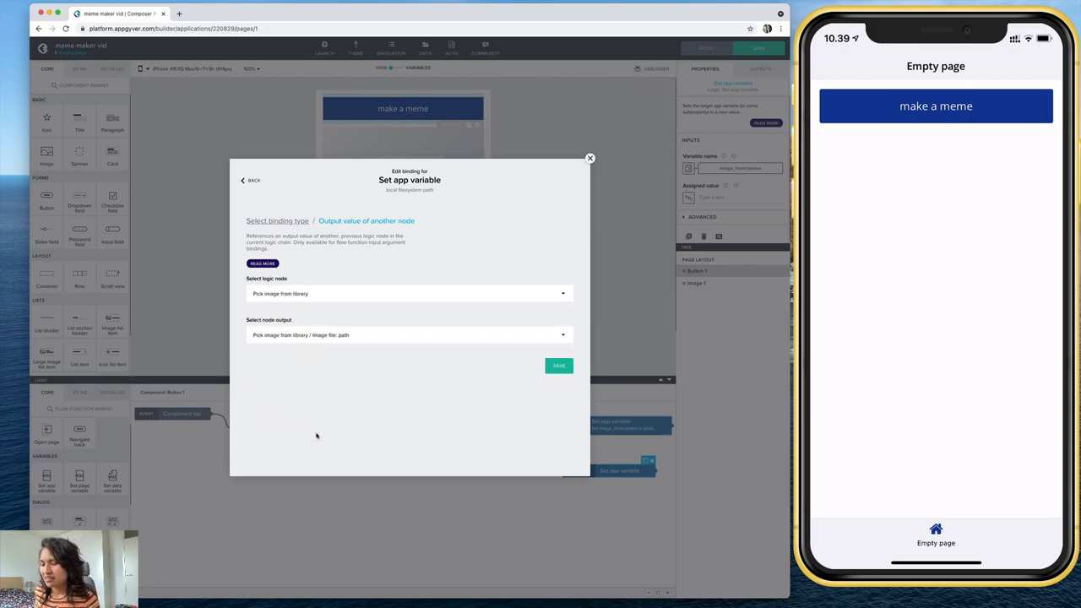
left_click(557, 365)
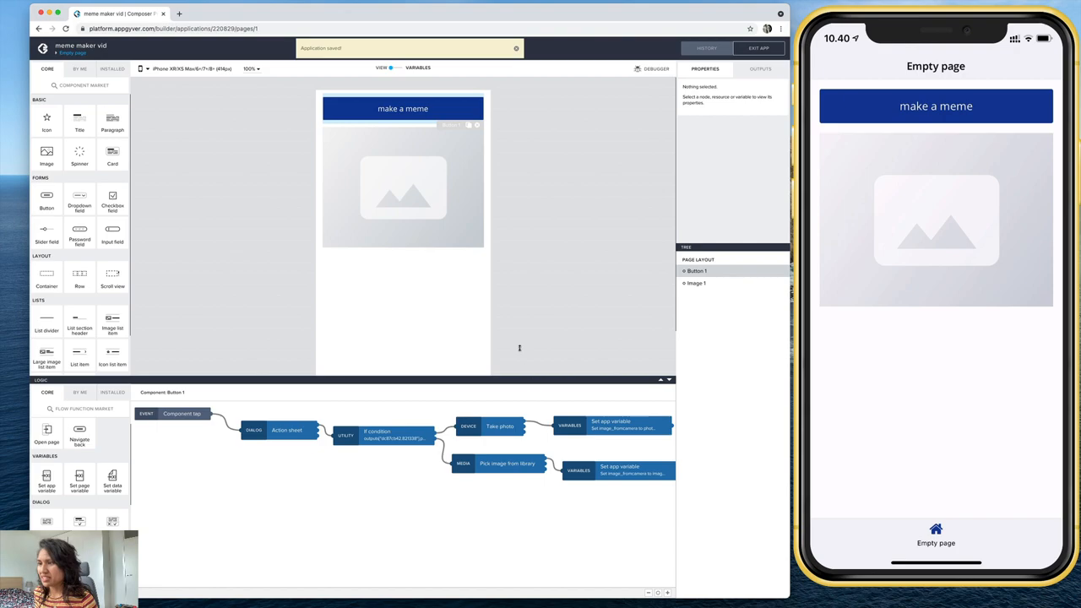
- Select Image 1 on the canvas and open the binding editor for its Source
left_click(402, 187)
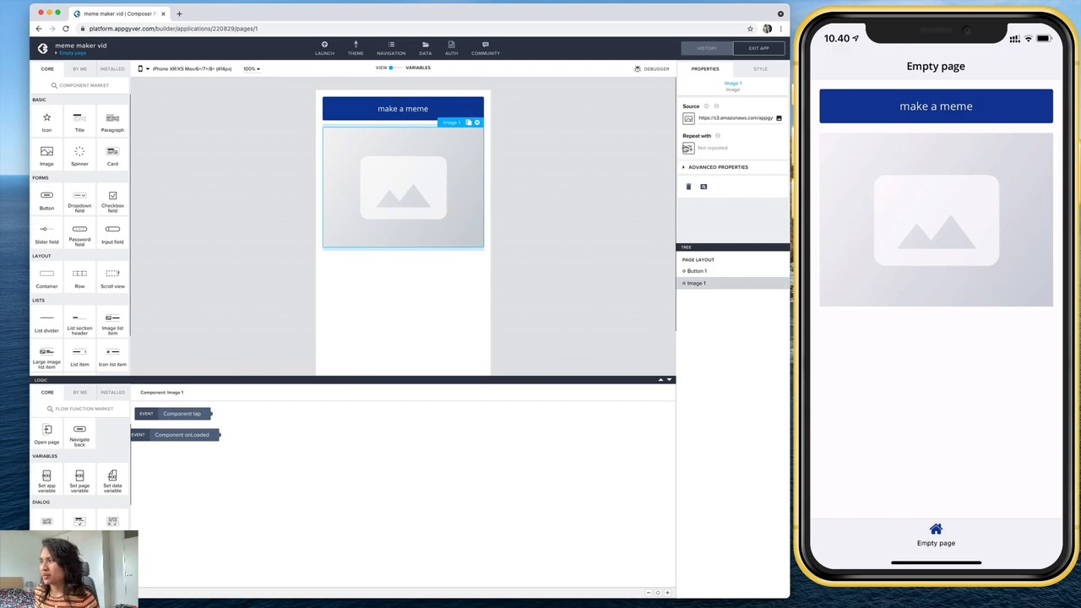
left_click(689, 119)
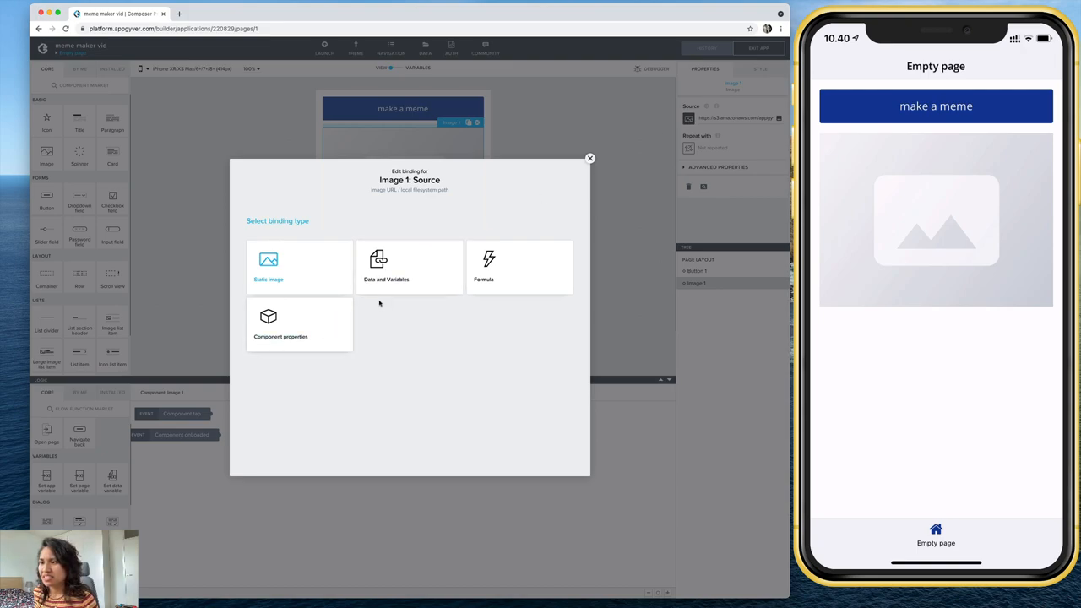
- Bind the image source to the image_fromcamera app variable via Data and Variables and save
left_click(409, 267)
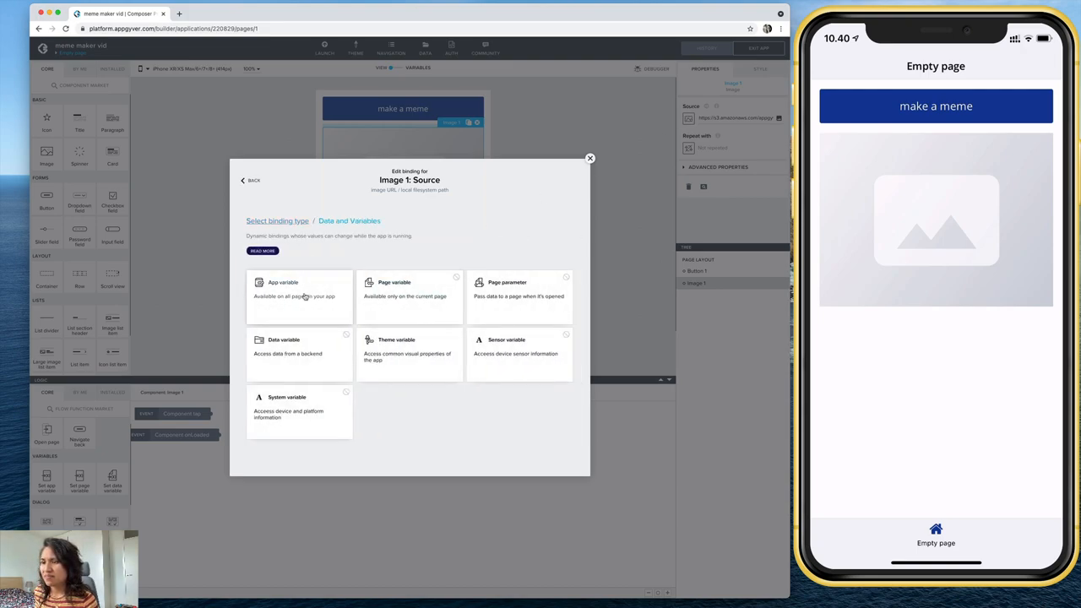
left_click(299, 296)
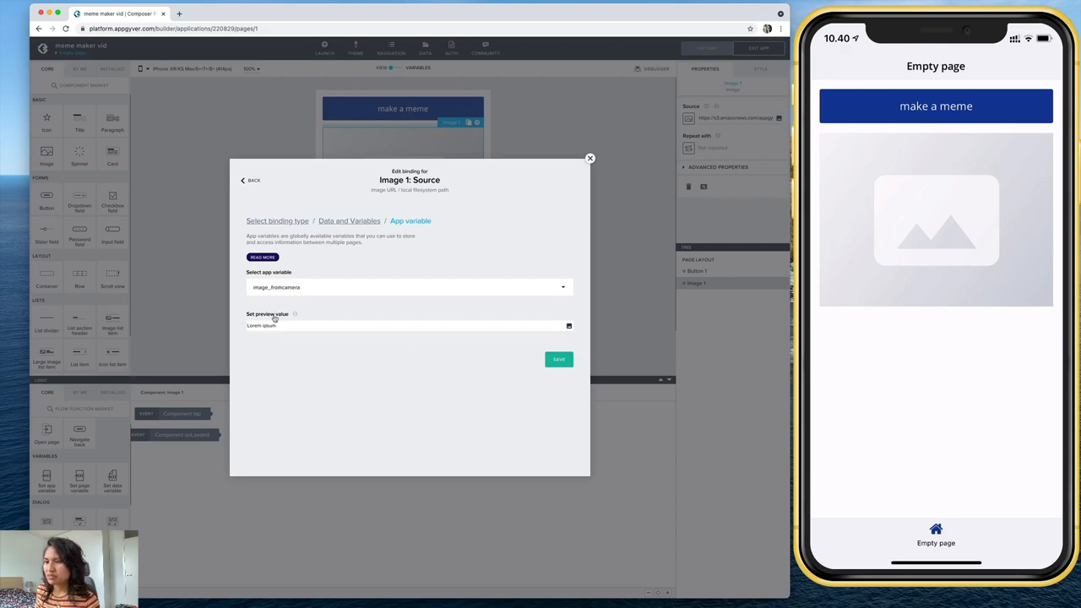
mouse_move(588, 325)
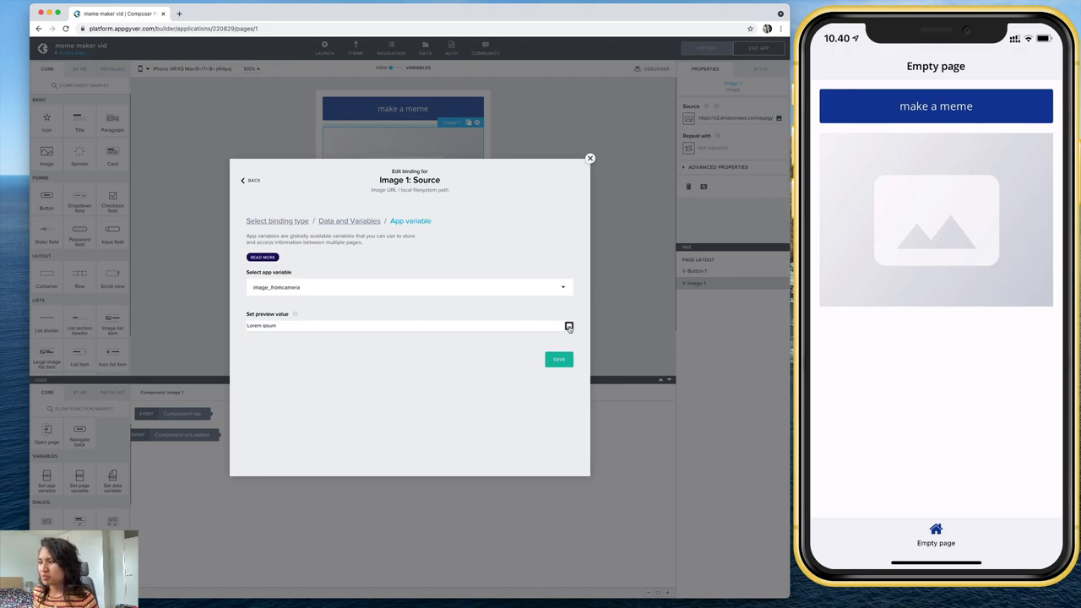
left_click(567, 326)
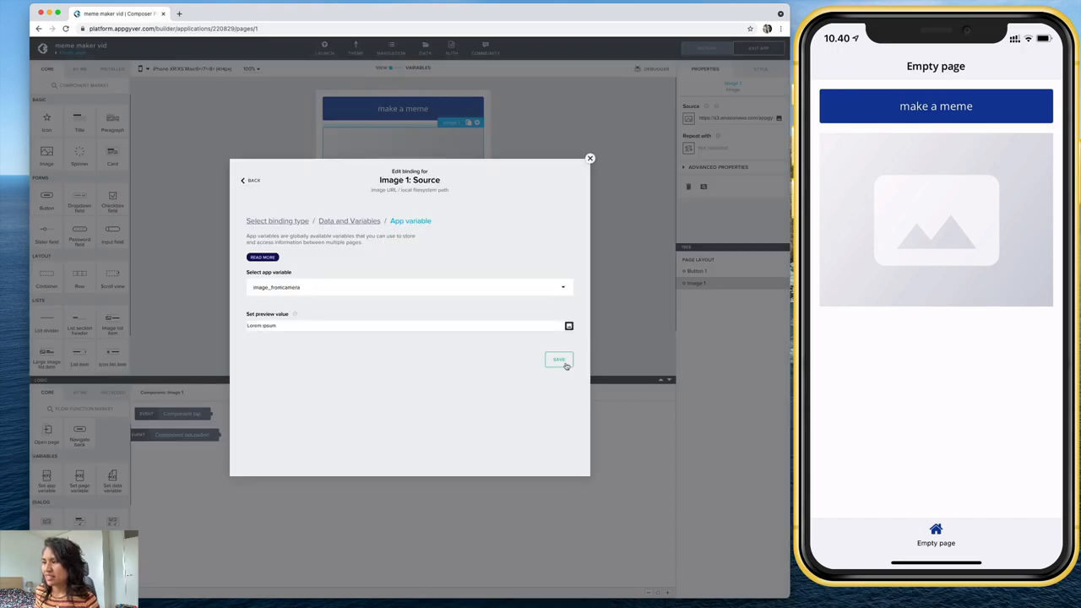
left_click(558, 358)
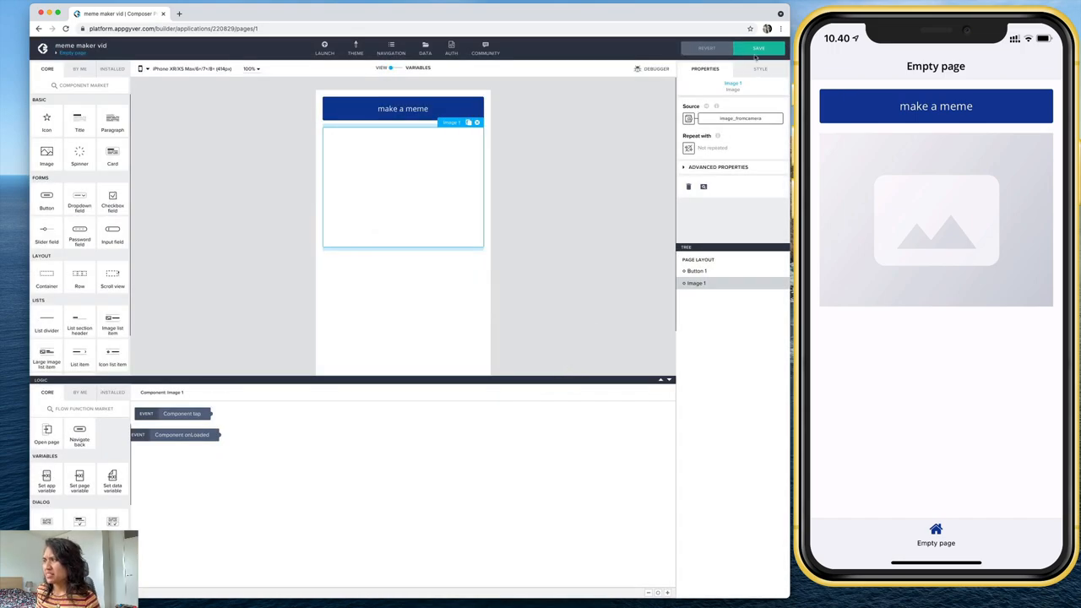
- Save the app and choose Select photo from gallery in the preview's action sheet
left_click(757, 47)
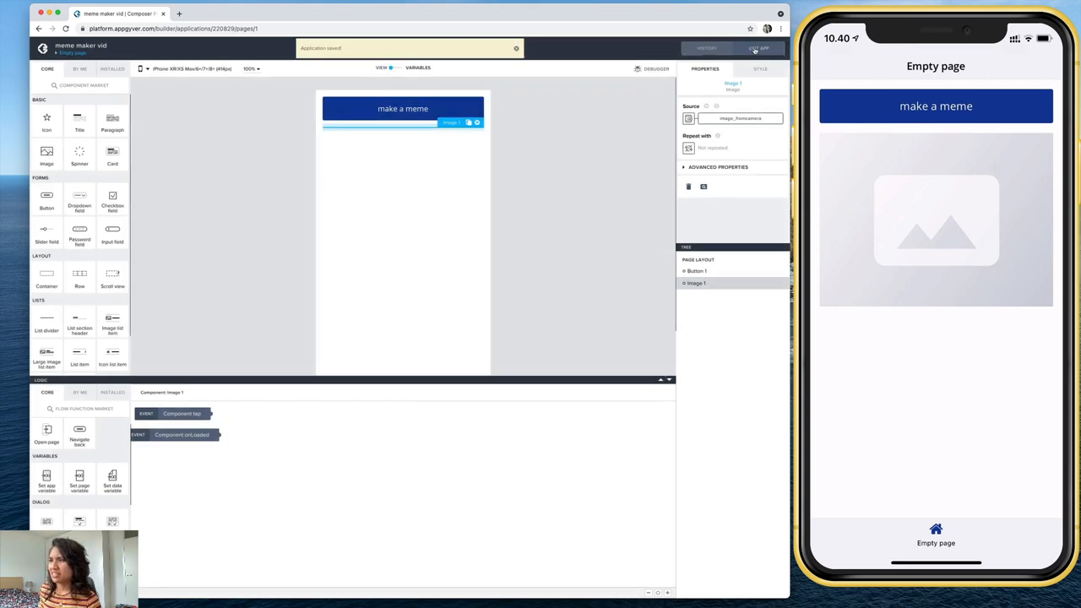
left_click(757, 47)
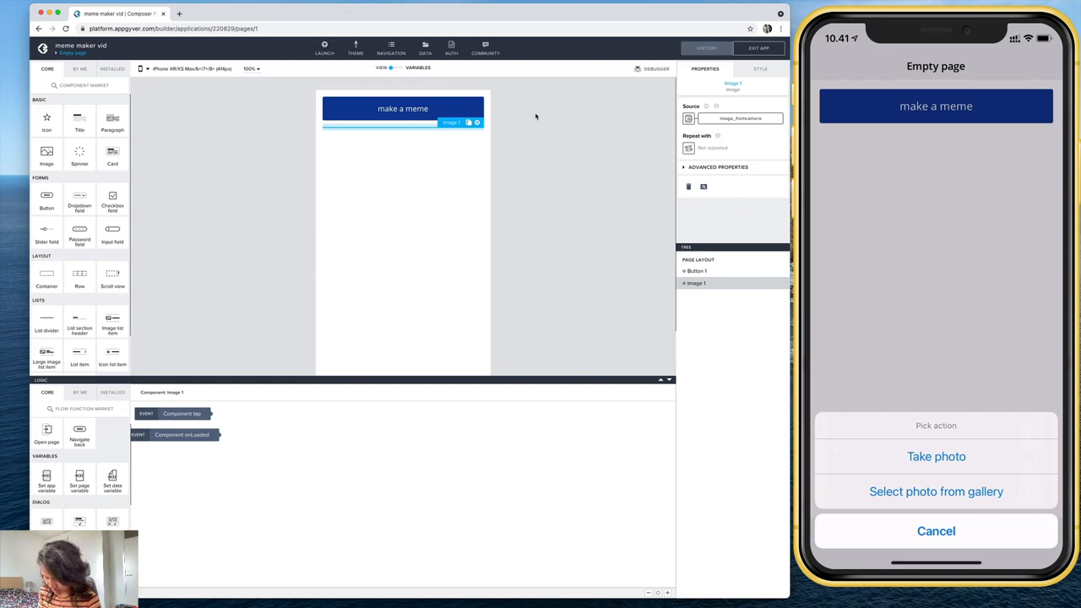
left_click(936, 492)
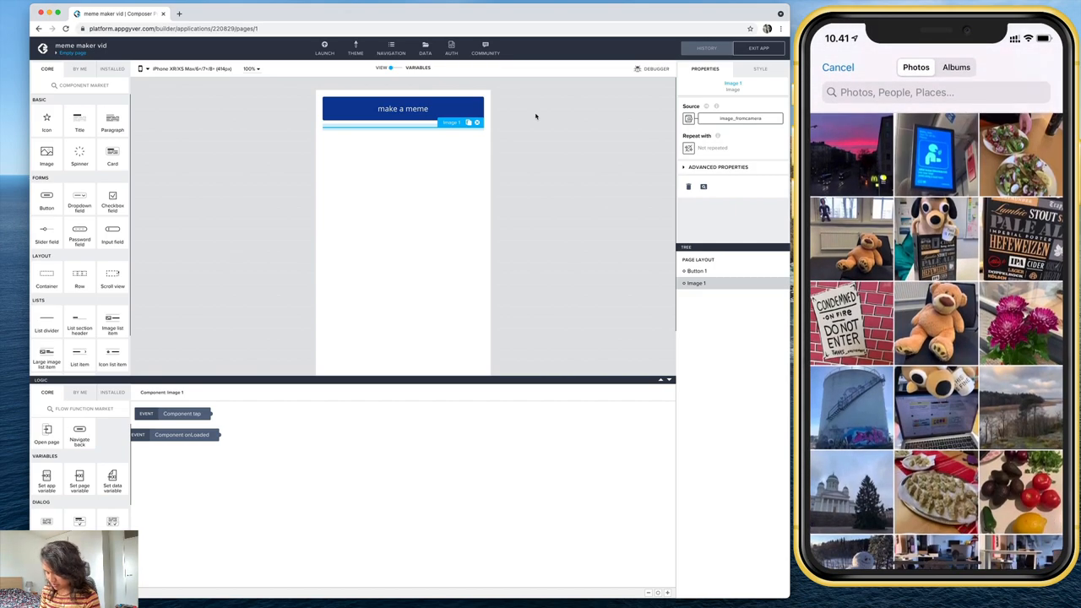